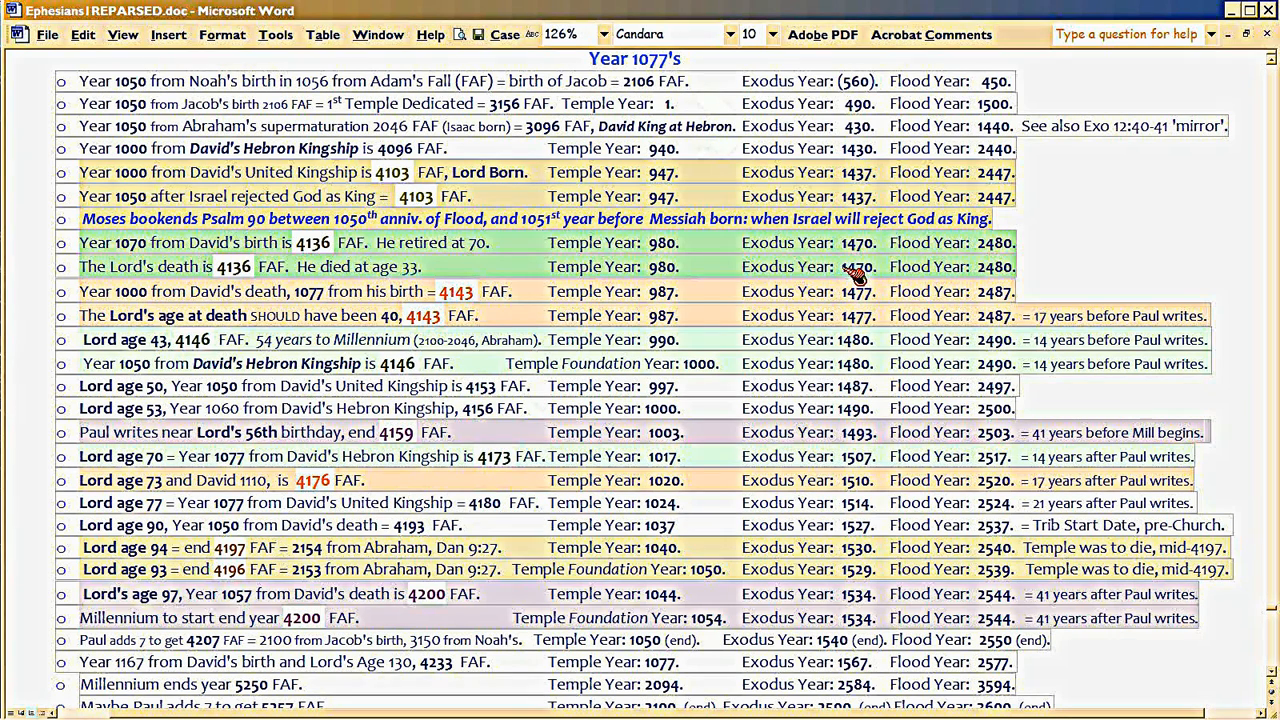
mouse_move(504, 278)
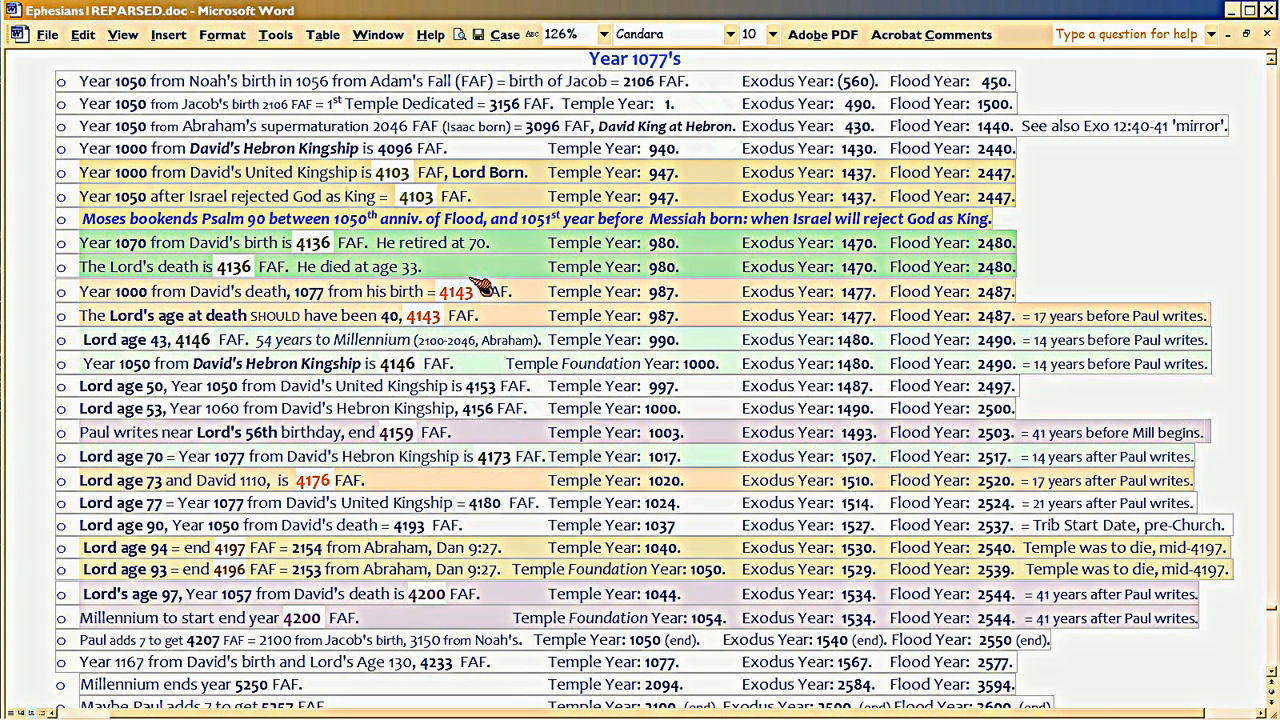
mouse_move(450, 336)
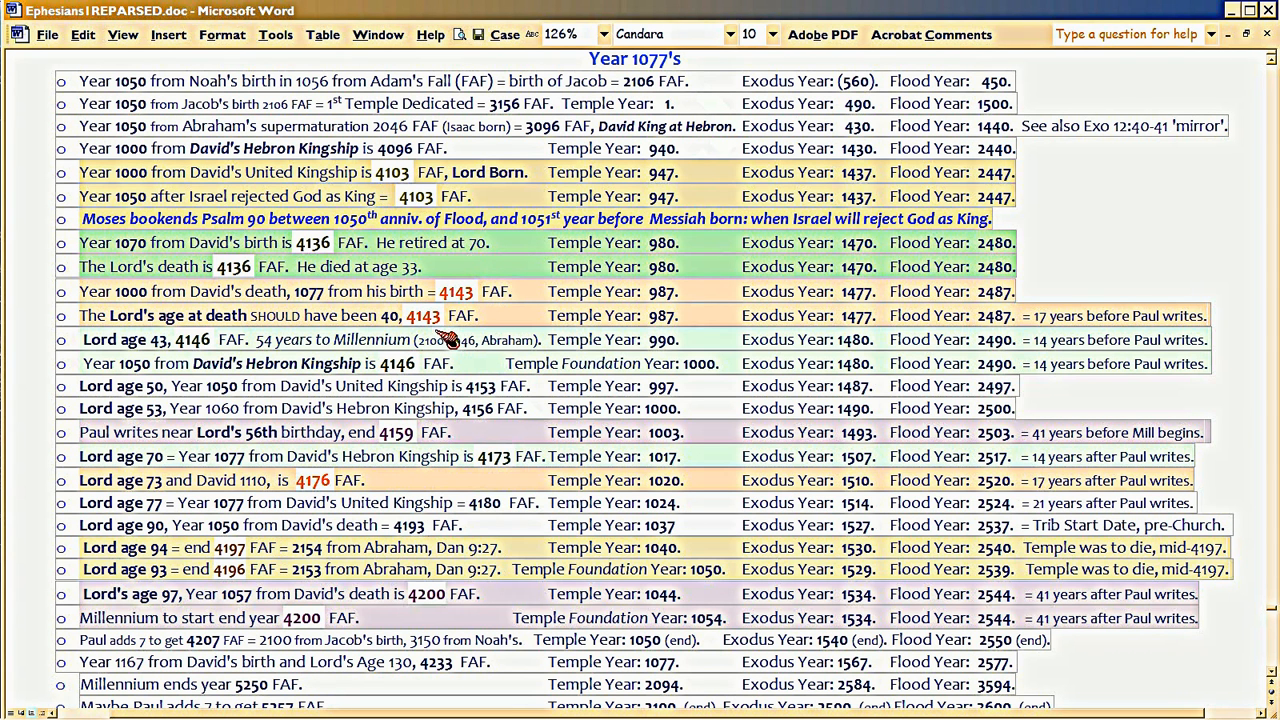
mouse_move(510, 248)
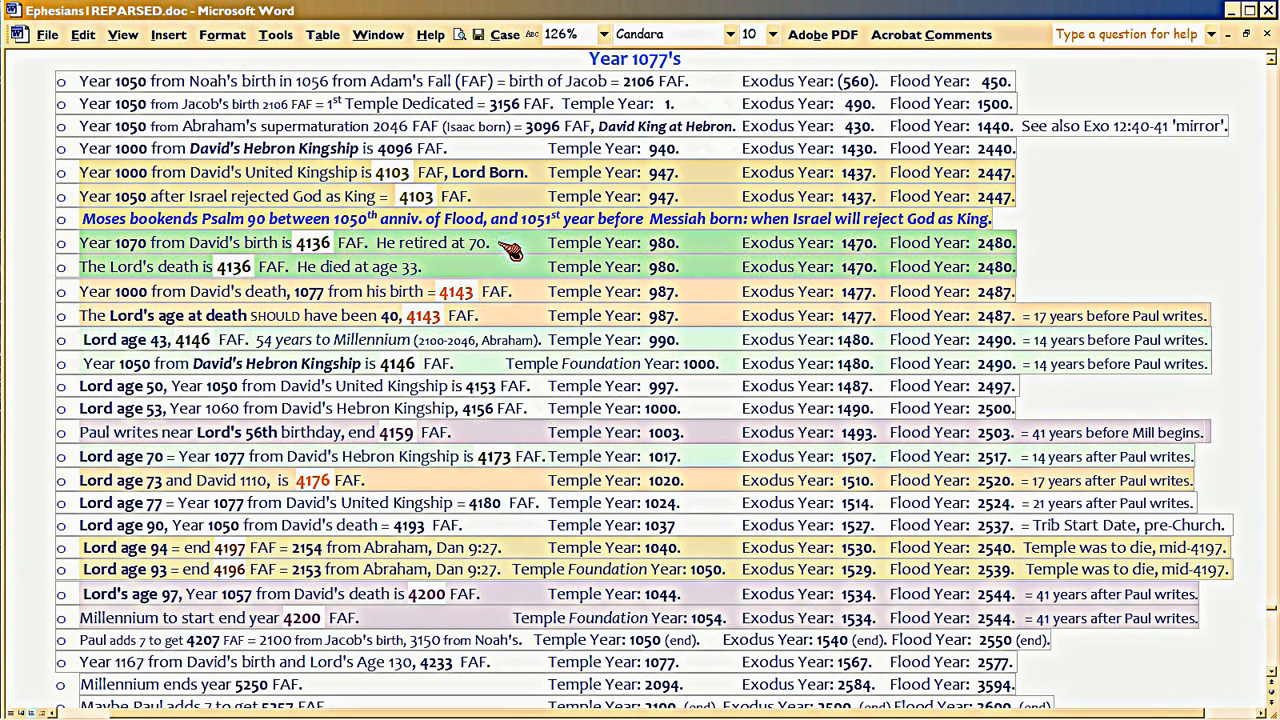
mouse_move(250, 176)
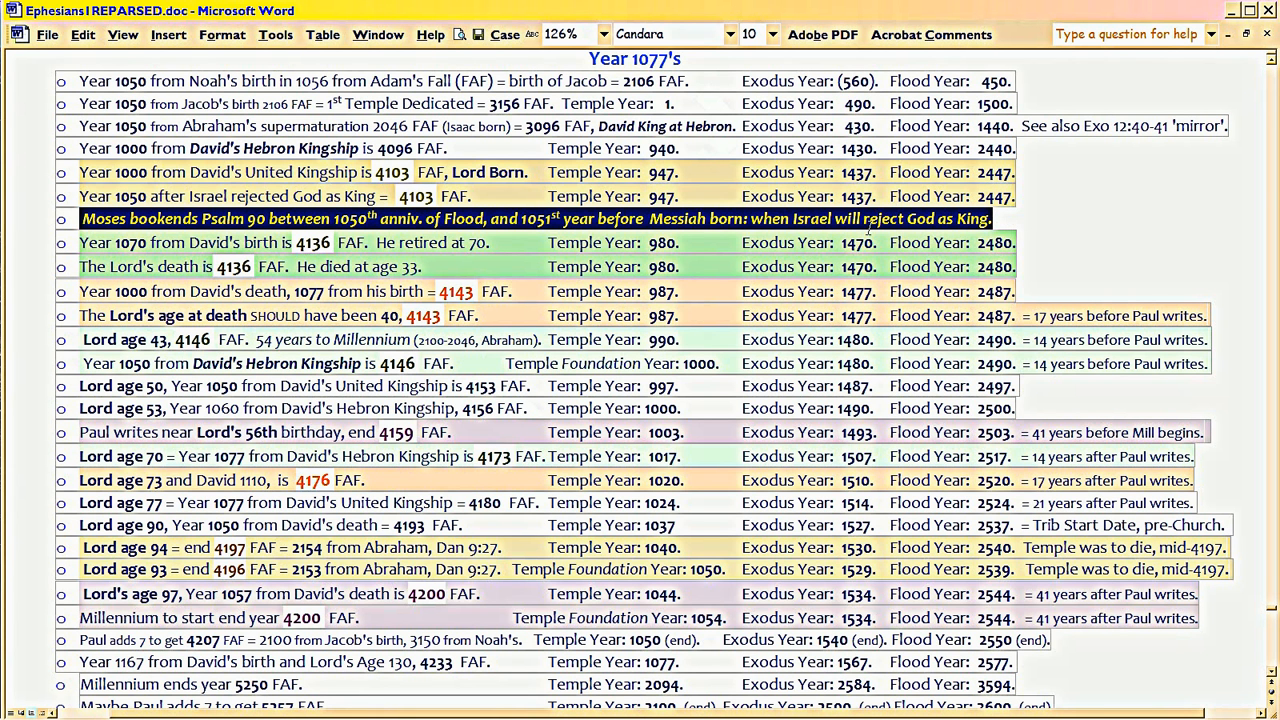
mouse_move(868, 228)
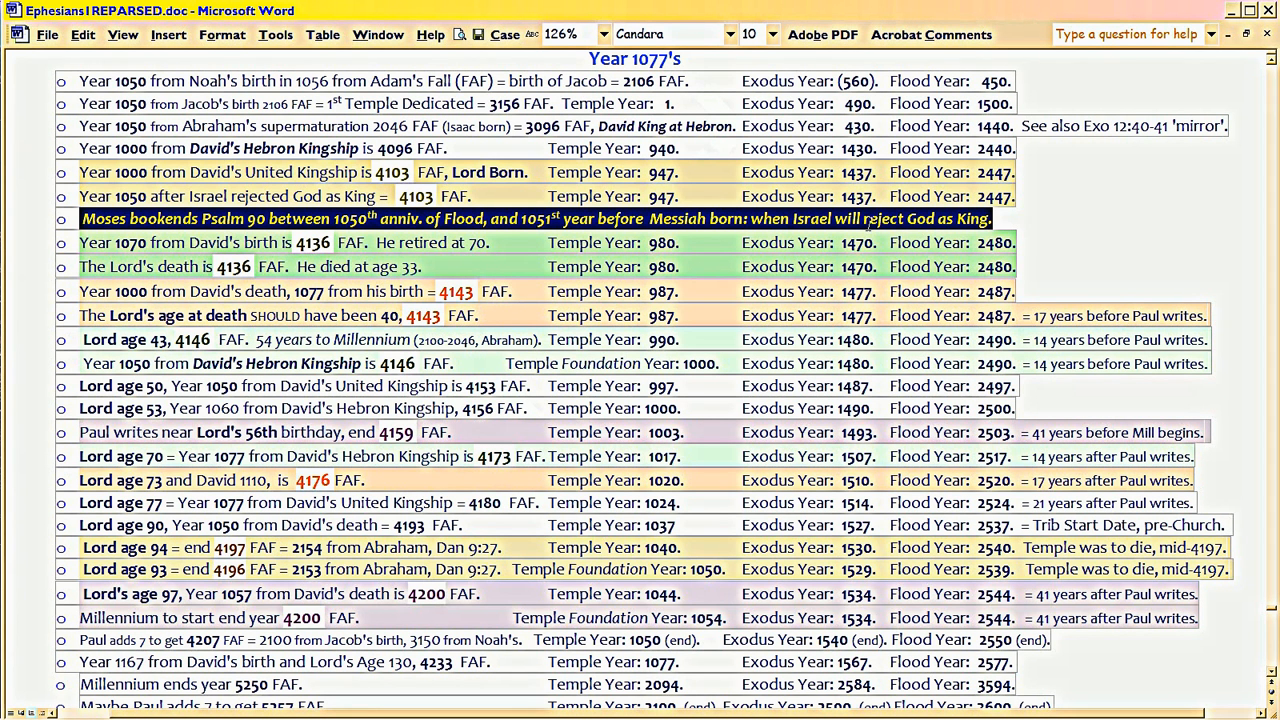
mouse_move(868, 224)
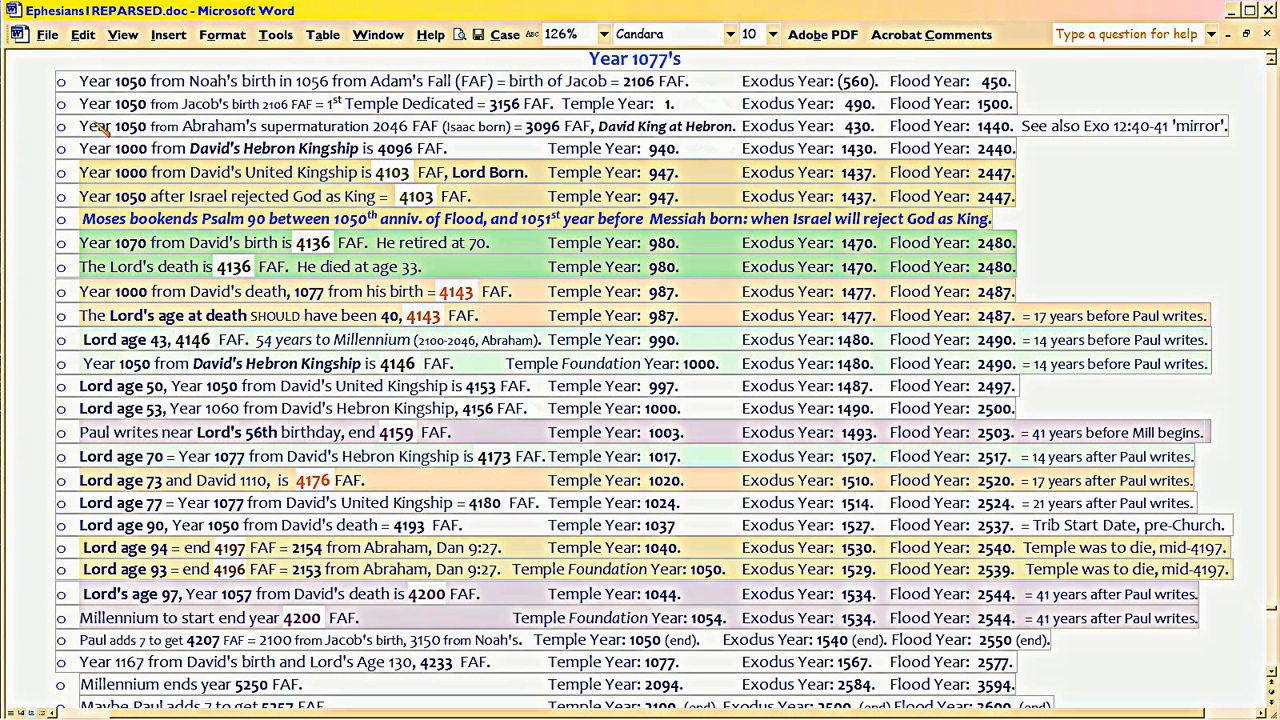
Step: Highlight the Jacob's birth figures in the Year 1050 lines and the David's United Kingship 4103 FAF entry
left_click_drag(80, 104, 262, 104)
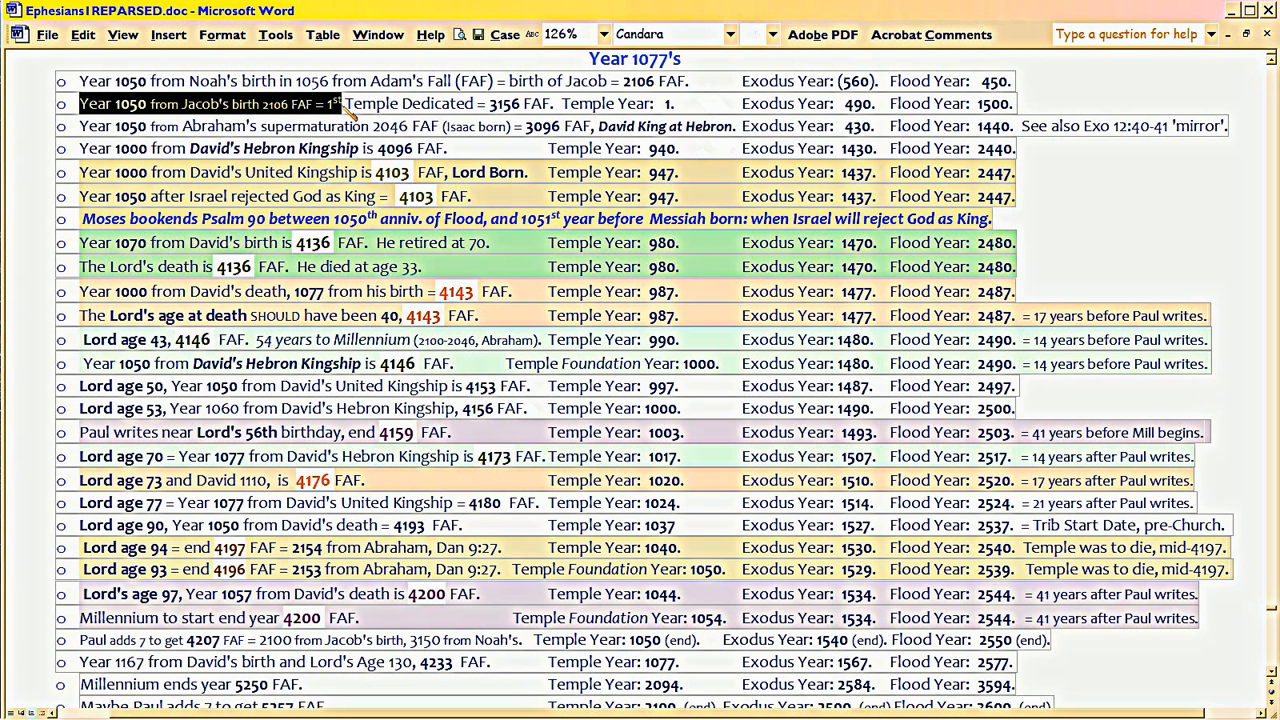
left_click(330, 104)
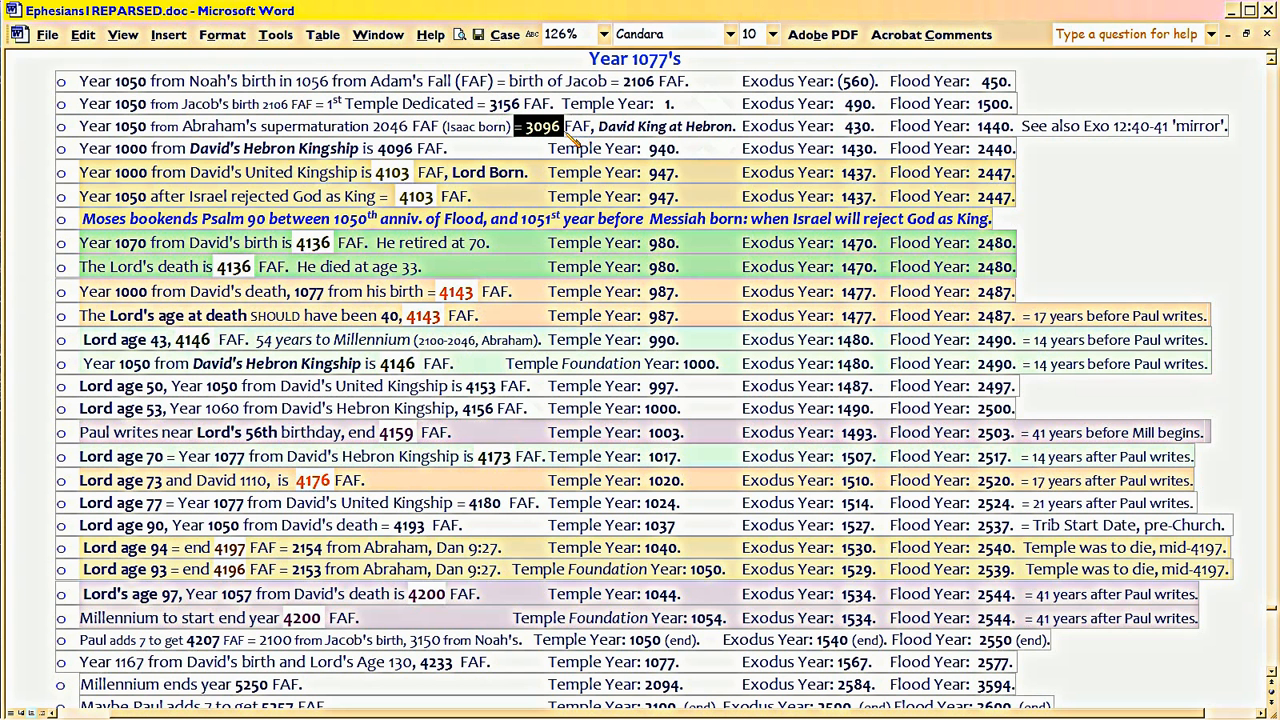
mouse_move(530, 176)
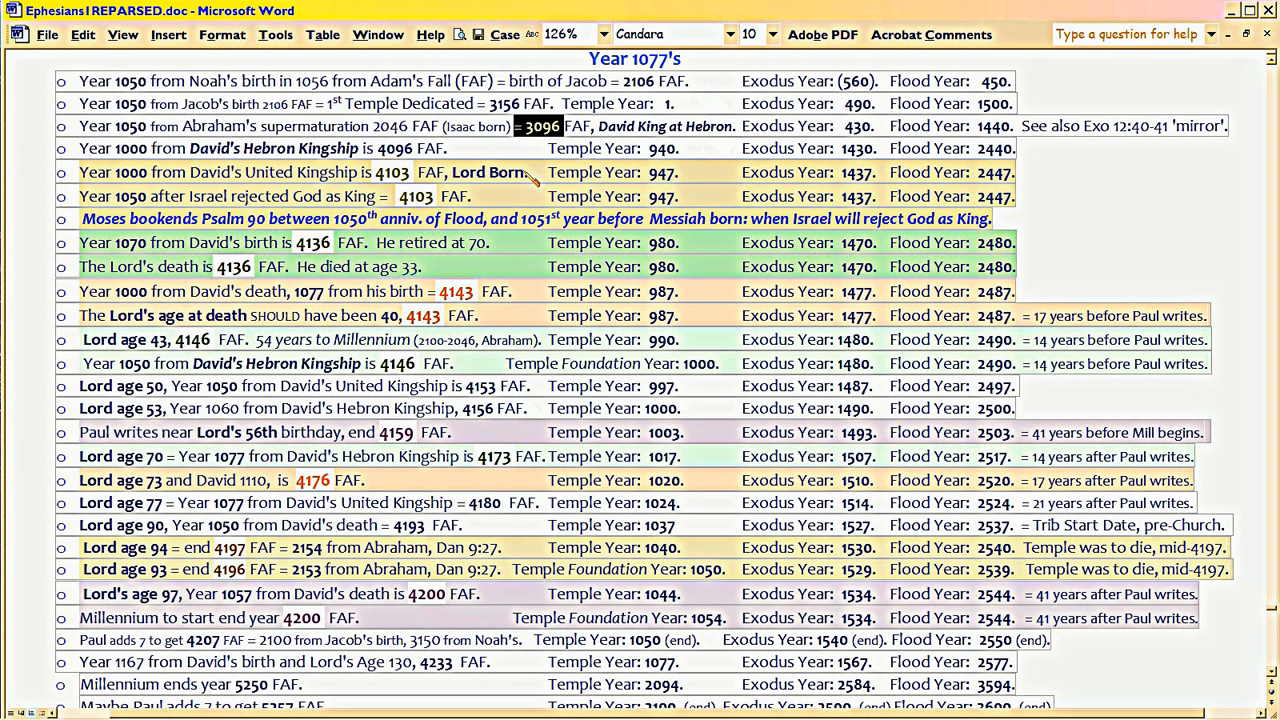
mouse_move(350, 430)
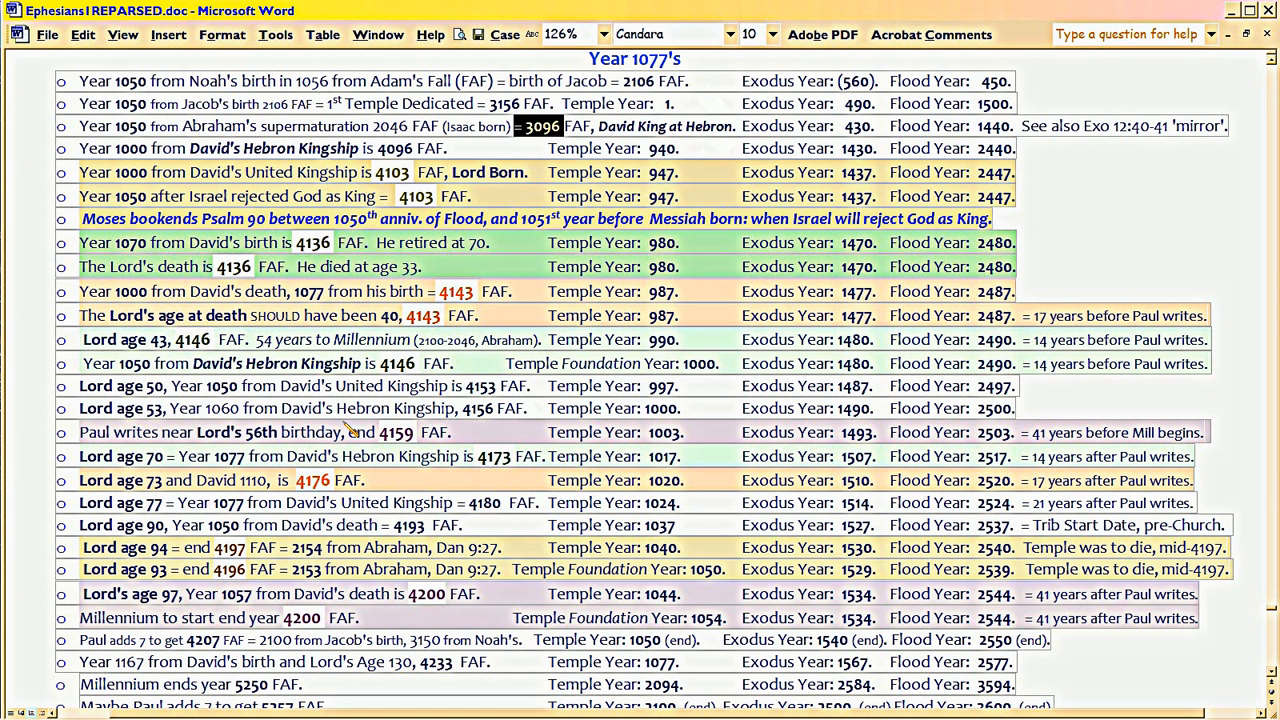
mouse_move(88, 328)
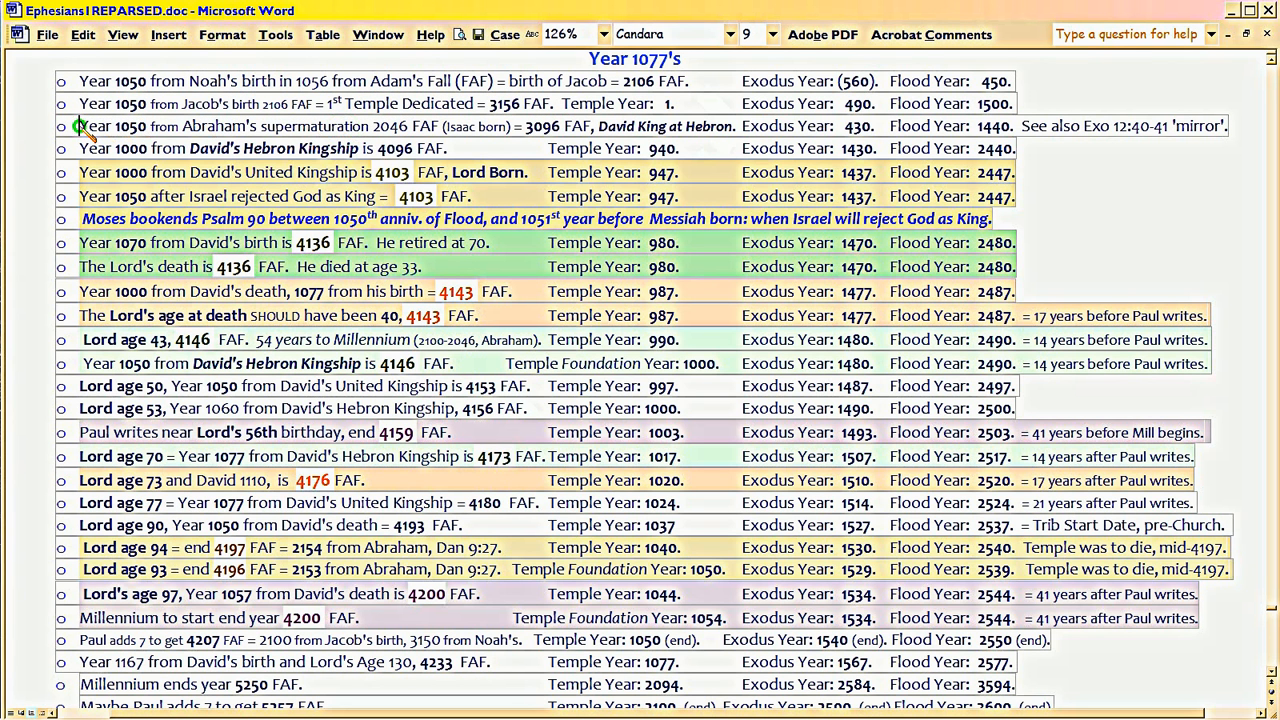
left_click_drag(80, 126, 540, 126)
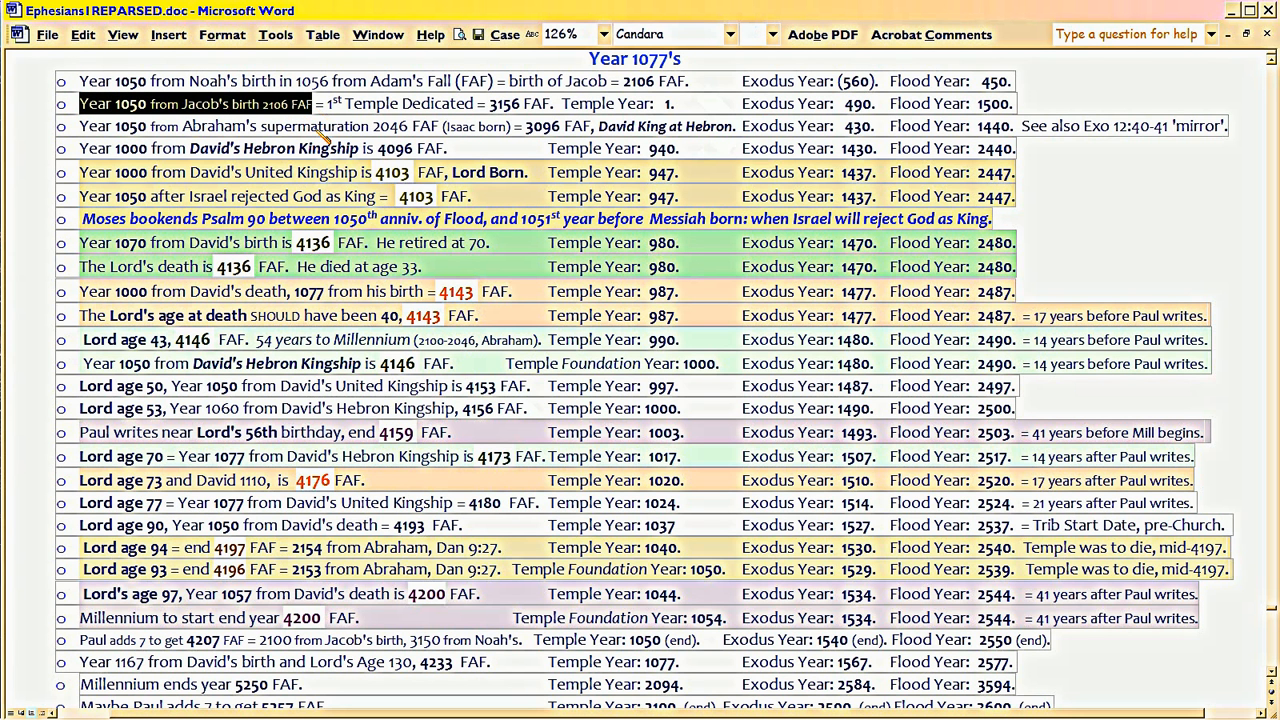
mouse_move(84, 136)
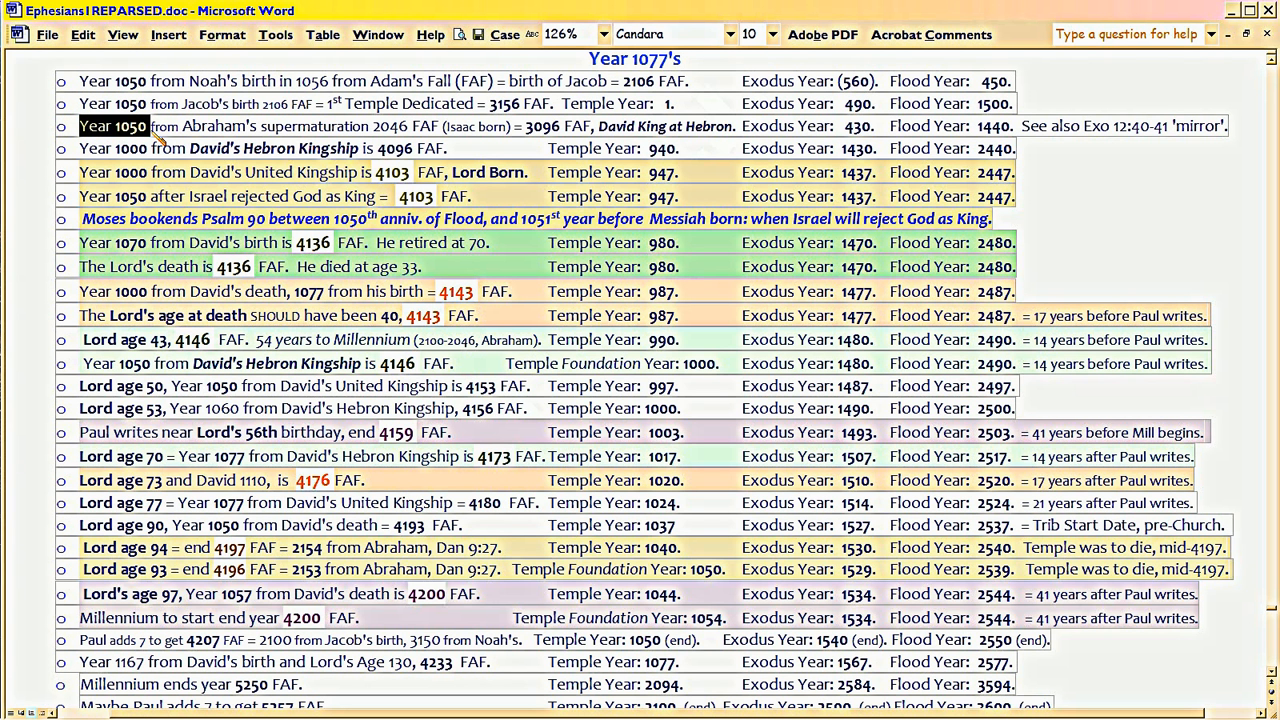
mouse_move(20, 280)
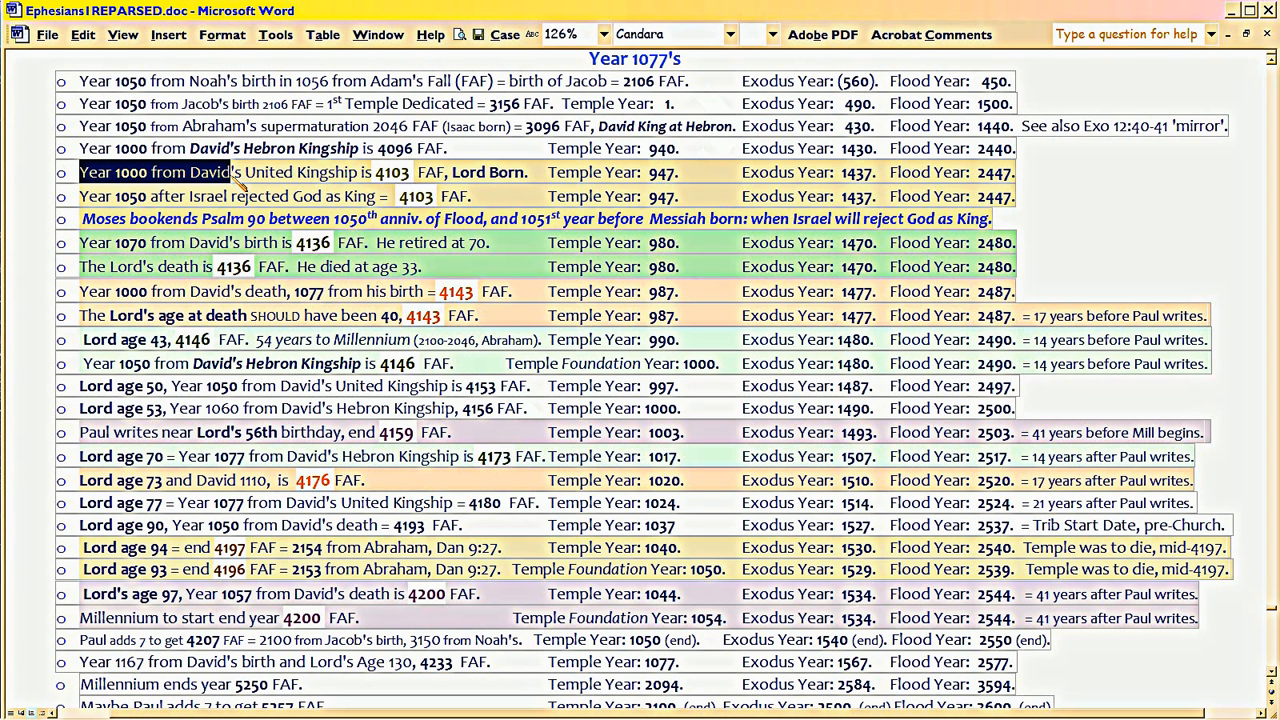
left_click_drag(230, 172, 524, 172)
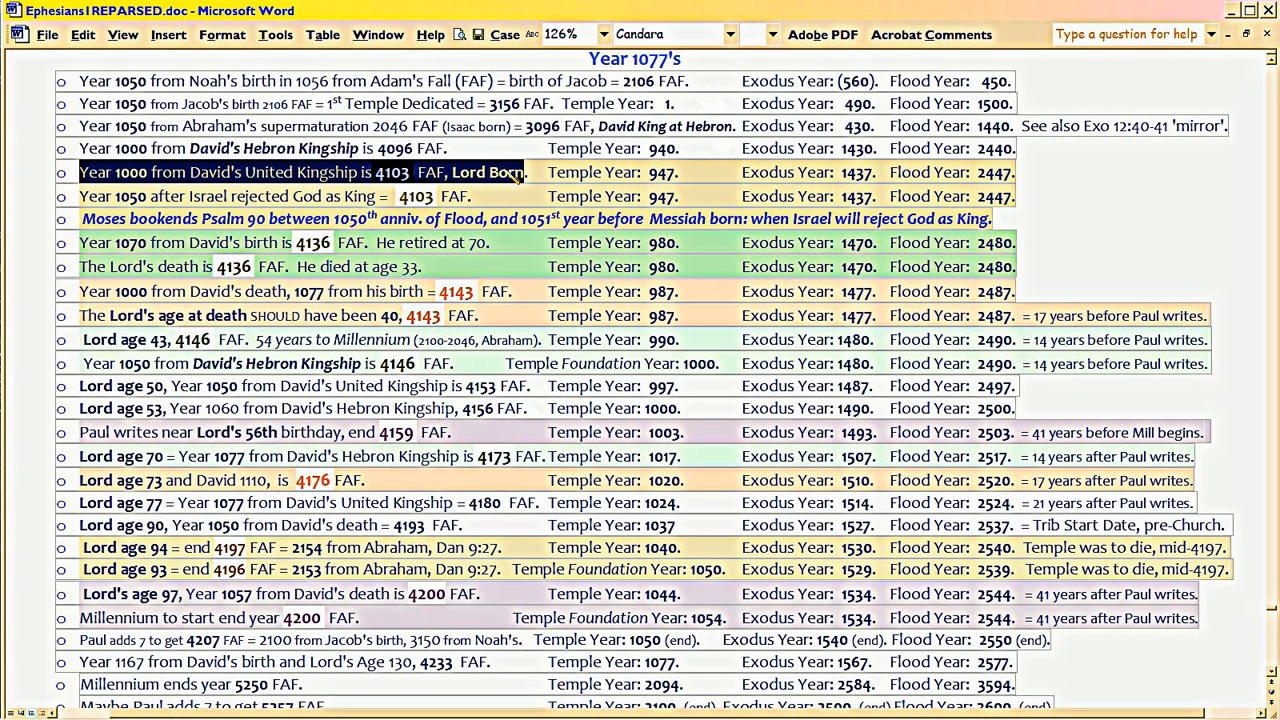
mouse_move(248, 292)
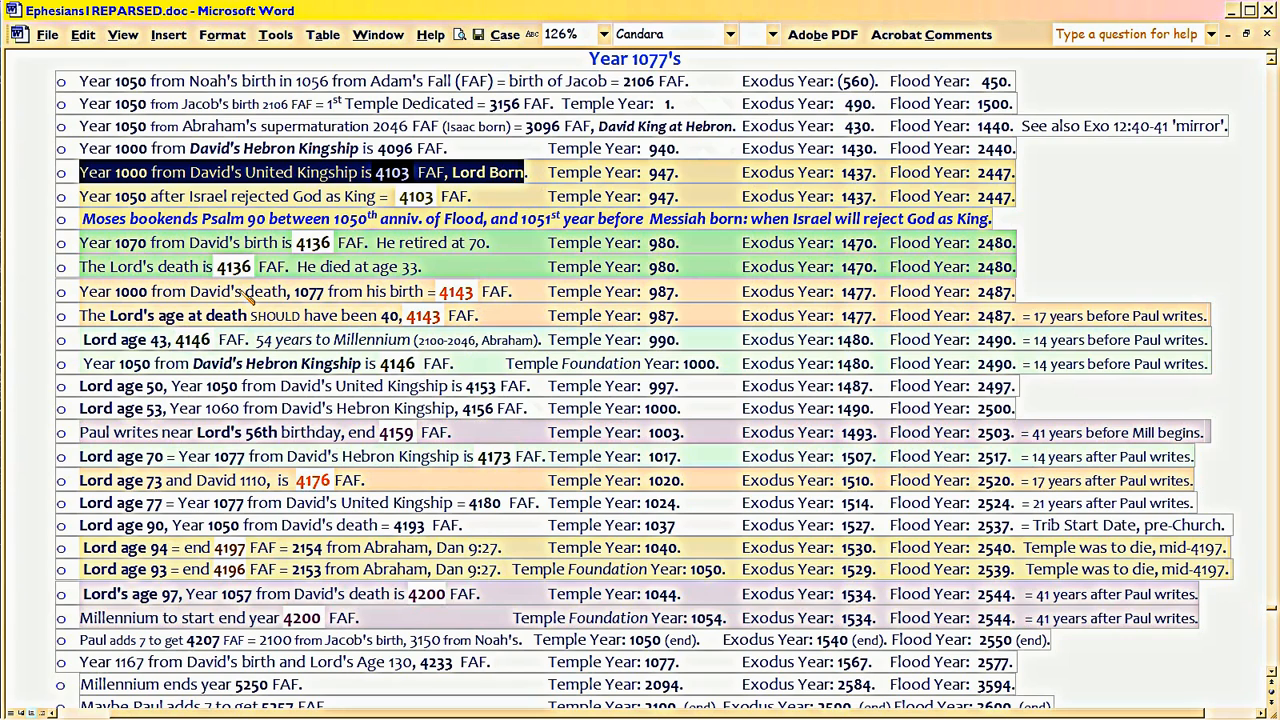
mouse_move(458, 396)
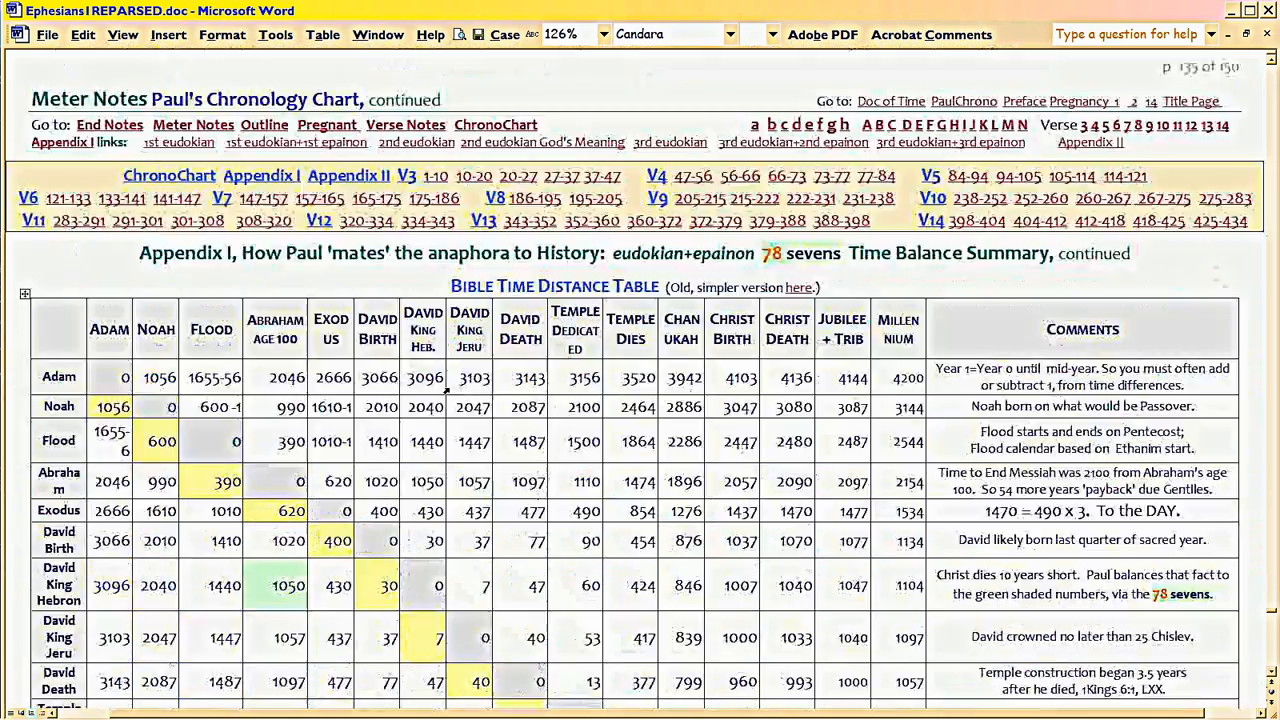
scroll("down", 3)
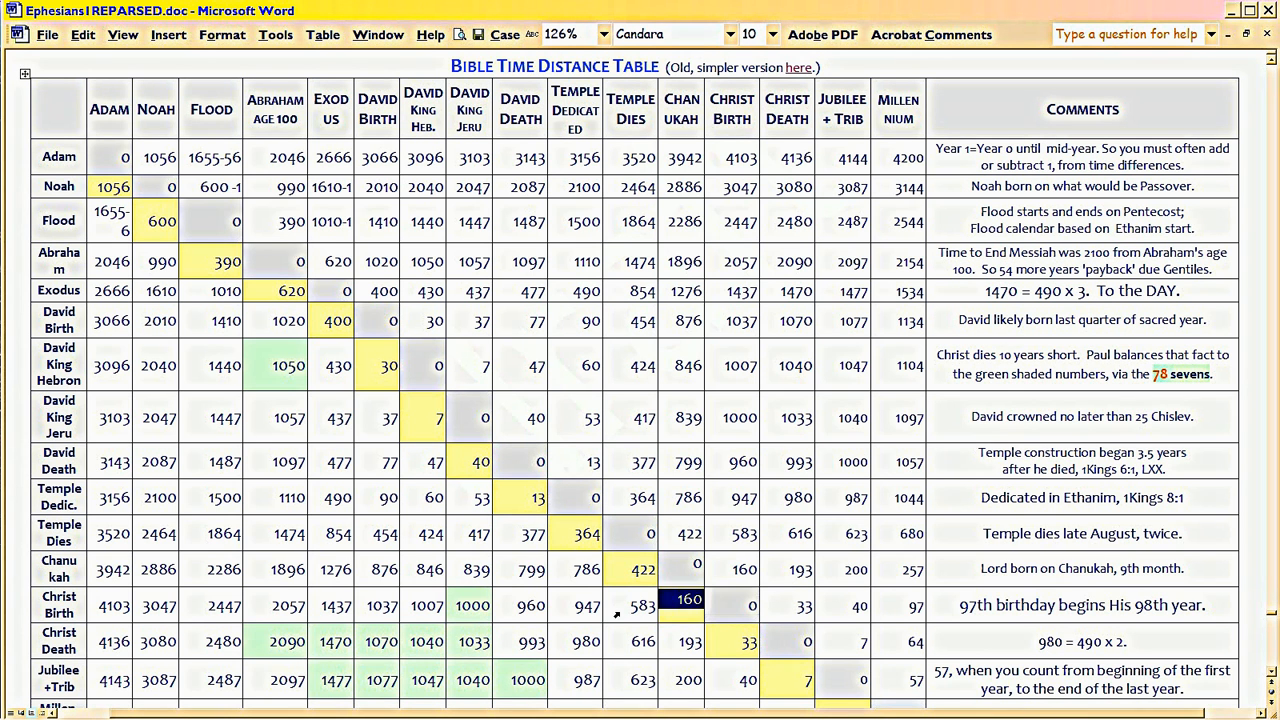
left_click(588, 604)
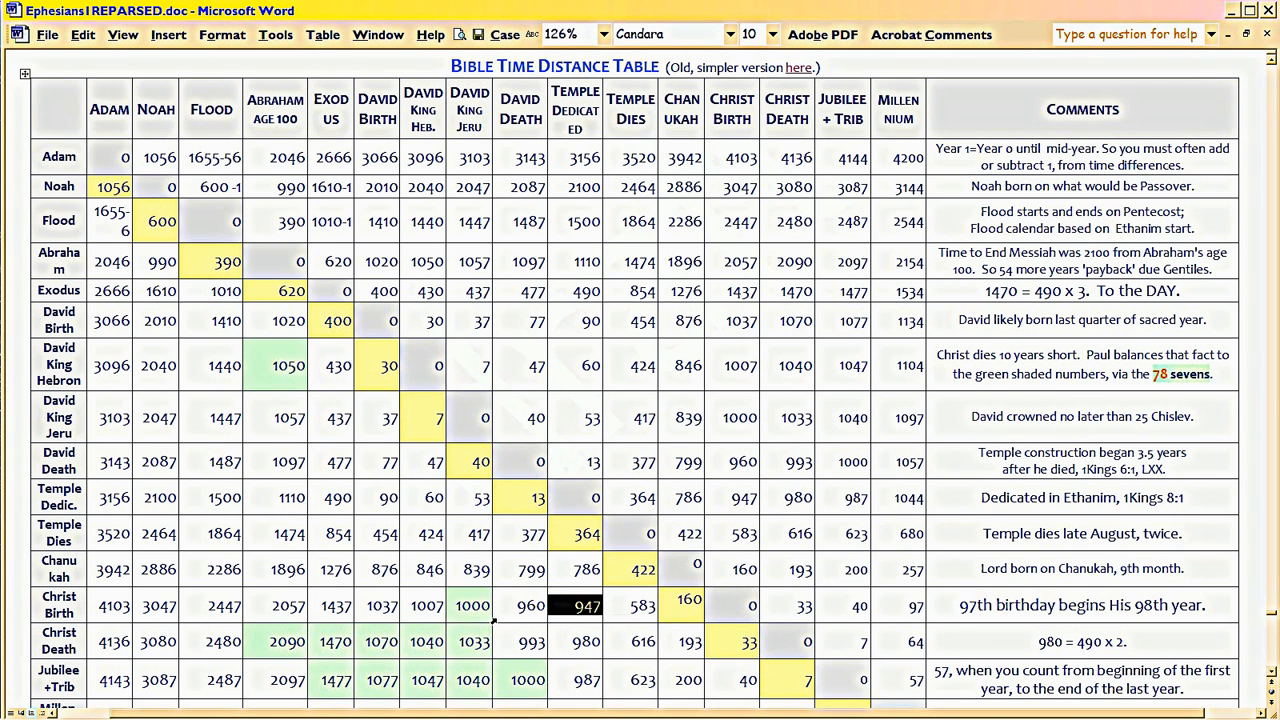
left_click(470, 604)
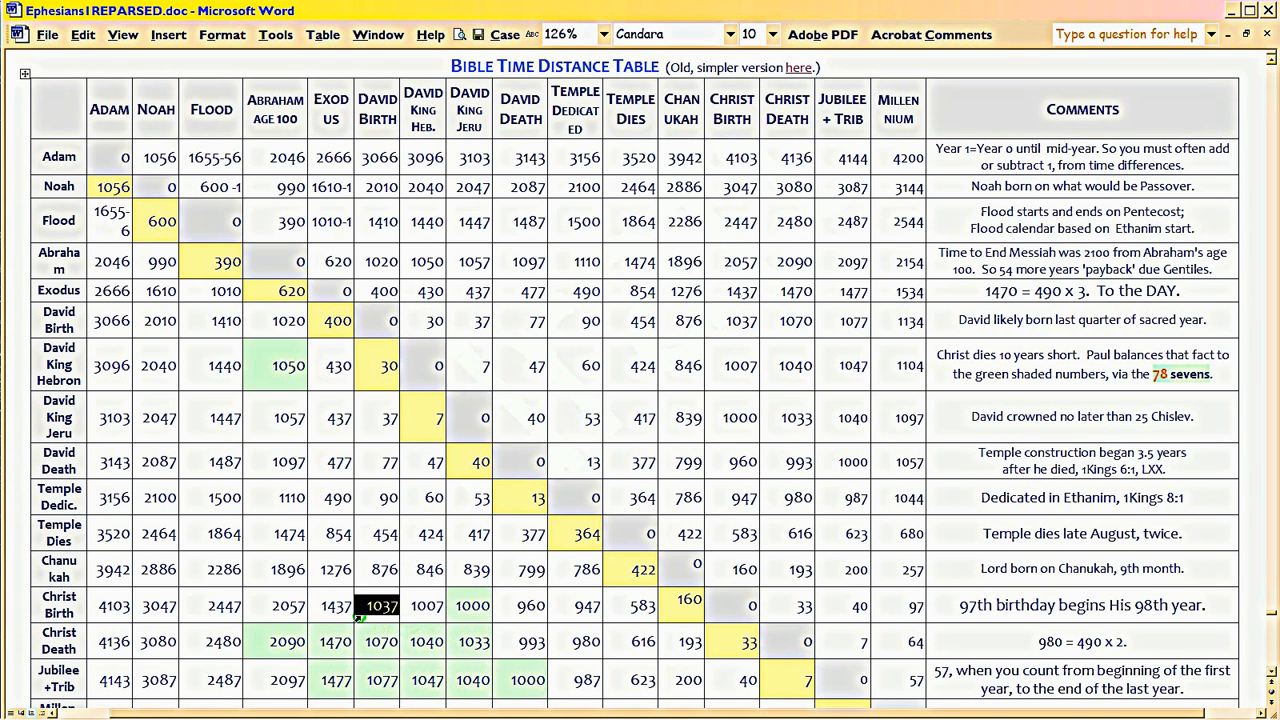
left_click(336, 604)
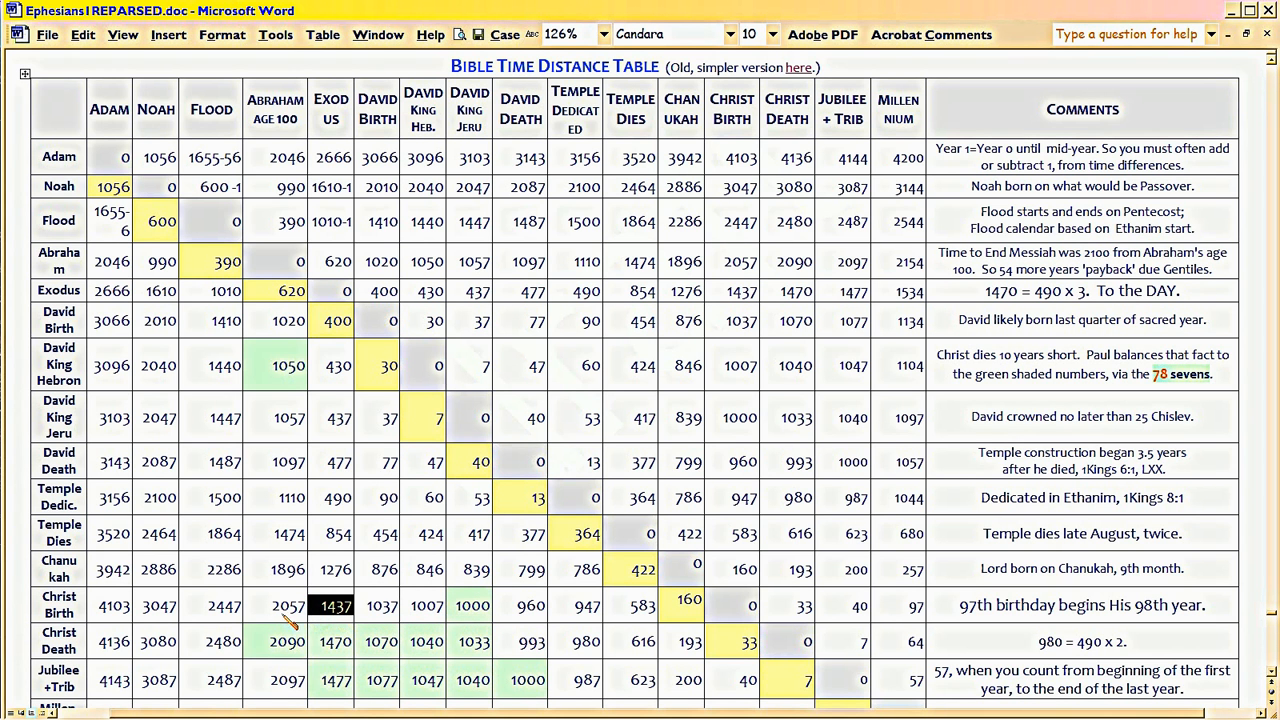
left_click(212, 604)
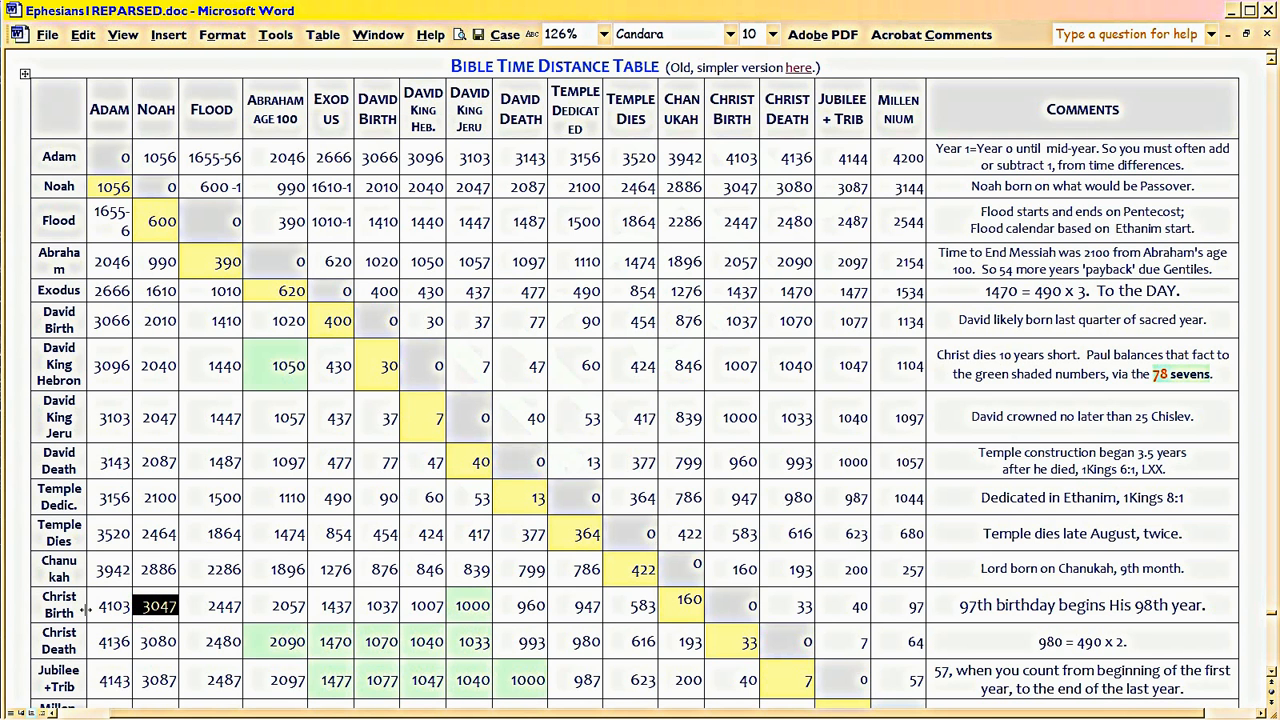
left_click(108, 604)
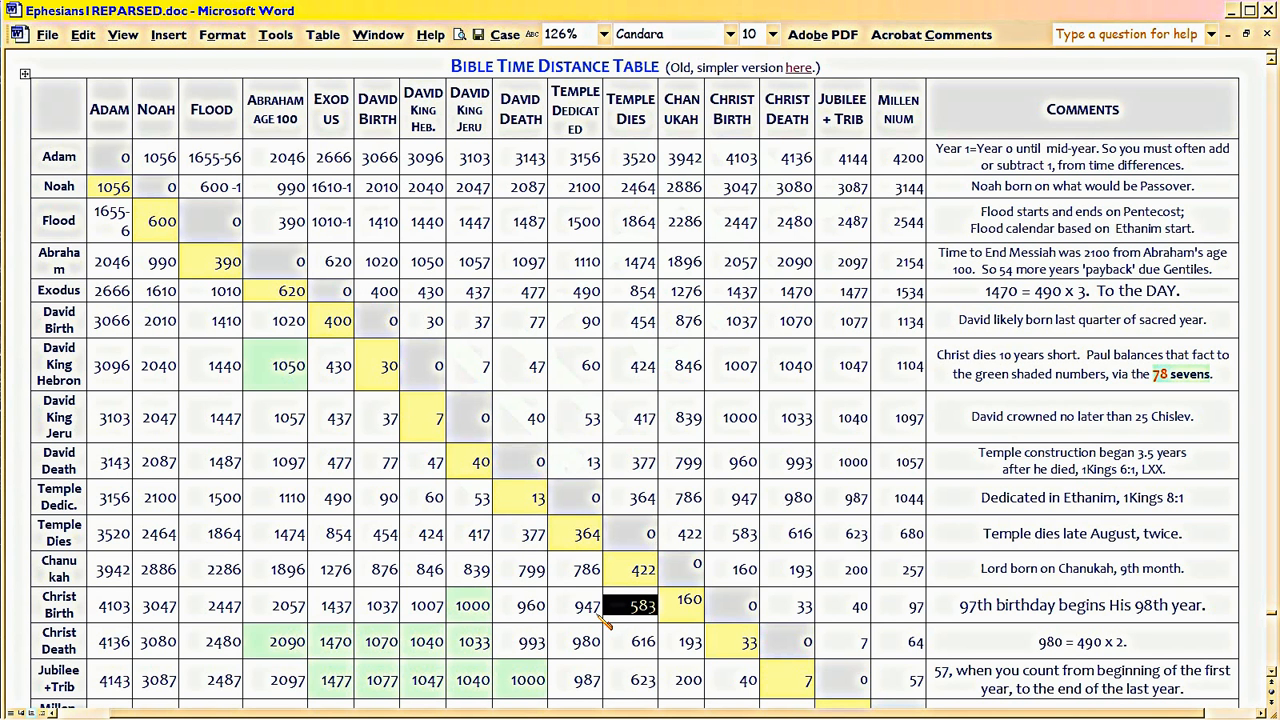
mouse_move(604, 612)
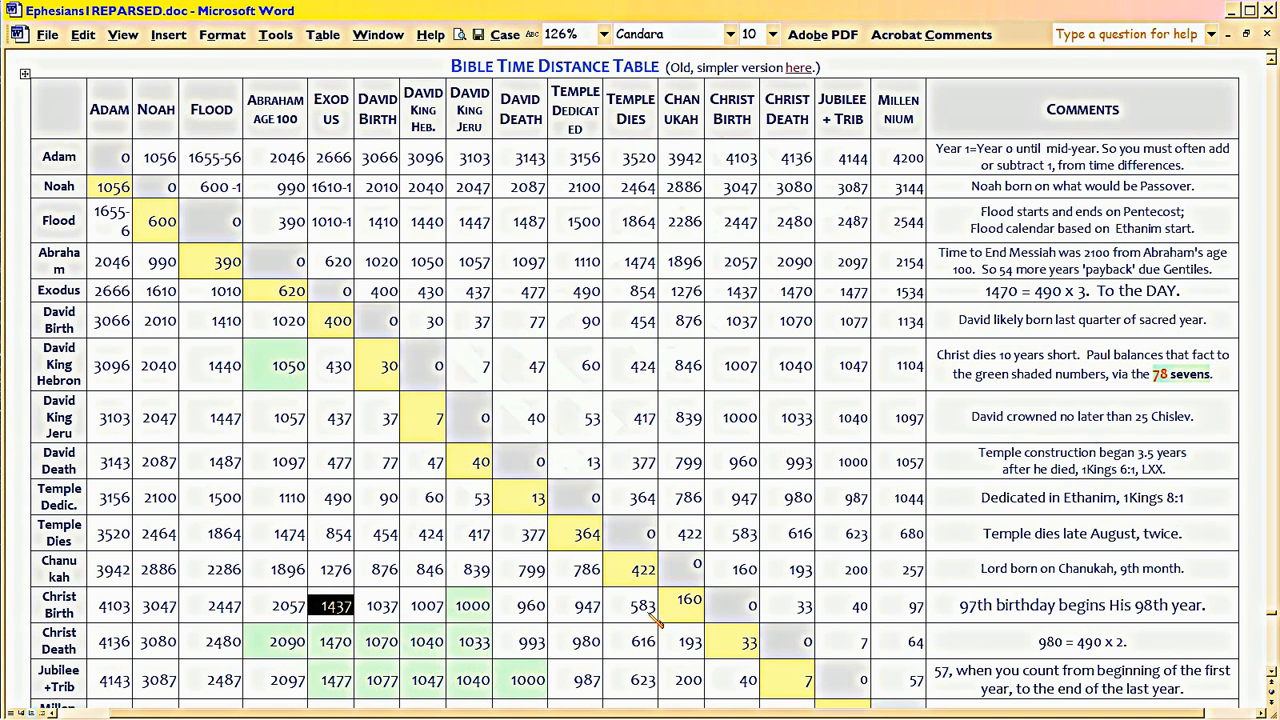
Step: Point out the Christ Birth row distances: 583 to Temple Dies, 33 to Christ Death, 2057 to Abraham
left_click(636, 604)
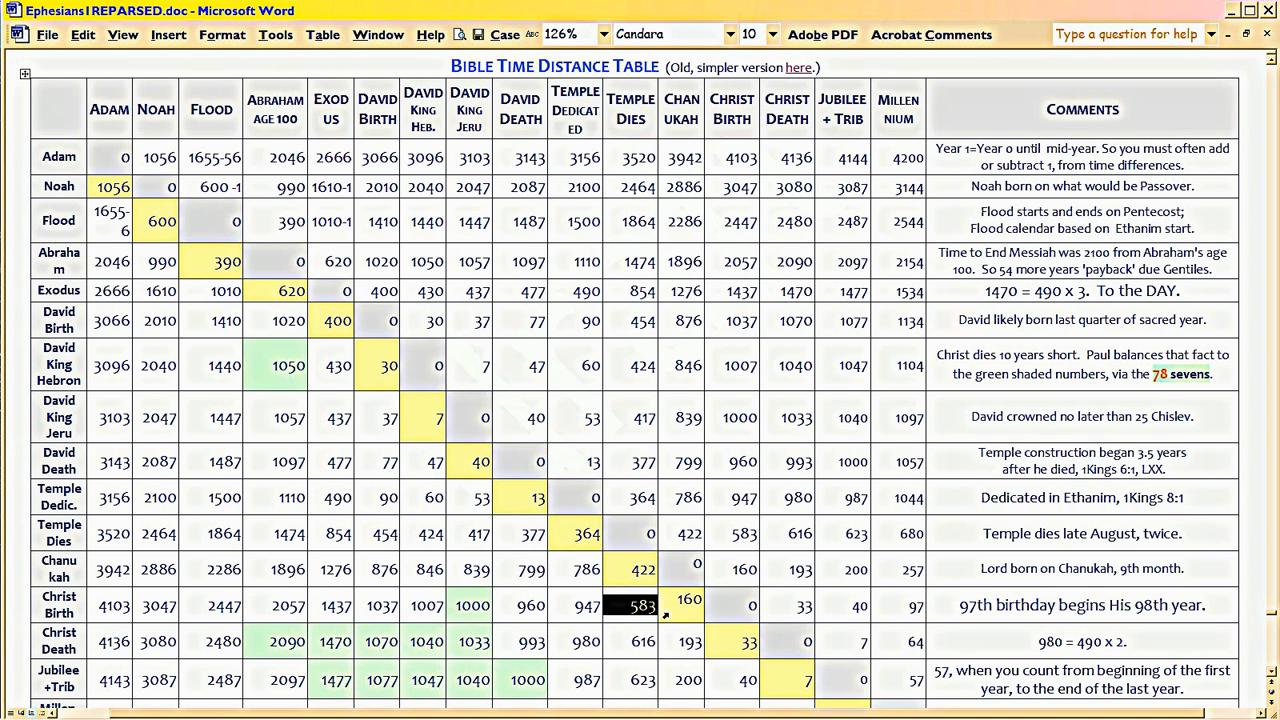
left_click(788, 604)
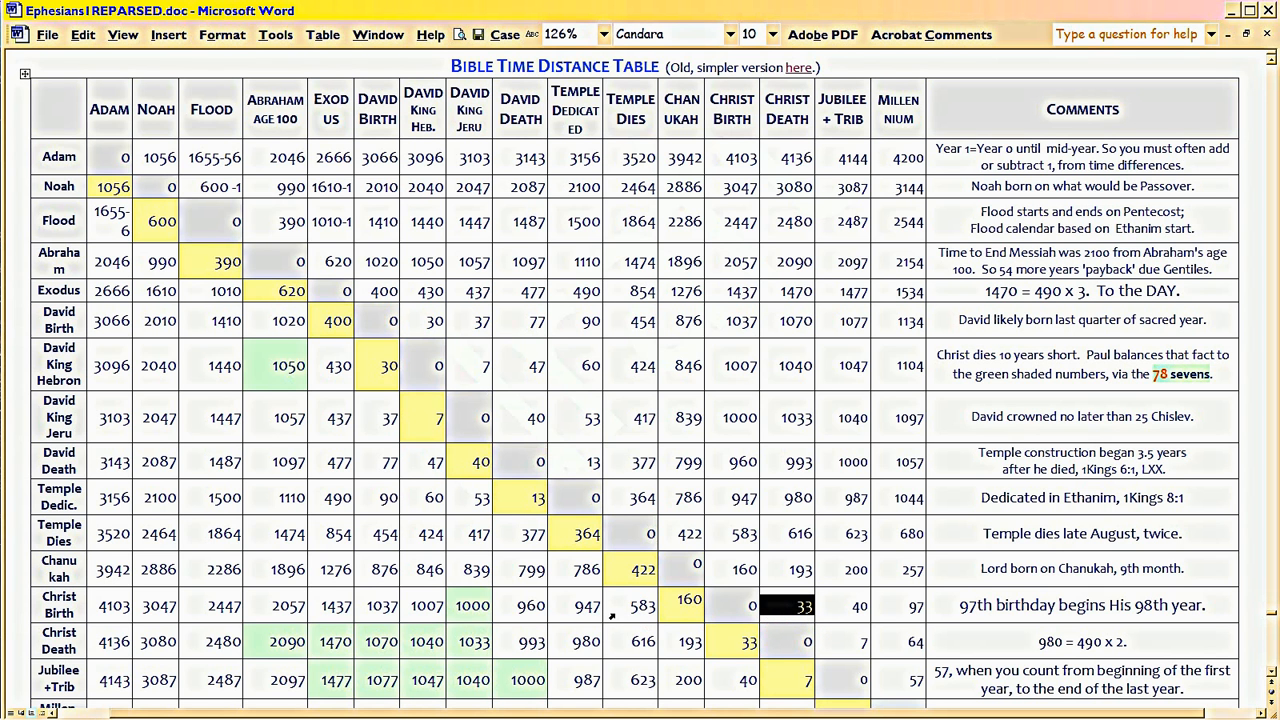
left_click(472, 604)
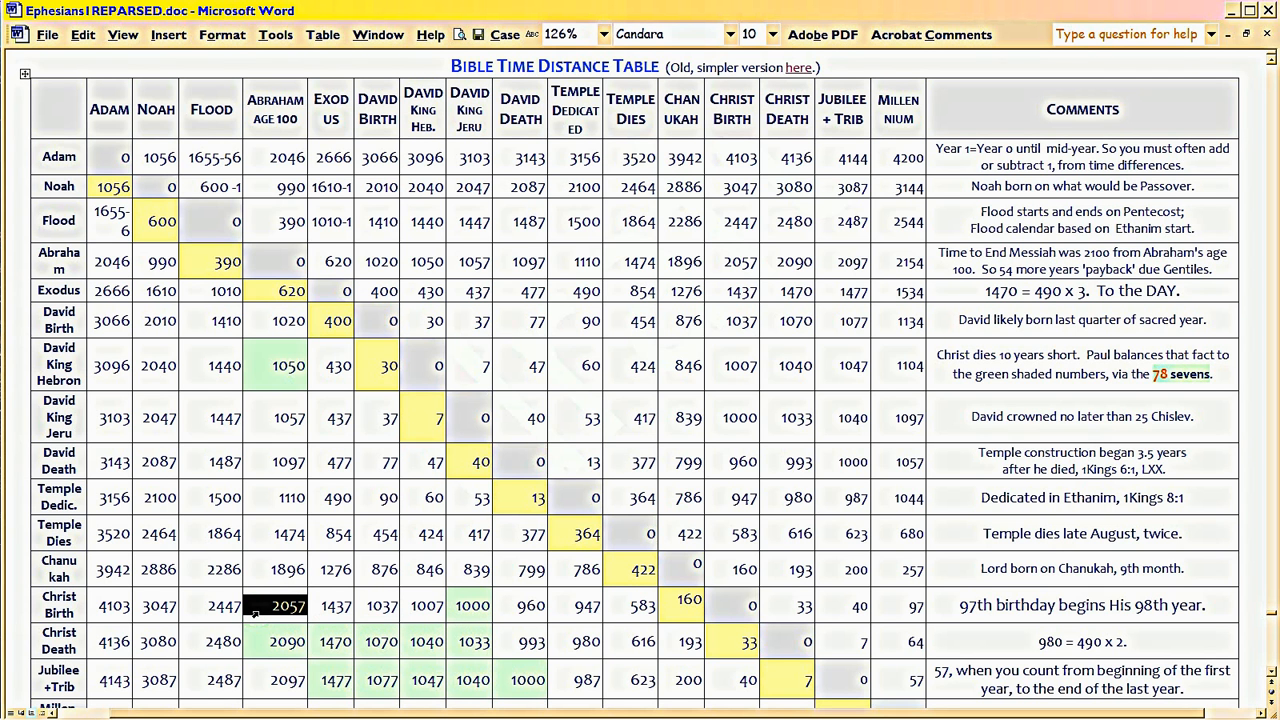
mouse_move(364, 468)
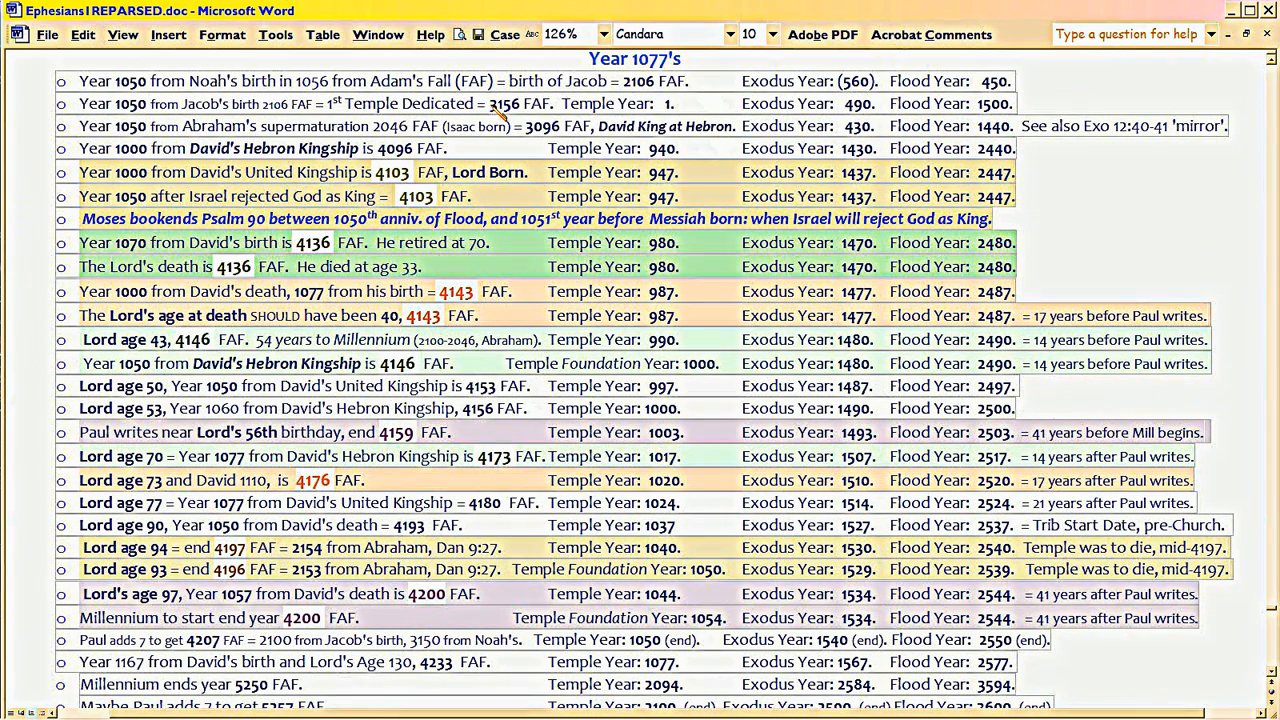
double_click(504, 104)
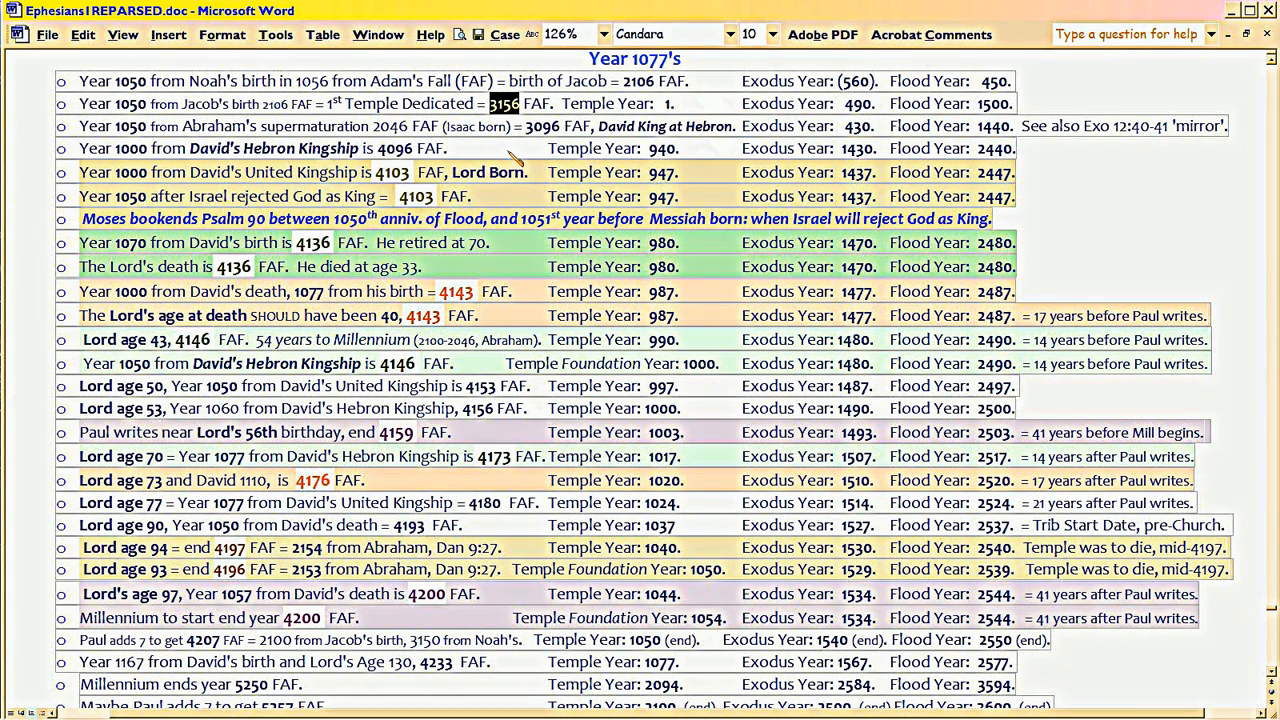
mouse_move(510, 344)
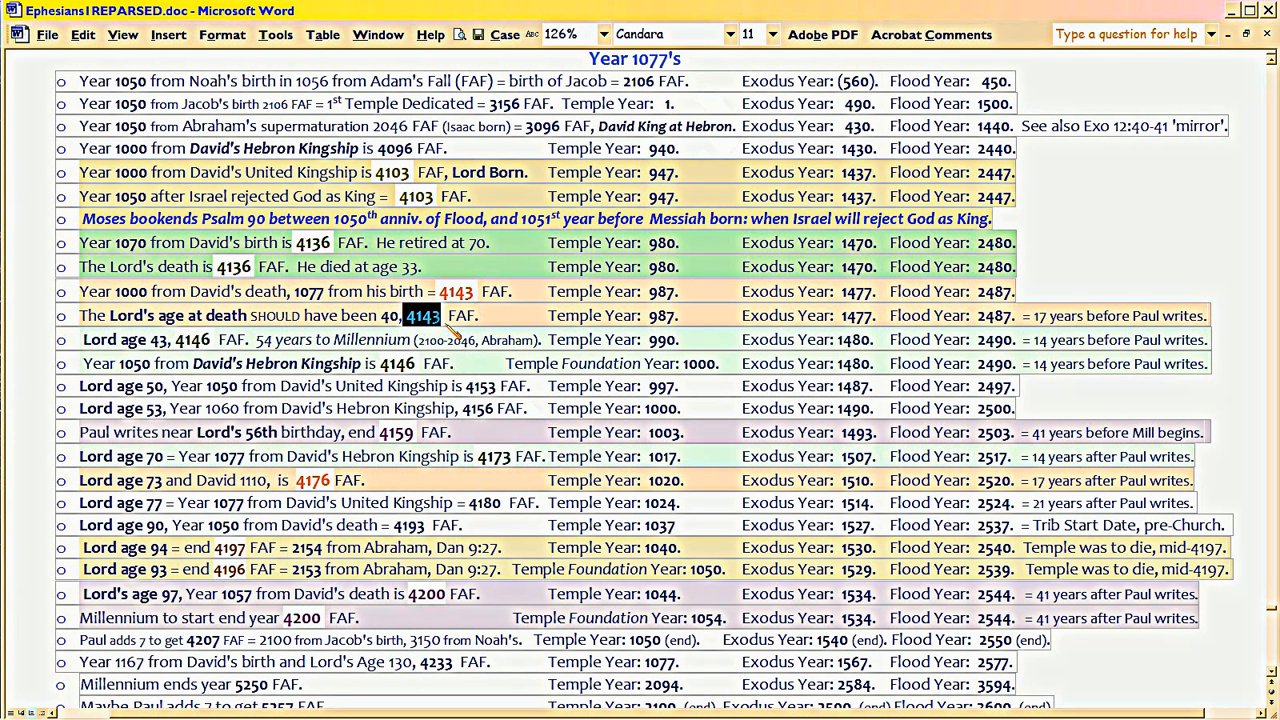
mouse_move(36, 140)
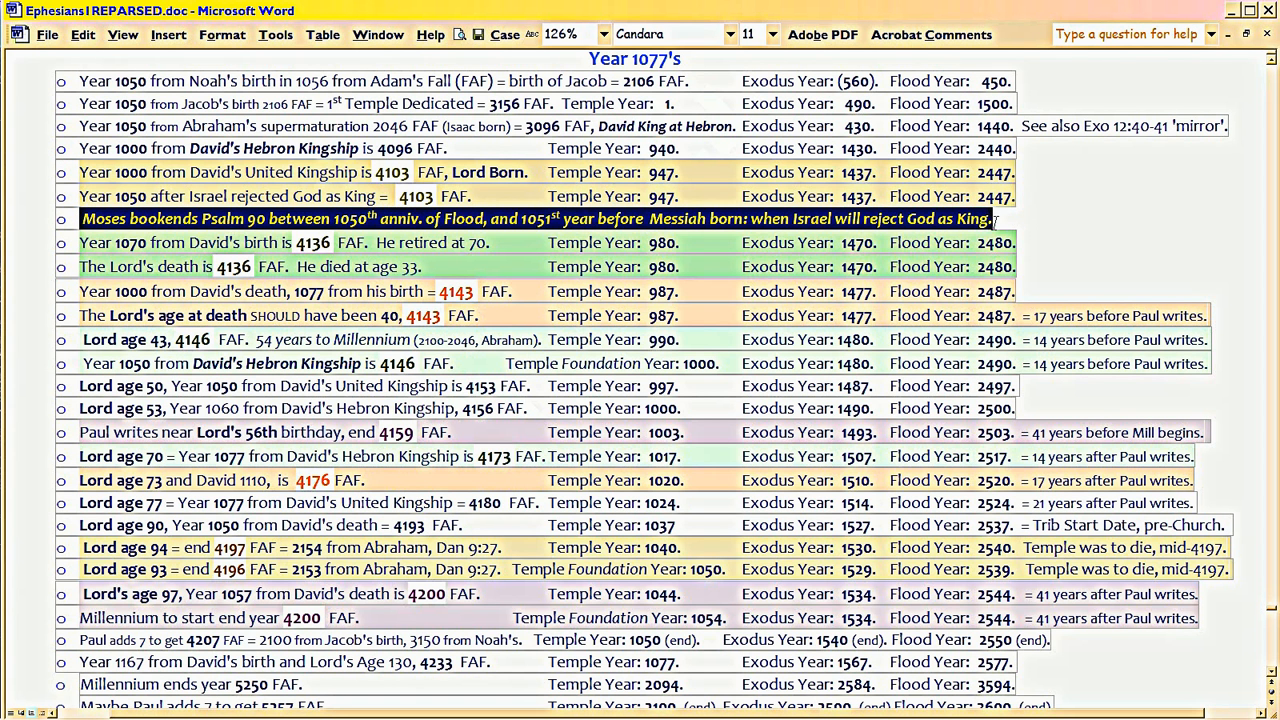
left_click(760, 32)
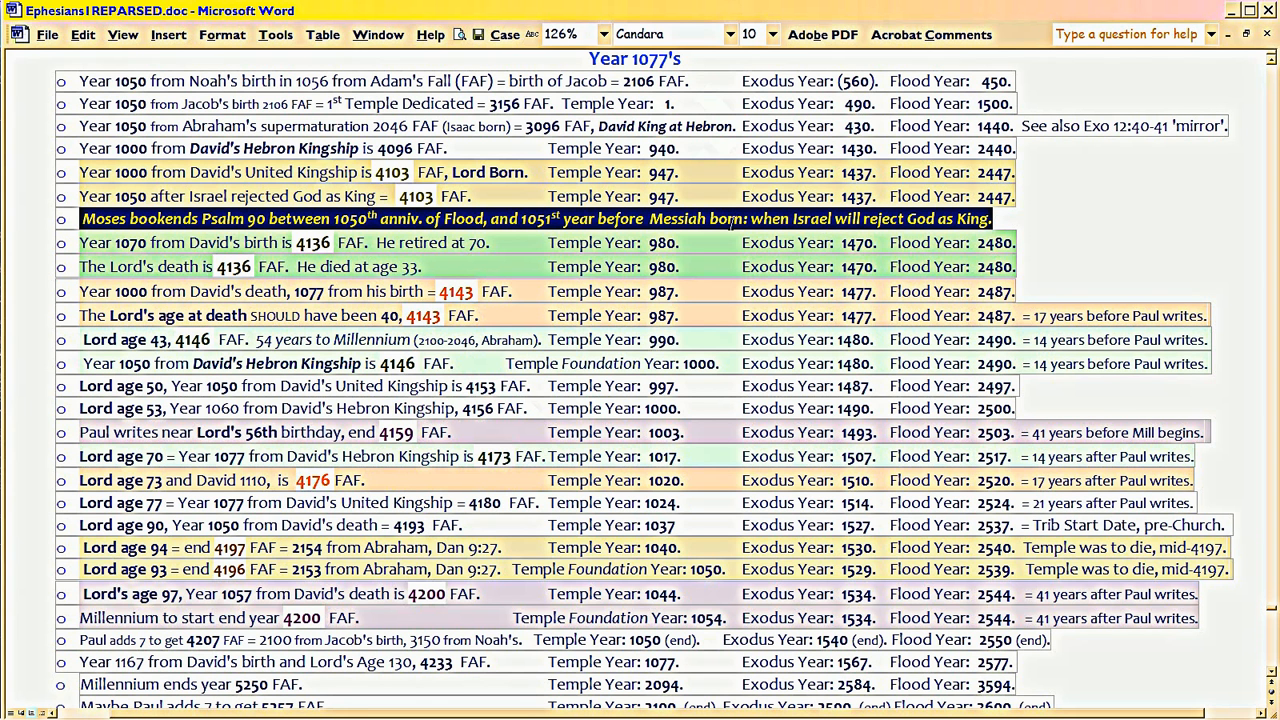
mouse_move(730, 222)
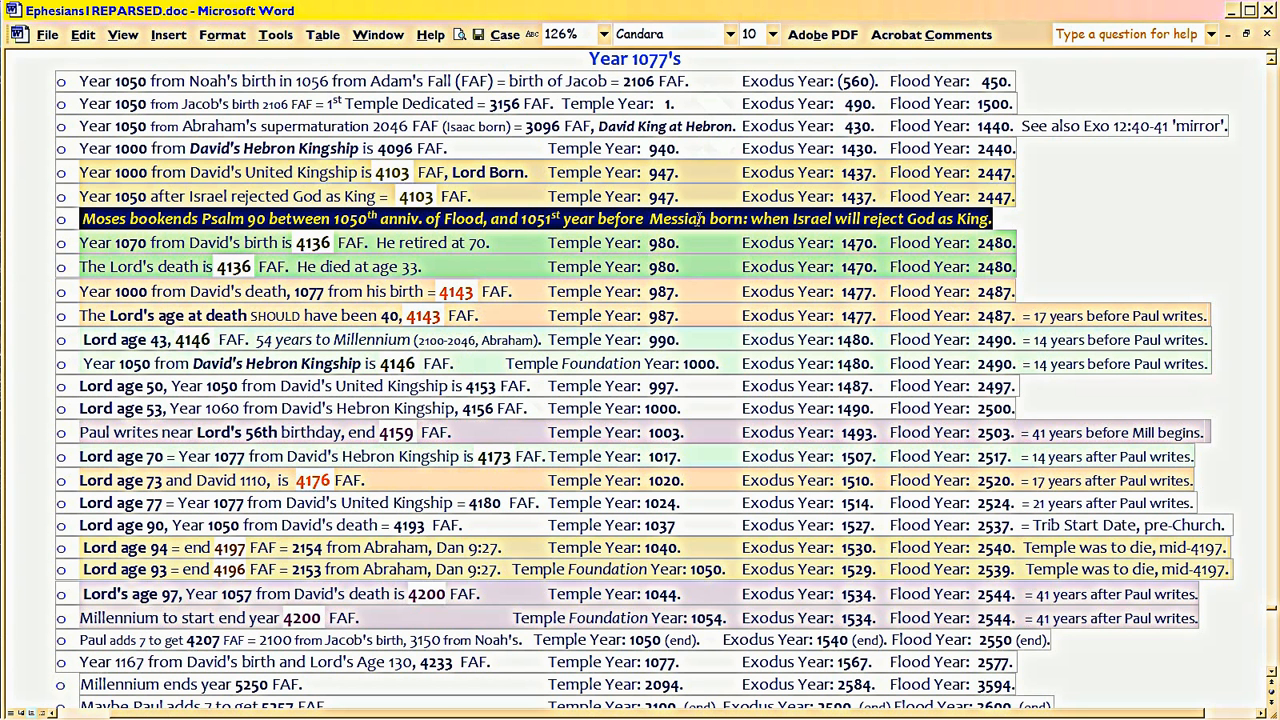
mouse_move(678, 288)
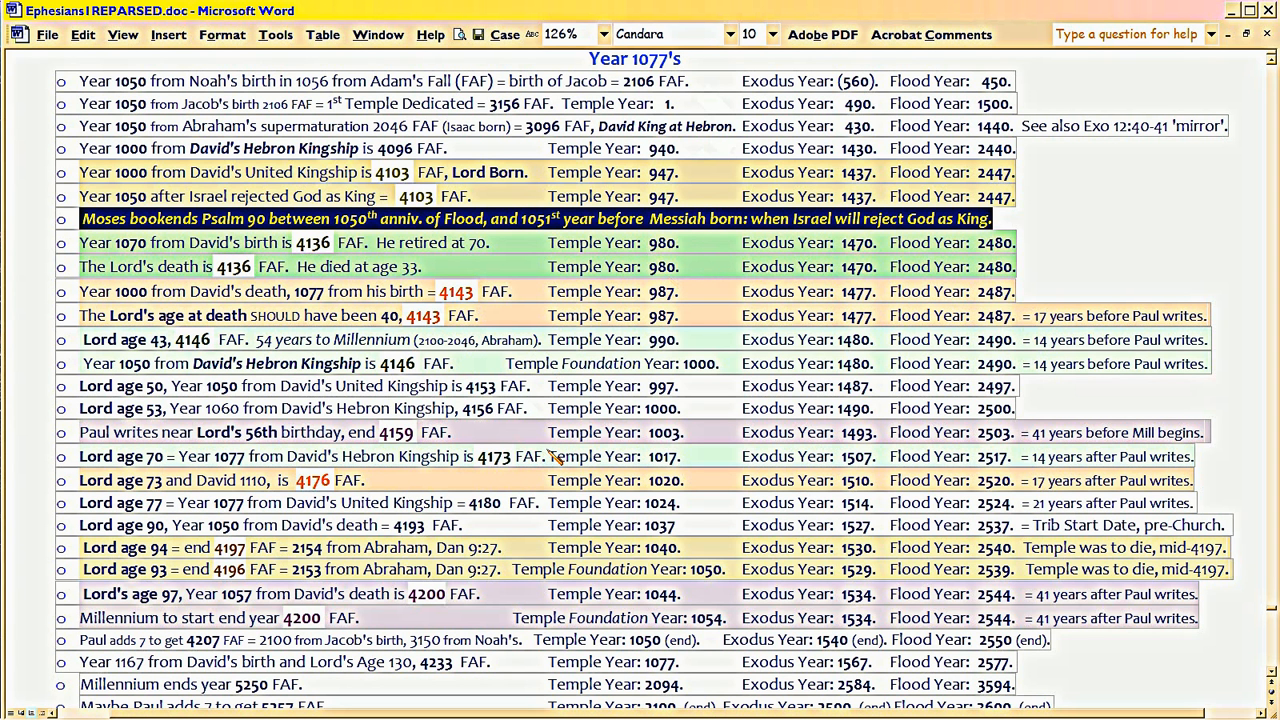
mouse_move(458, 322)
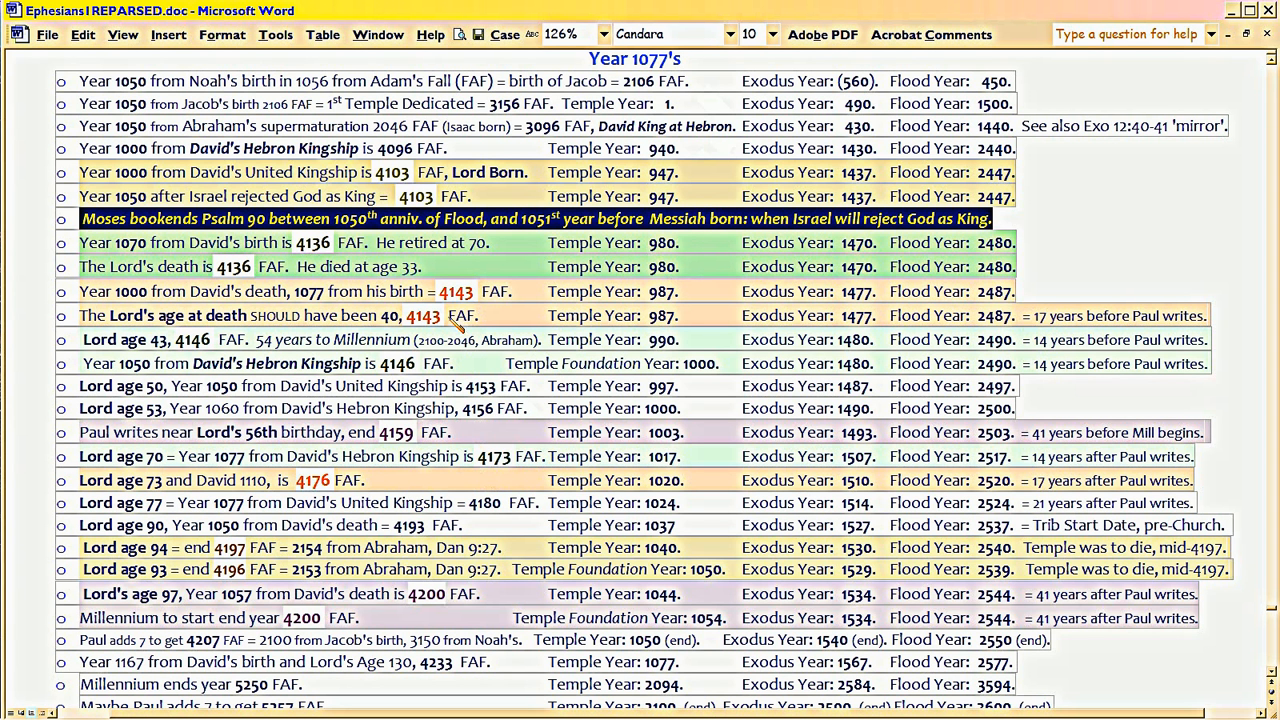
mouse_move(84, 318)
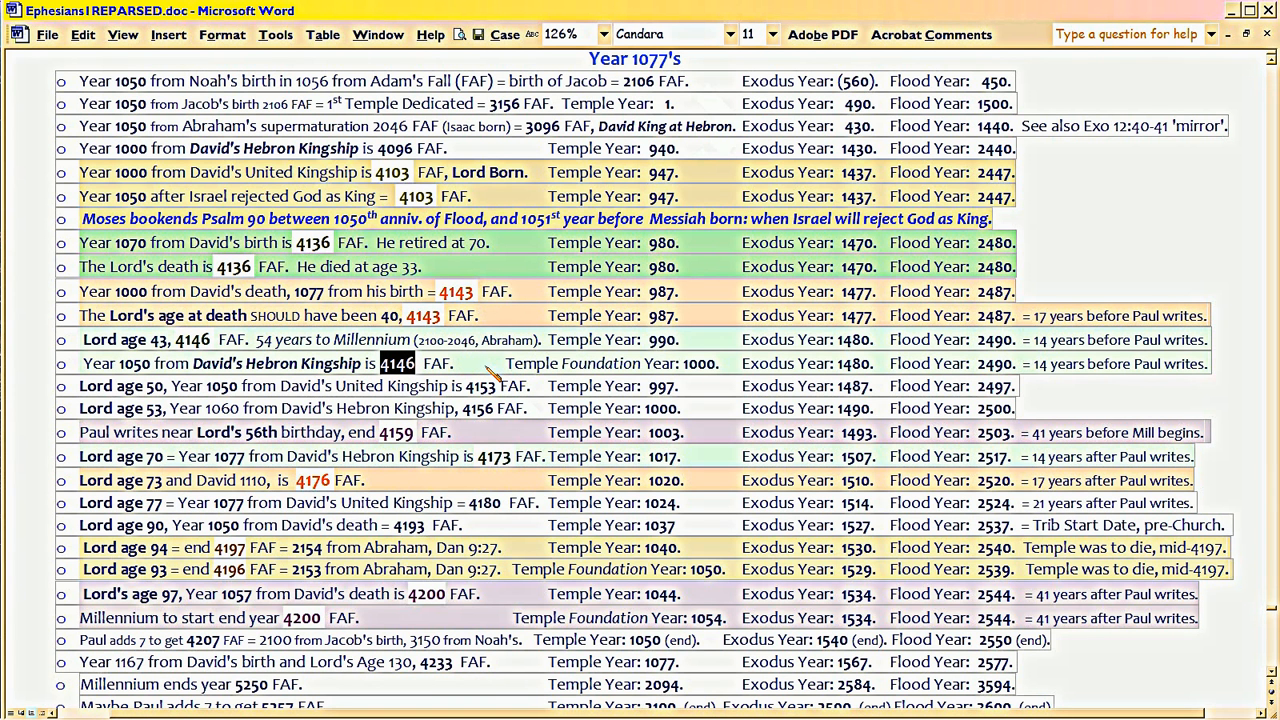
mouse_move(490, 372)
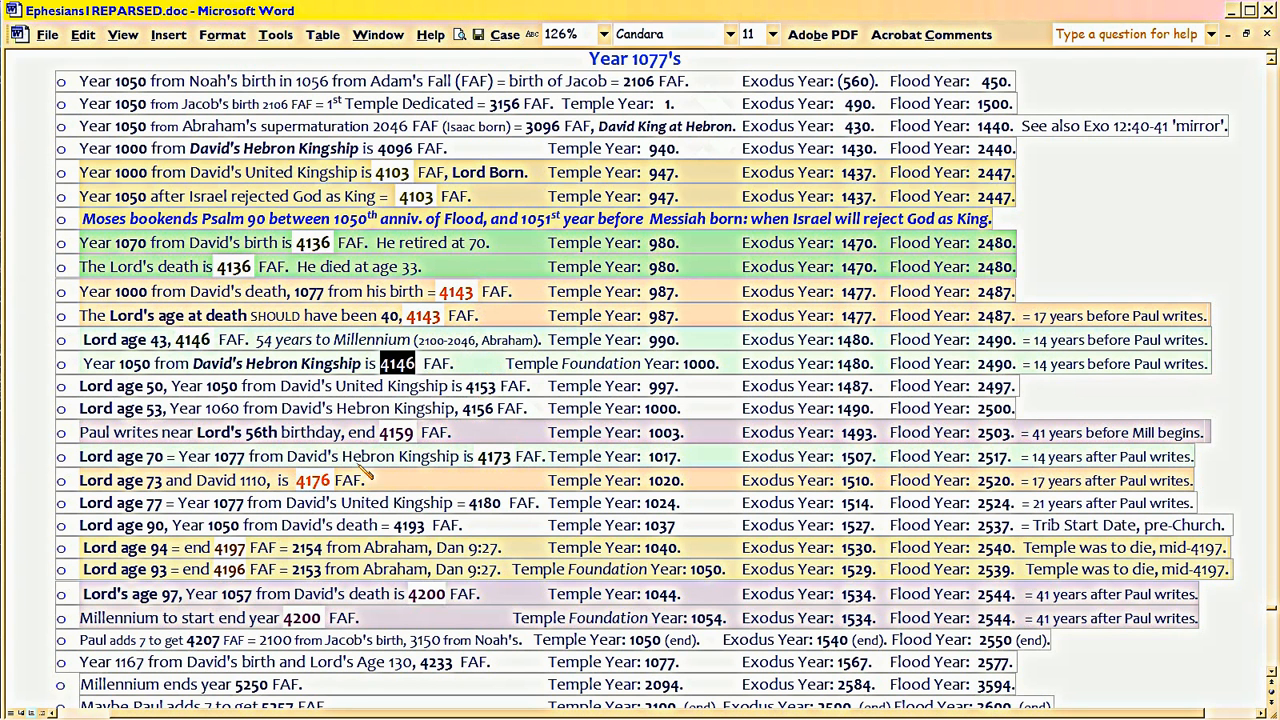
mouse_move(362, 472)
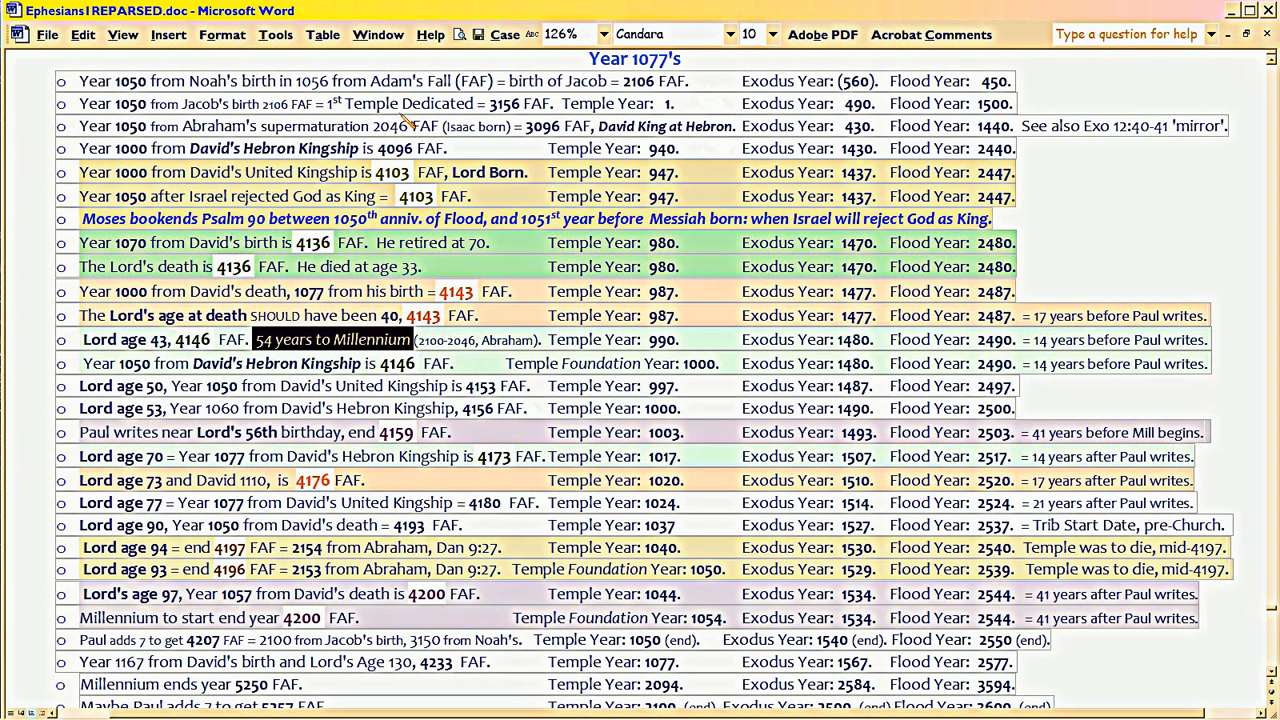
mouse_move(370, 140)
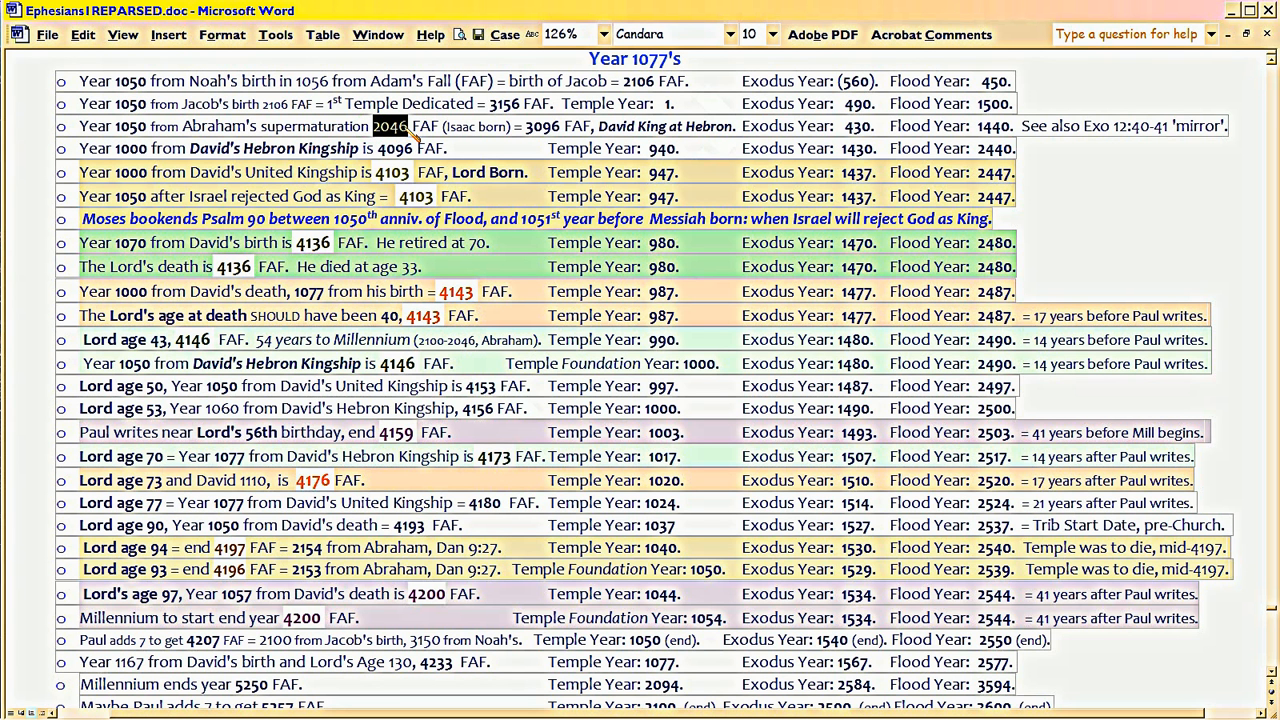
mouse_move(412, 324)
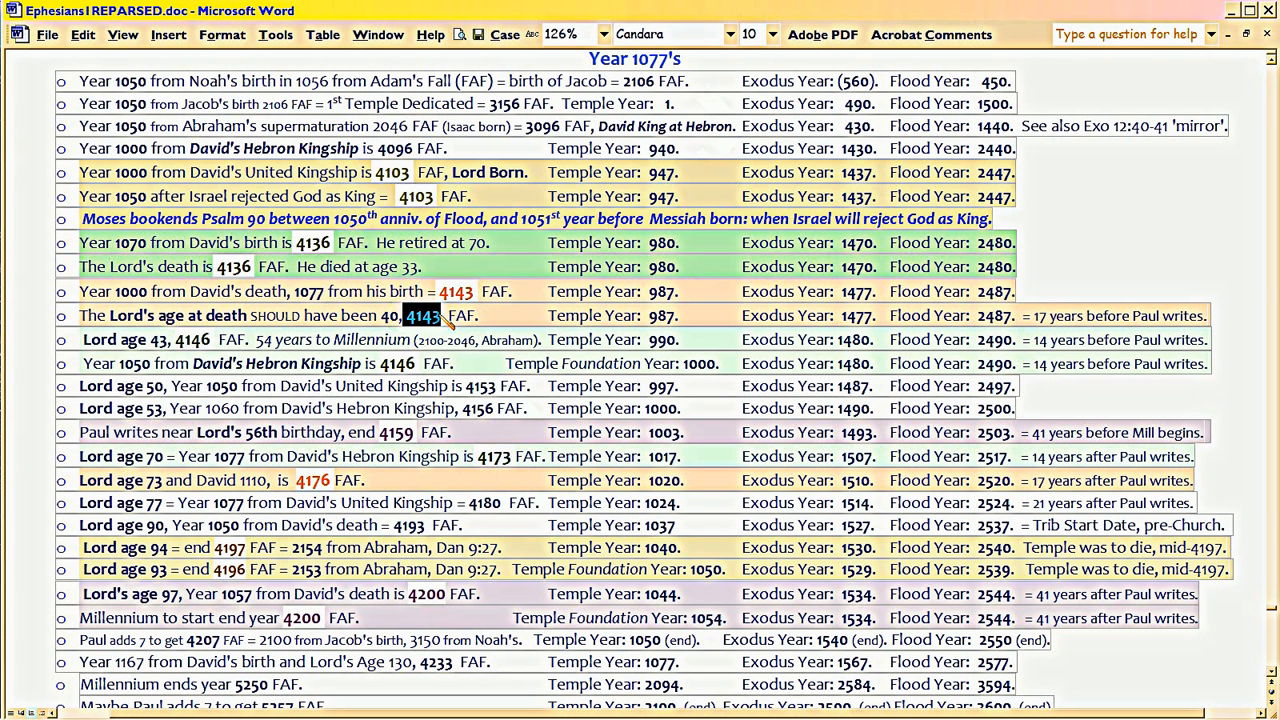
left_click(764, 34)
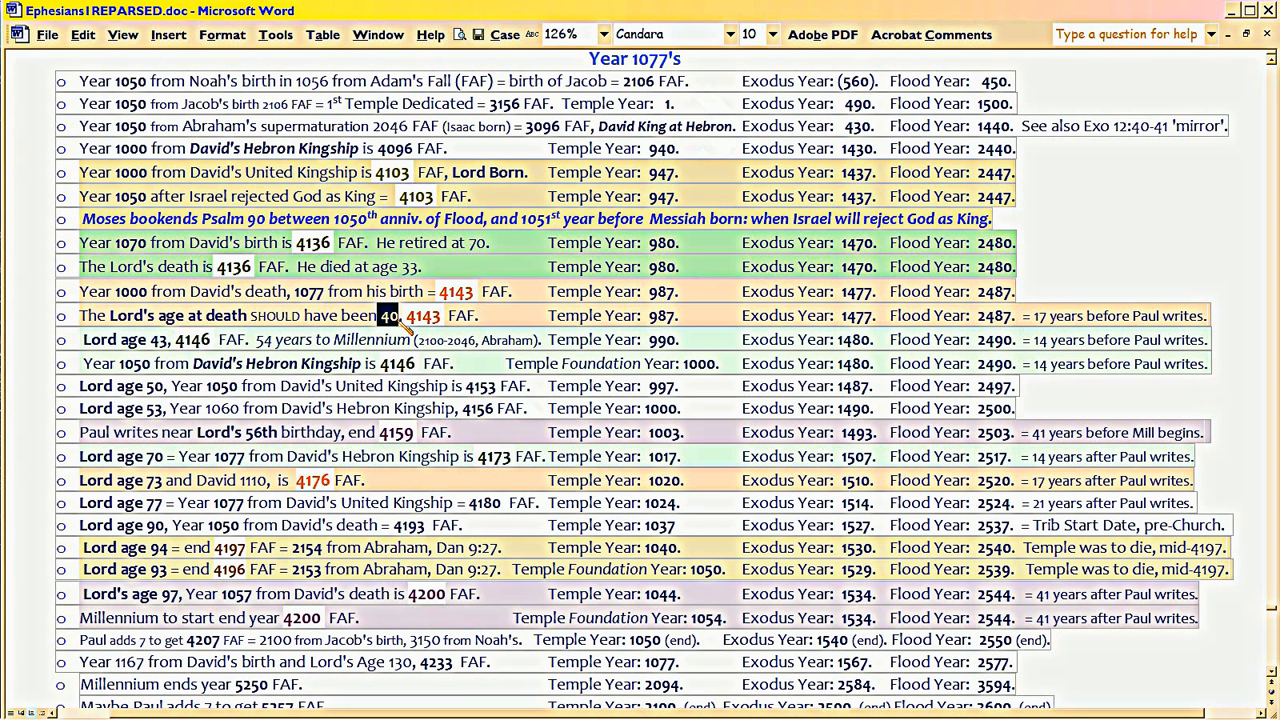
double_click(424, 316)
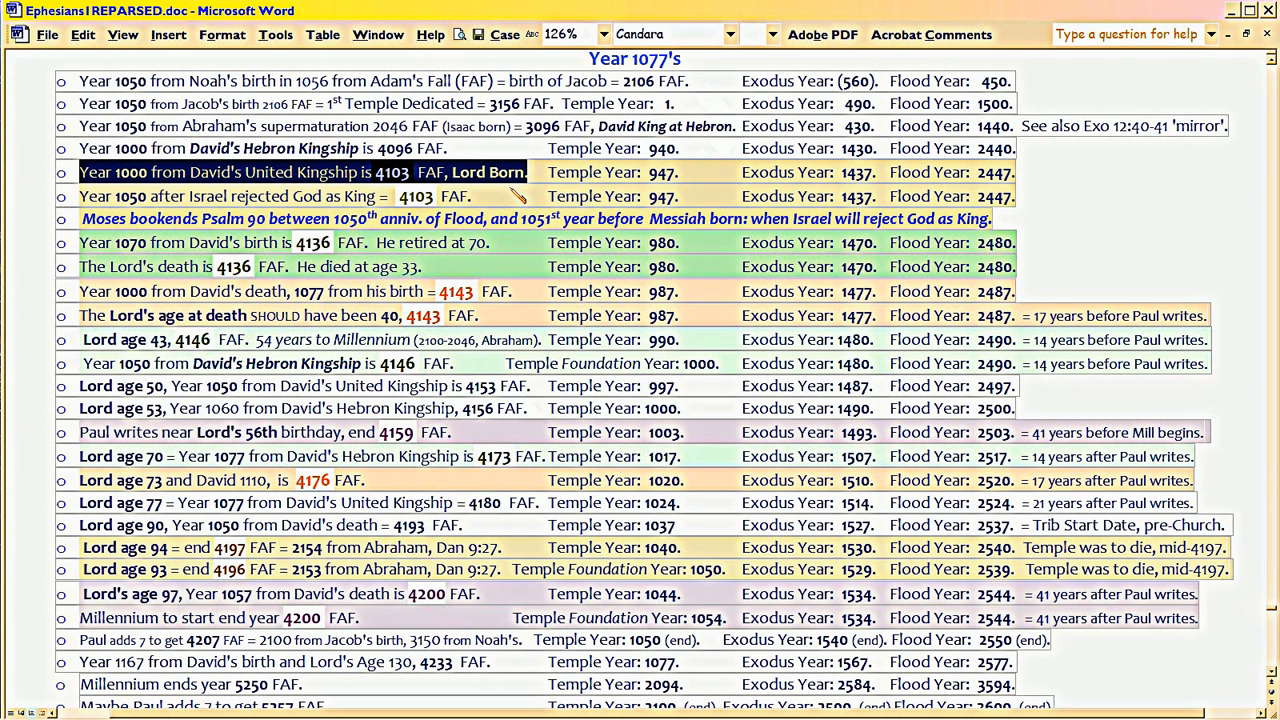
mouse_move(516, 192)
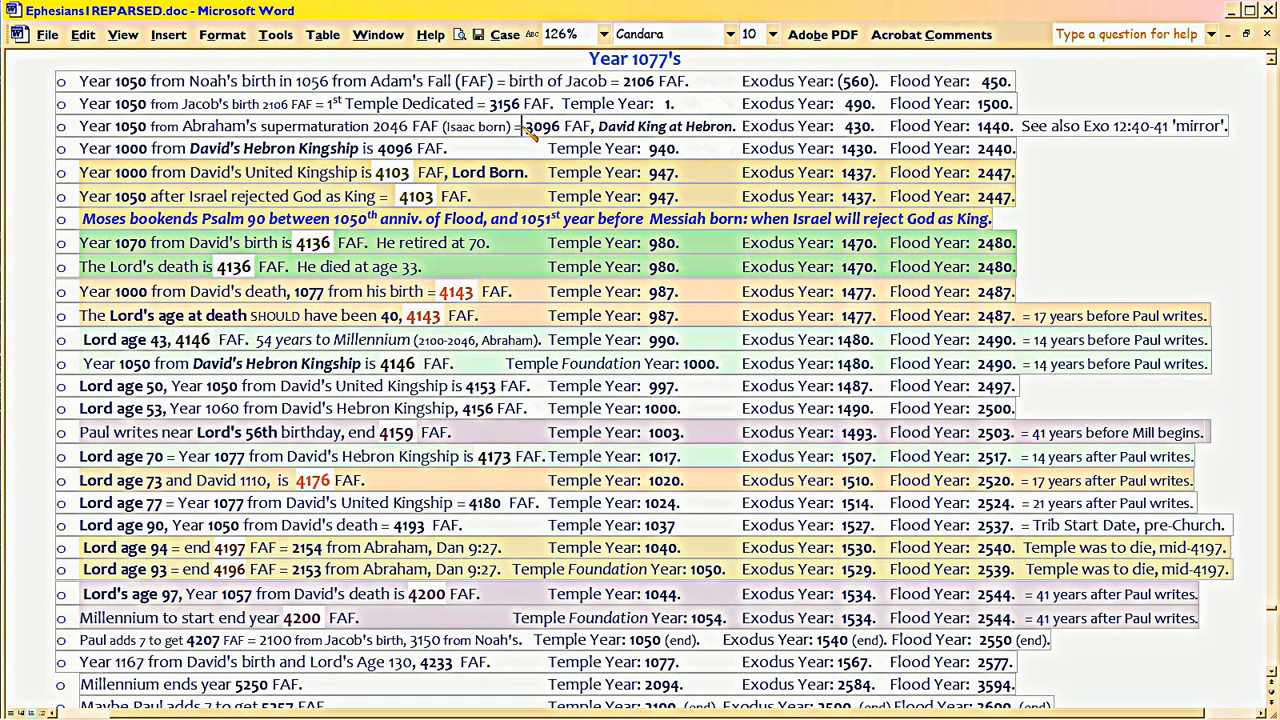
double_click(540, 126)
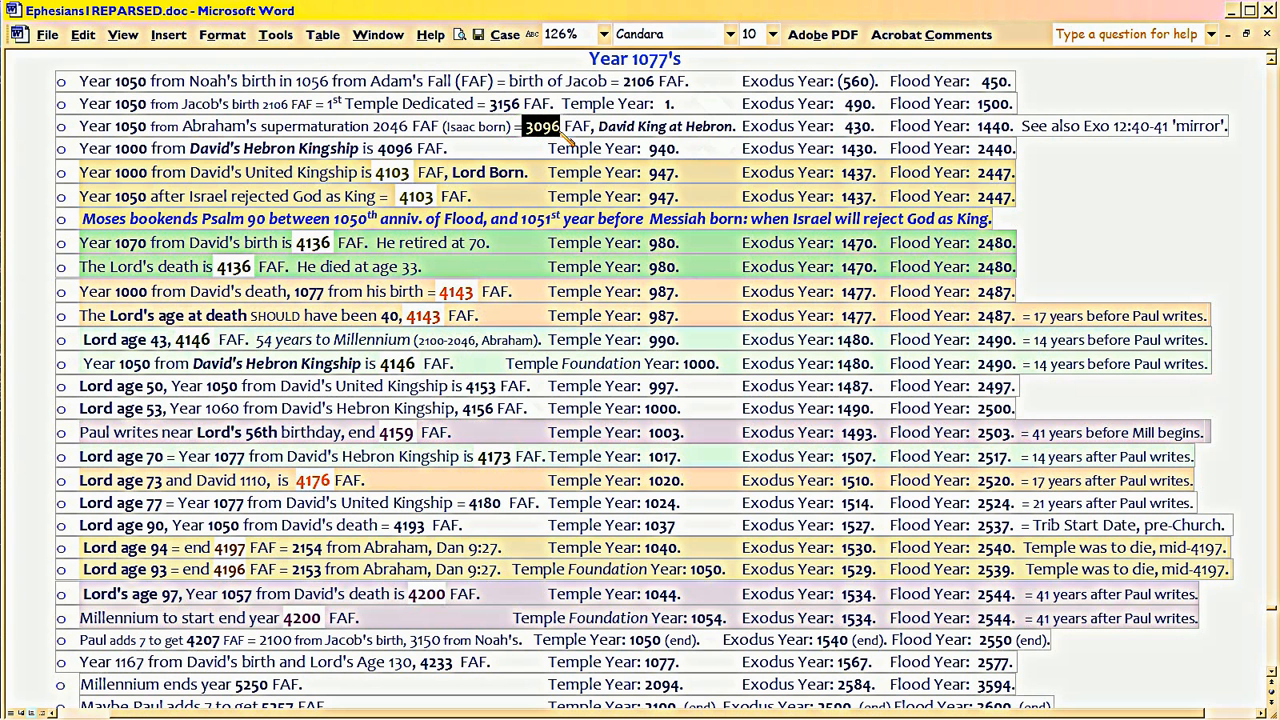
mouse_move(378, 184)
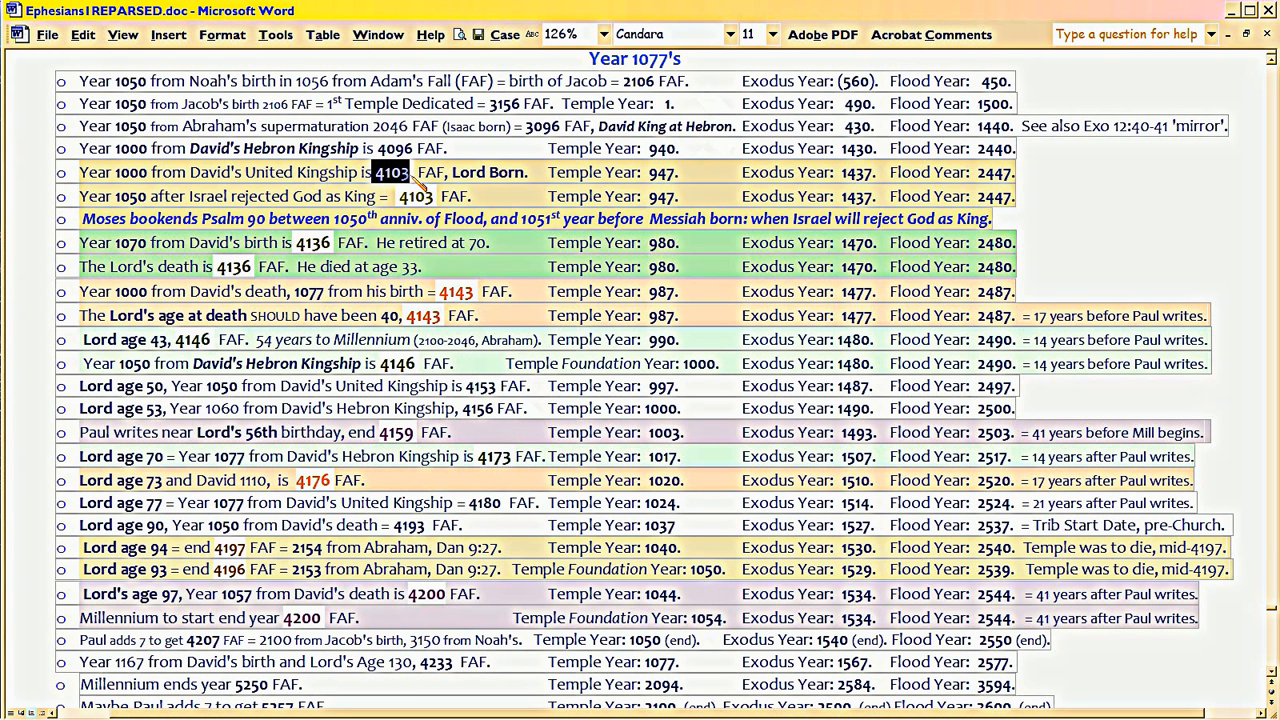
mouse_move(418, 184)
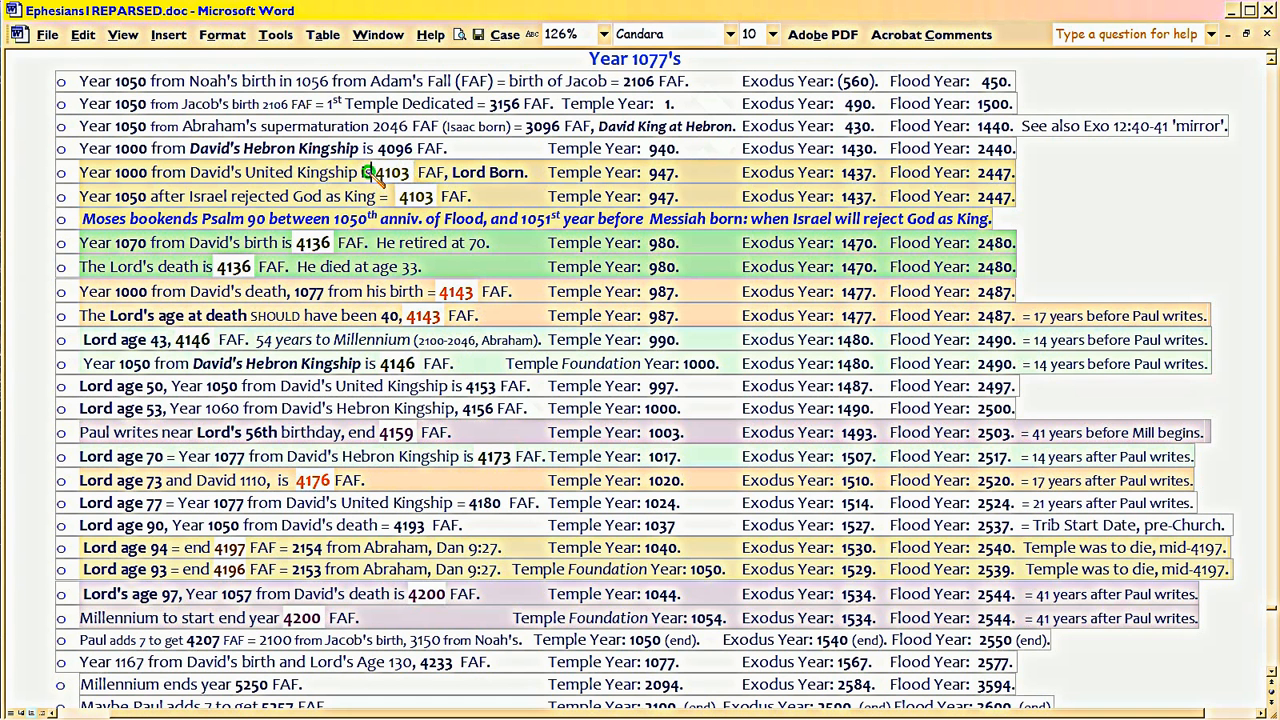
double_click(392, 172)
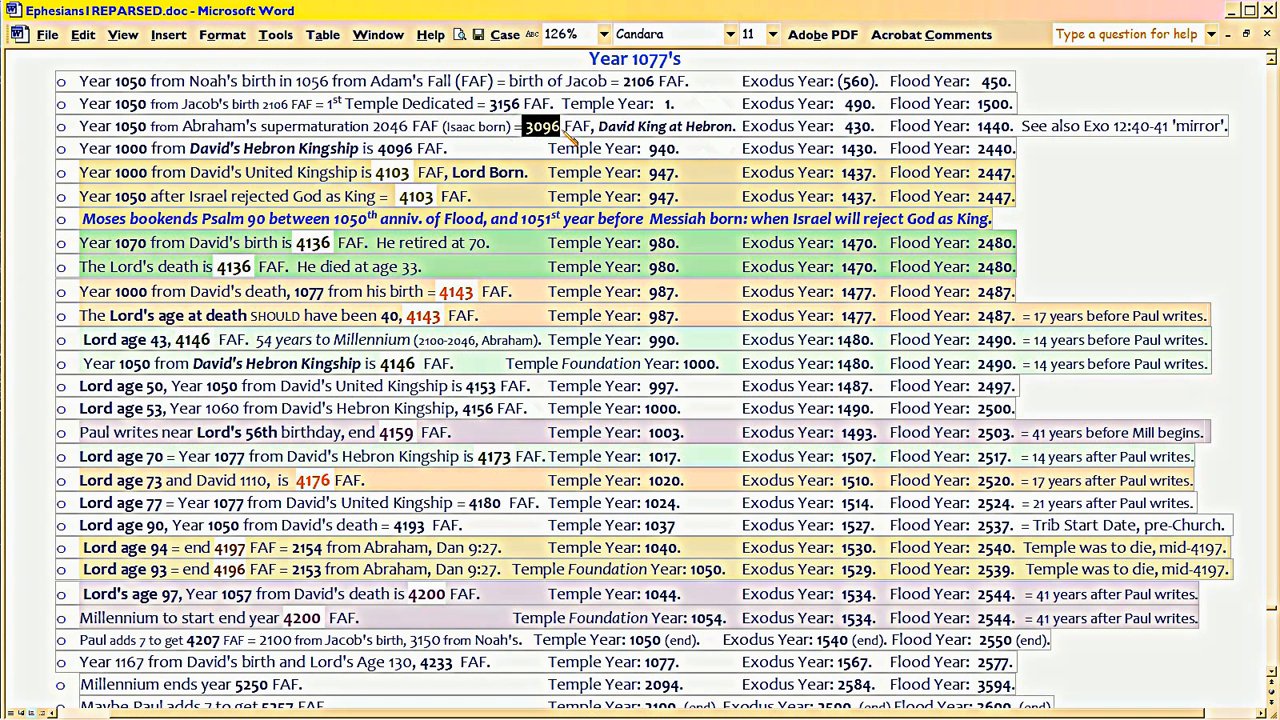
left_click(764, 32)
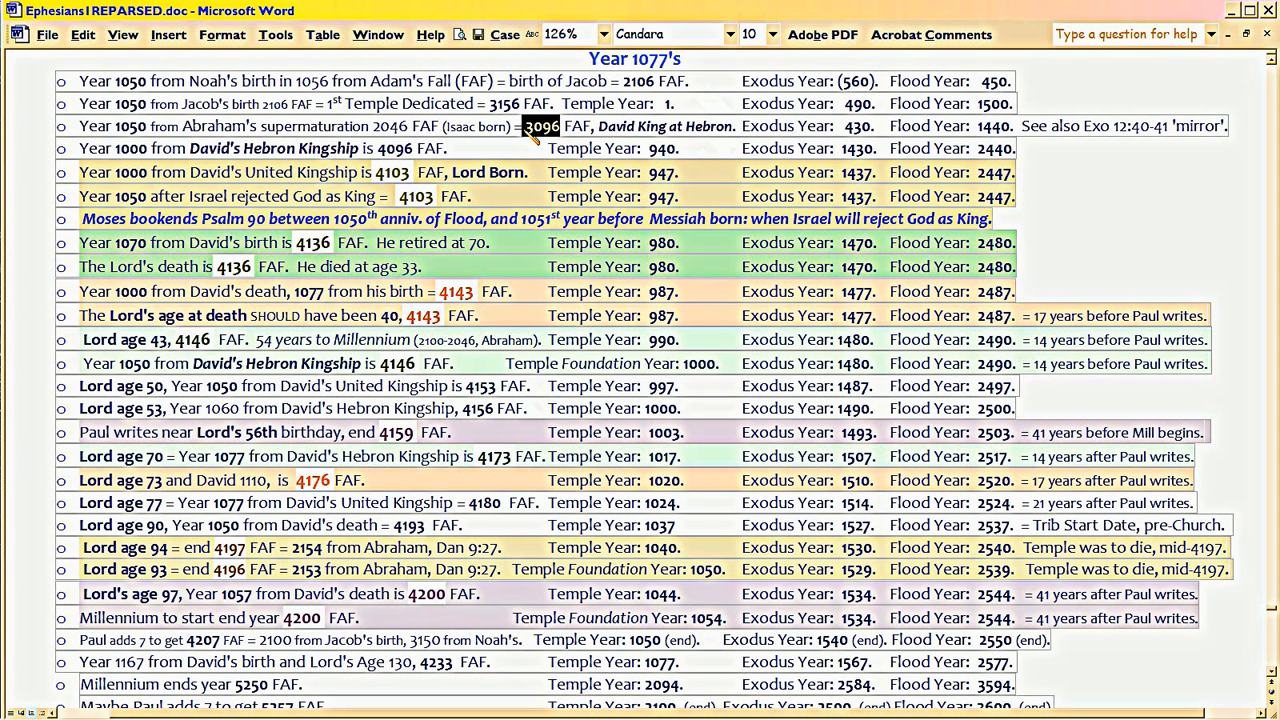
double_click(392, 172)
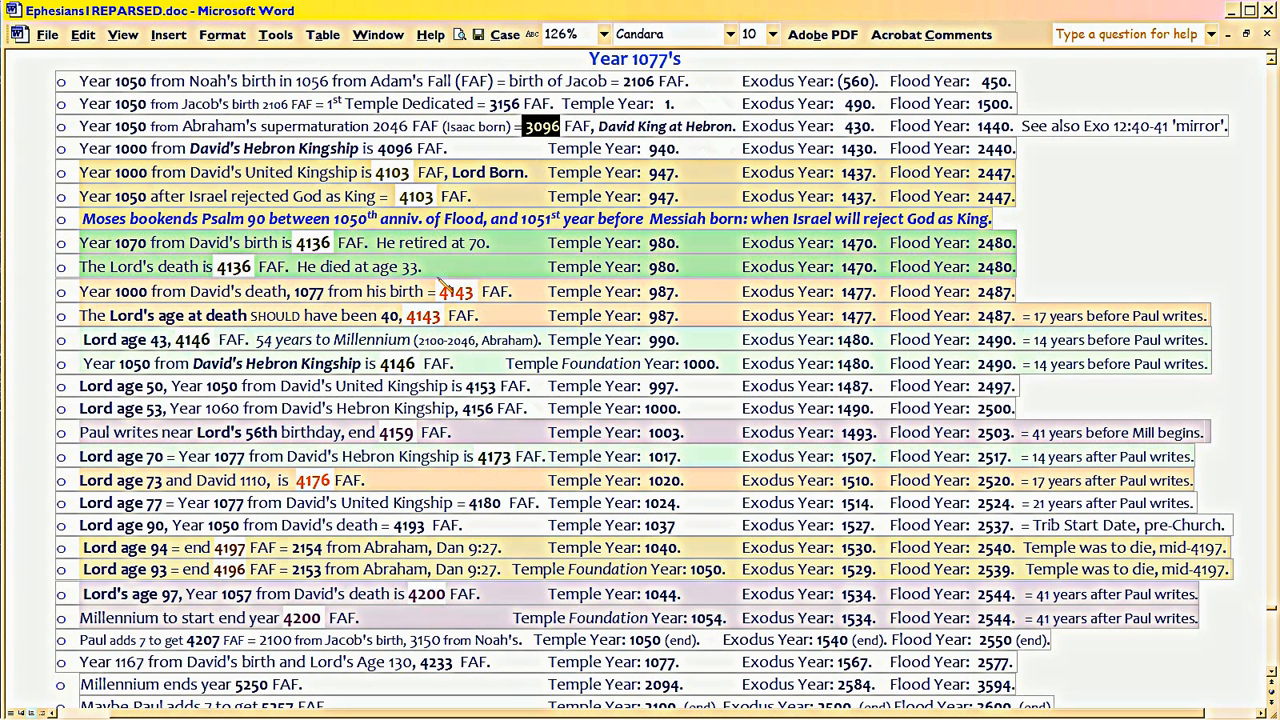
double_click(422, 316)
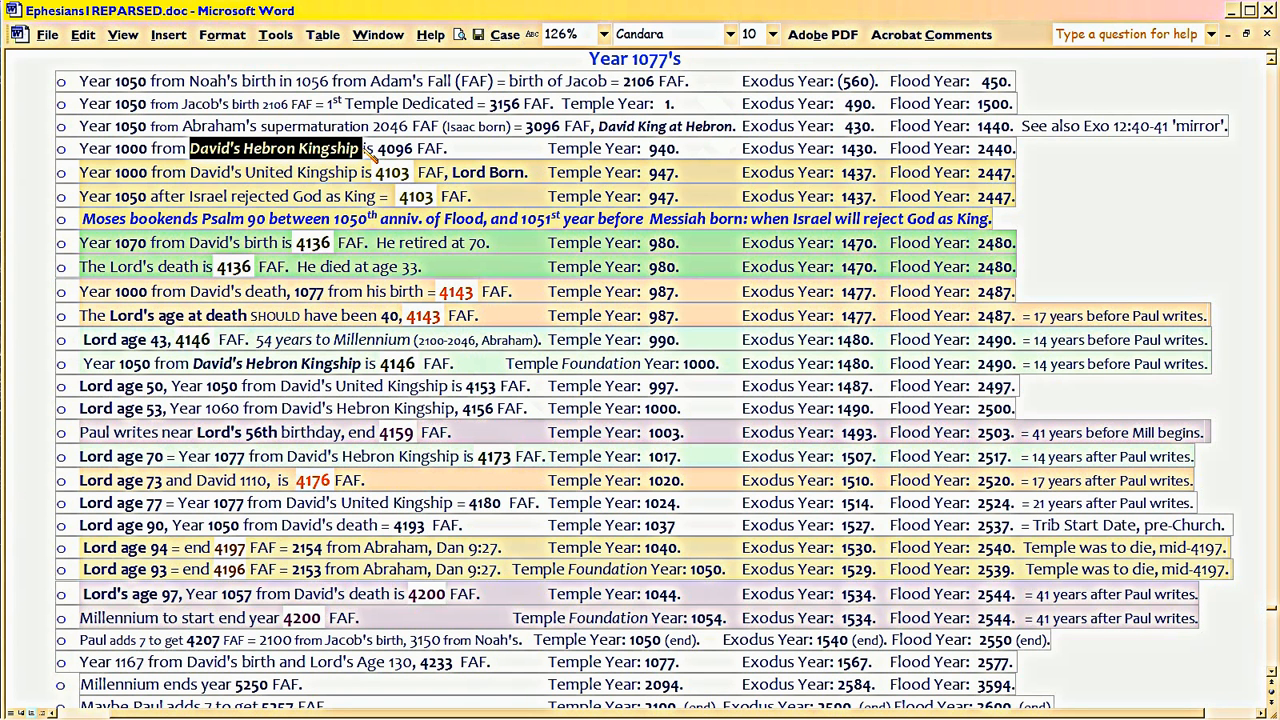
mouse_move(84, 178)
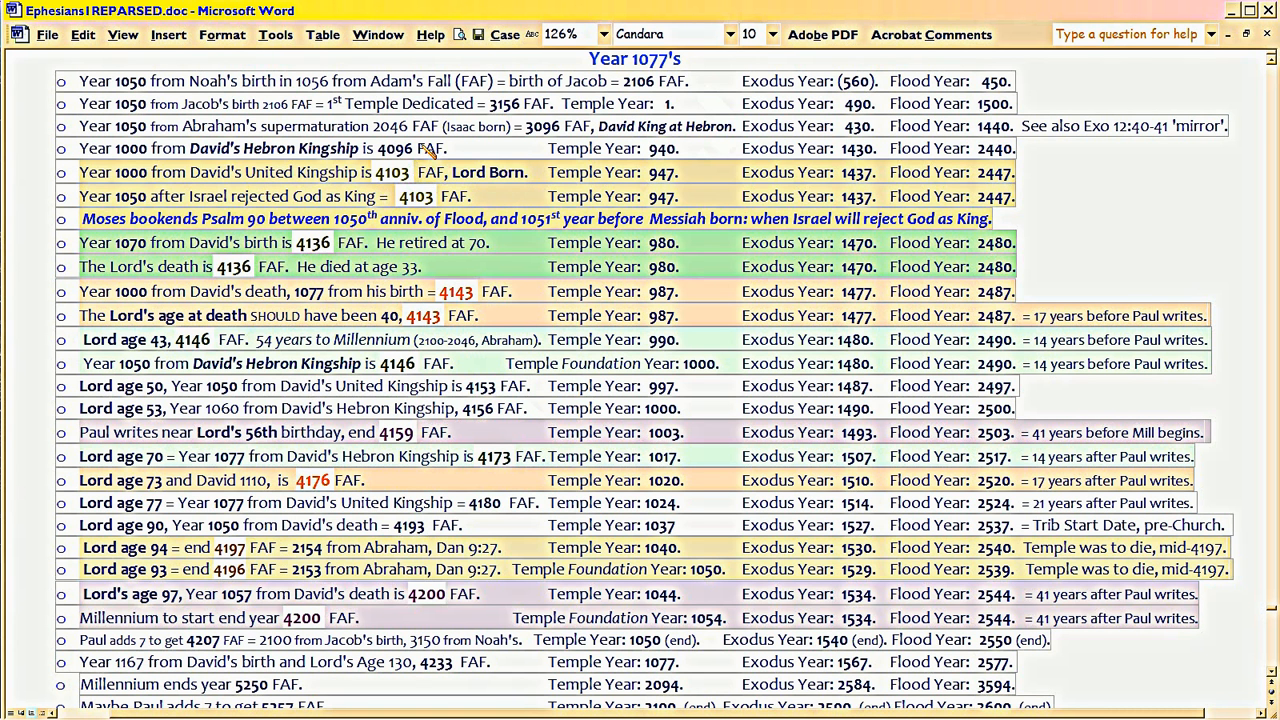
Step: Highlight 3096 in the supermaturation entry and 4103 in the Israel rejected God entry
double_click(392, 172)
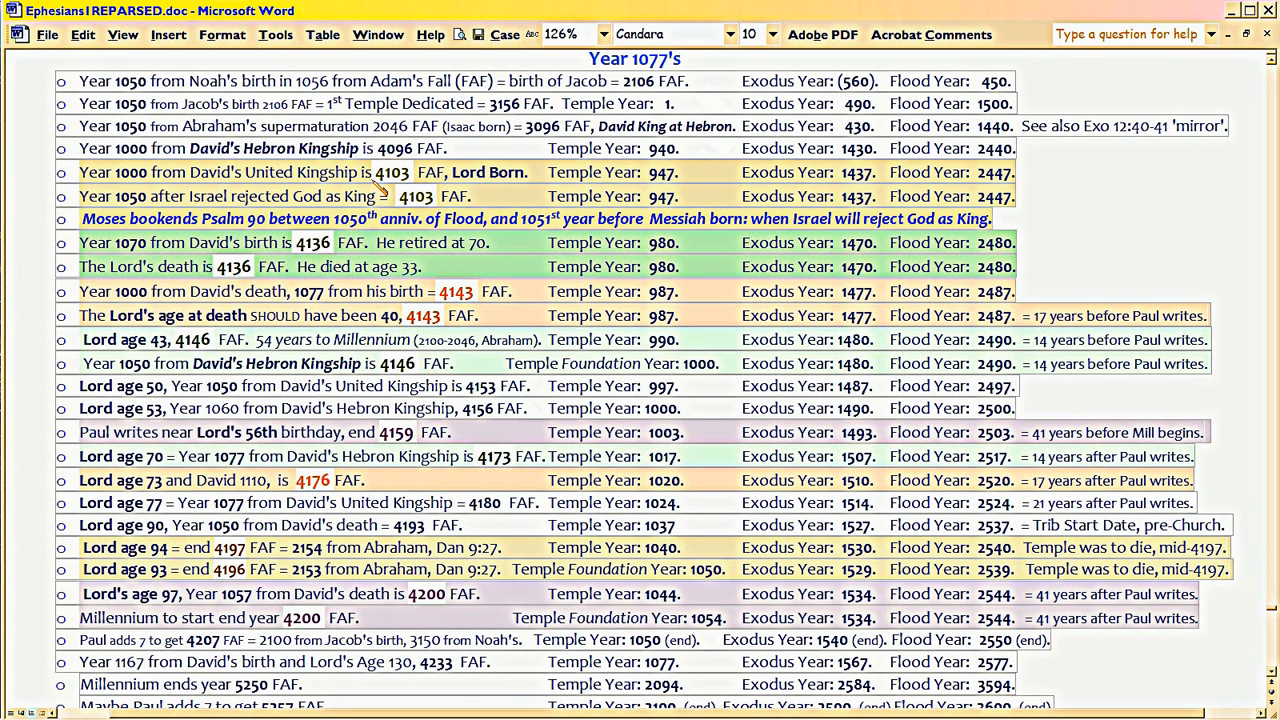
mouse_move(408, 290)
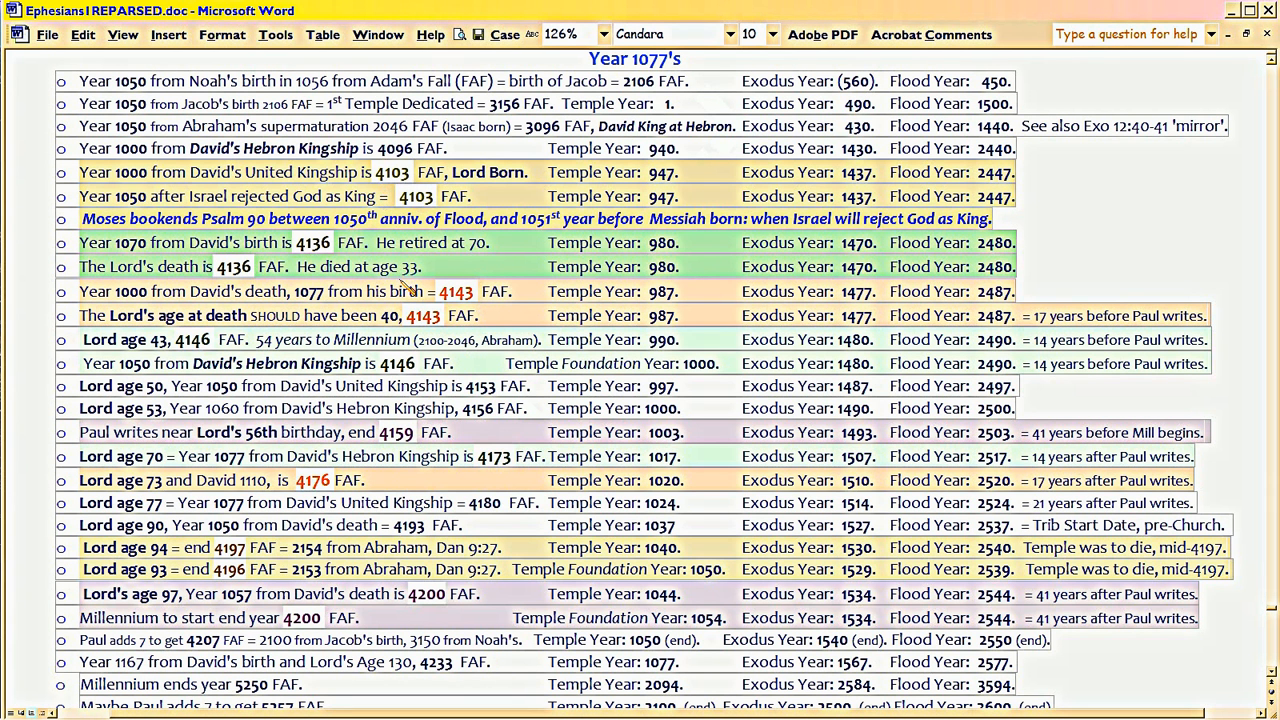
mouse_move(296, 290)
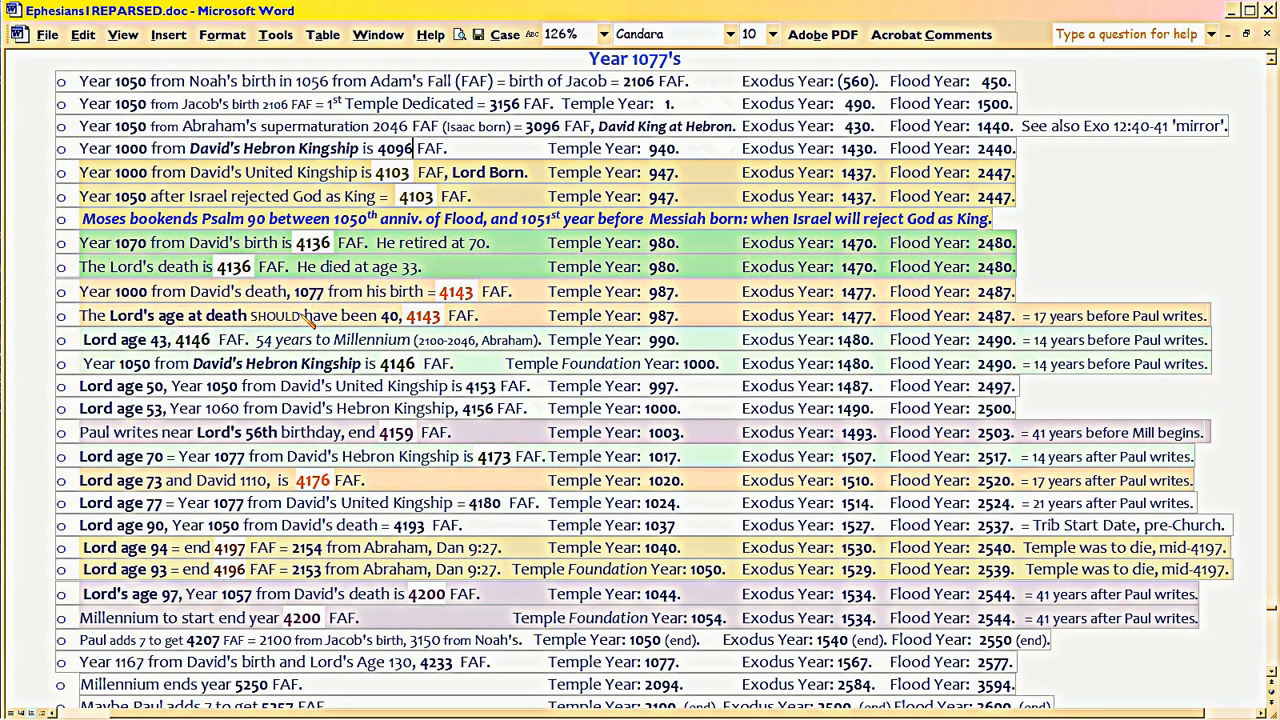
mouse_move(304, 320)
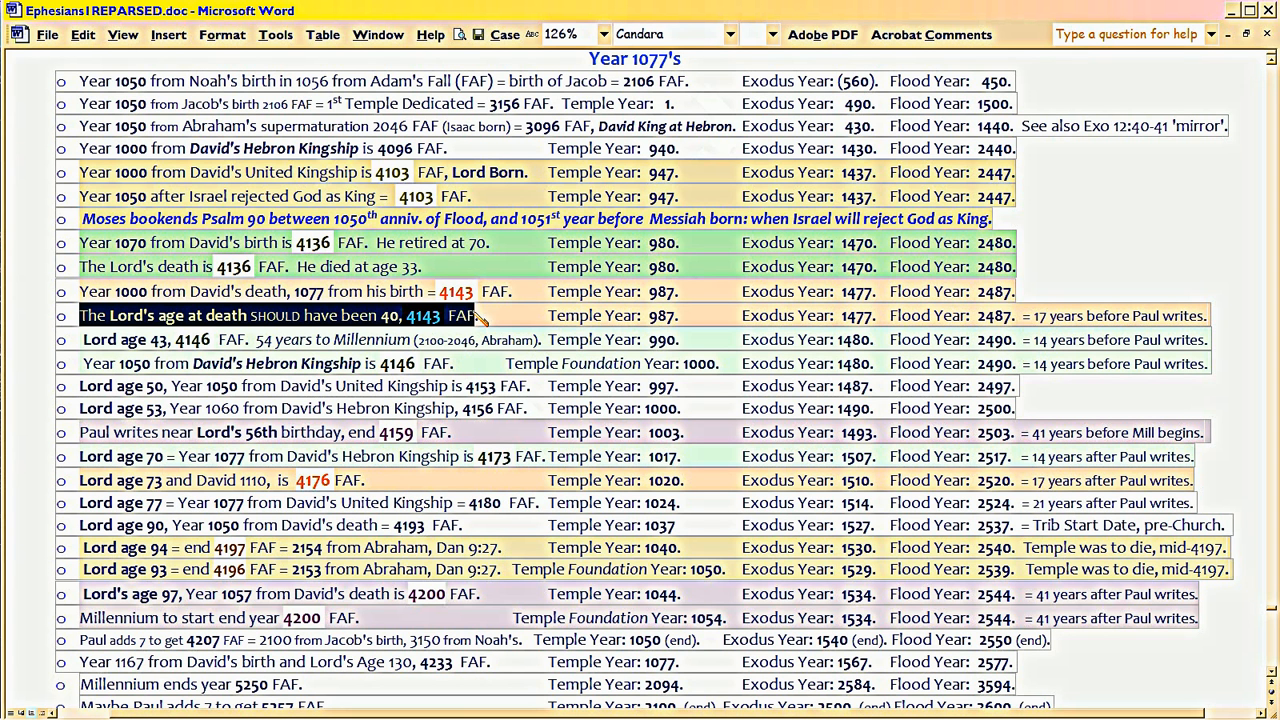
mouse_move(528, 164)
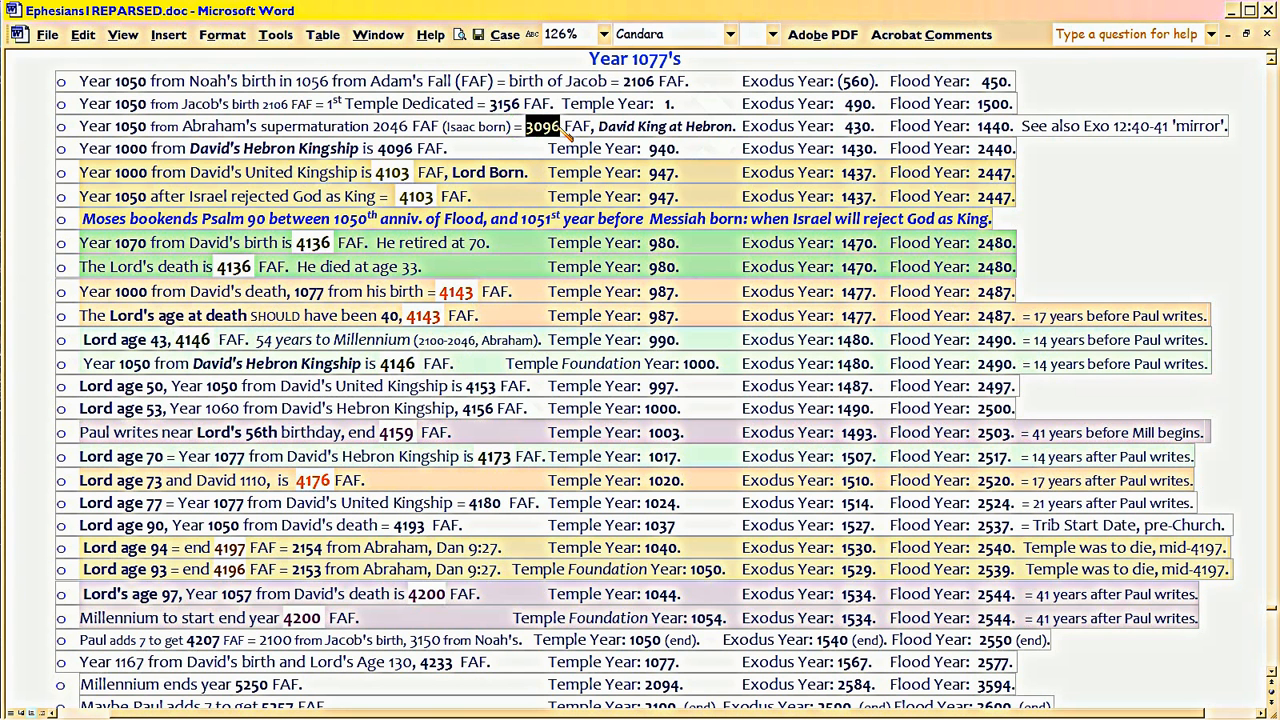
double_click(412, 196)
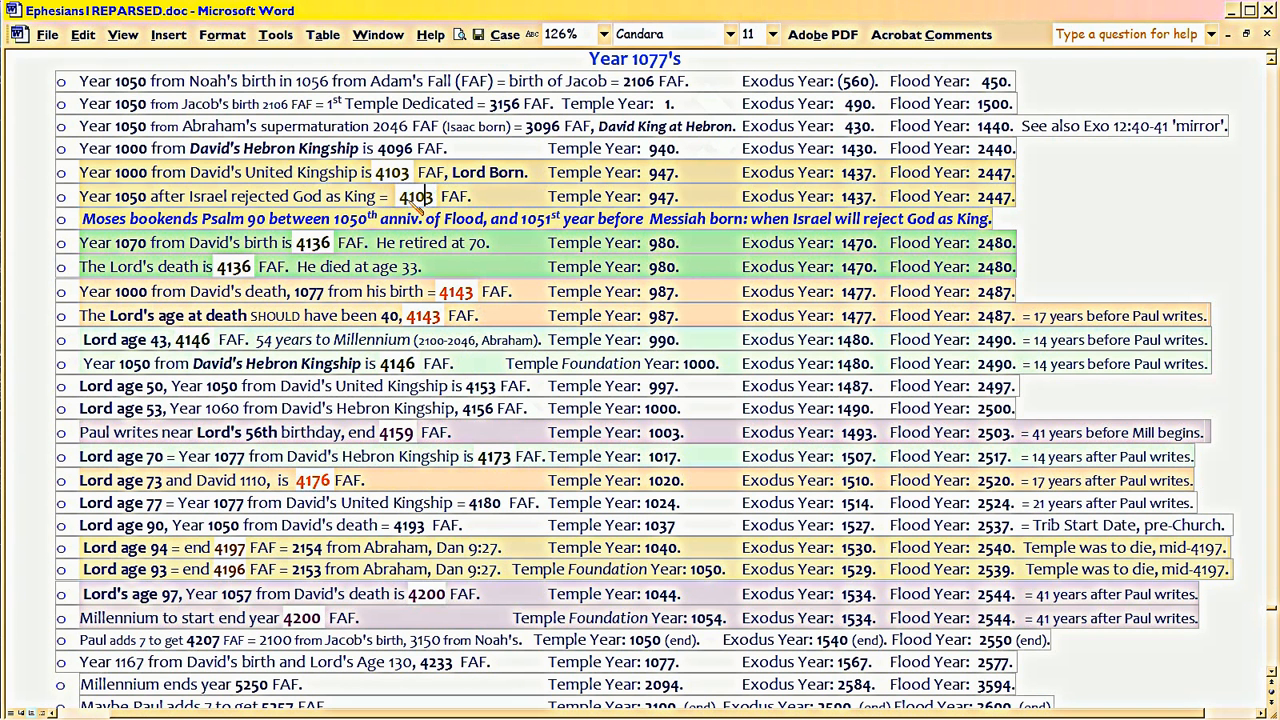
double_click(412, 196)
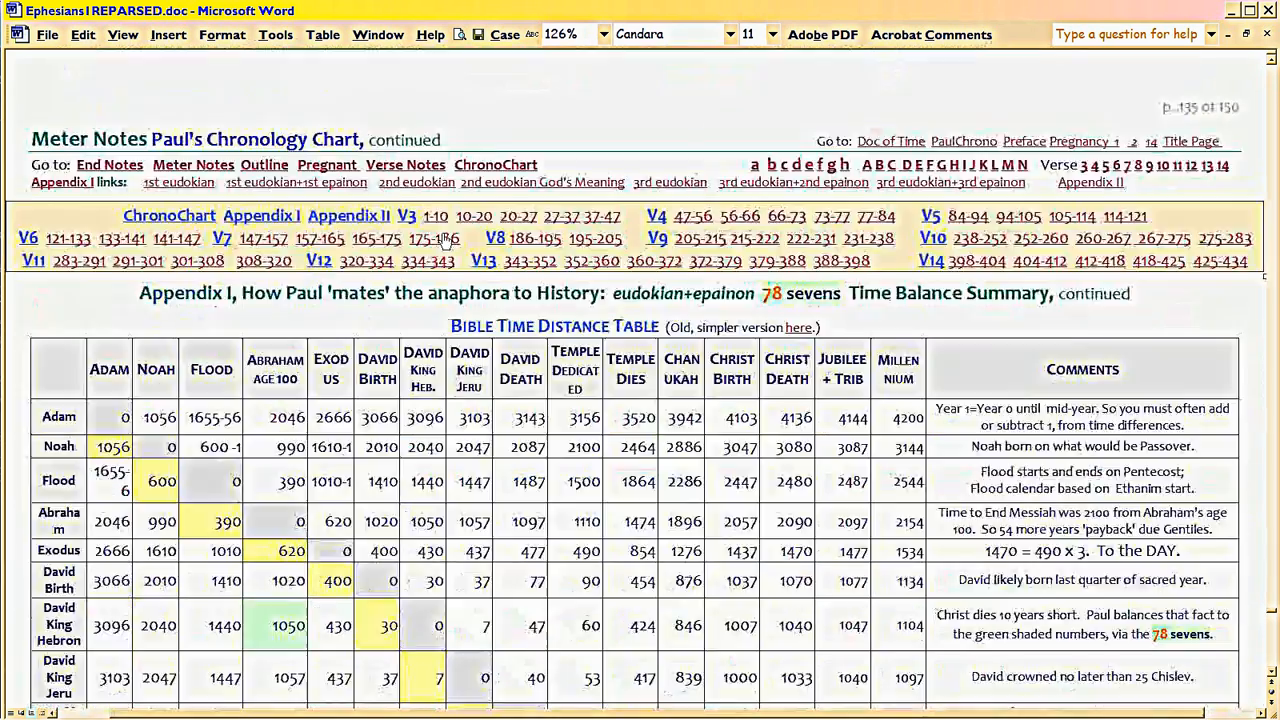
scroll("down", 3)
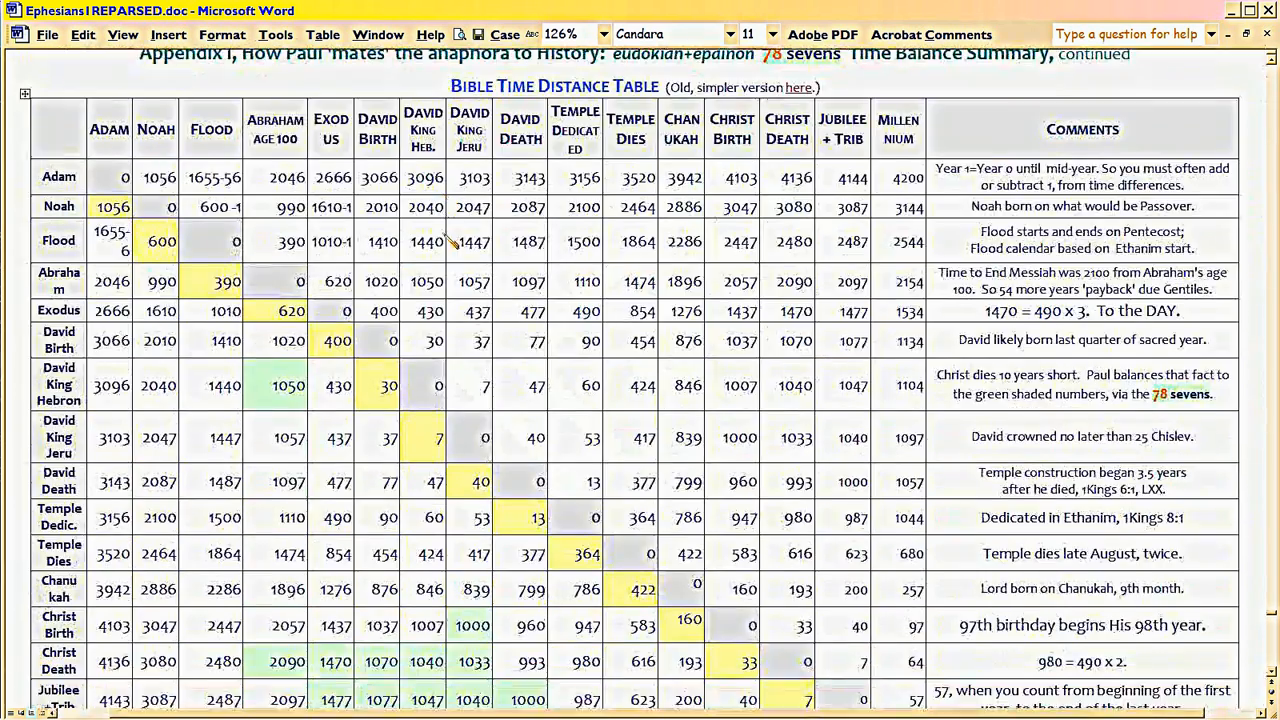
scroll("down", 3)
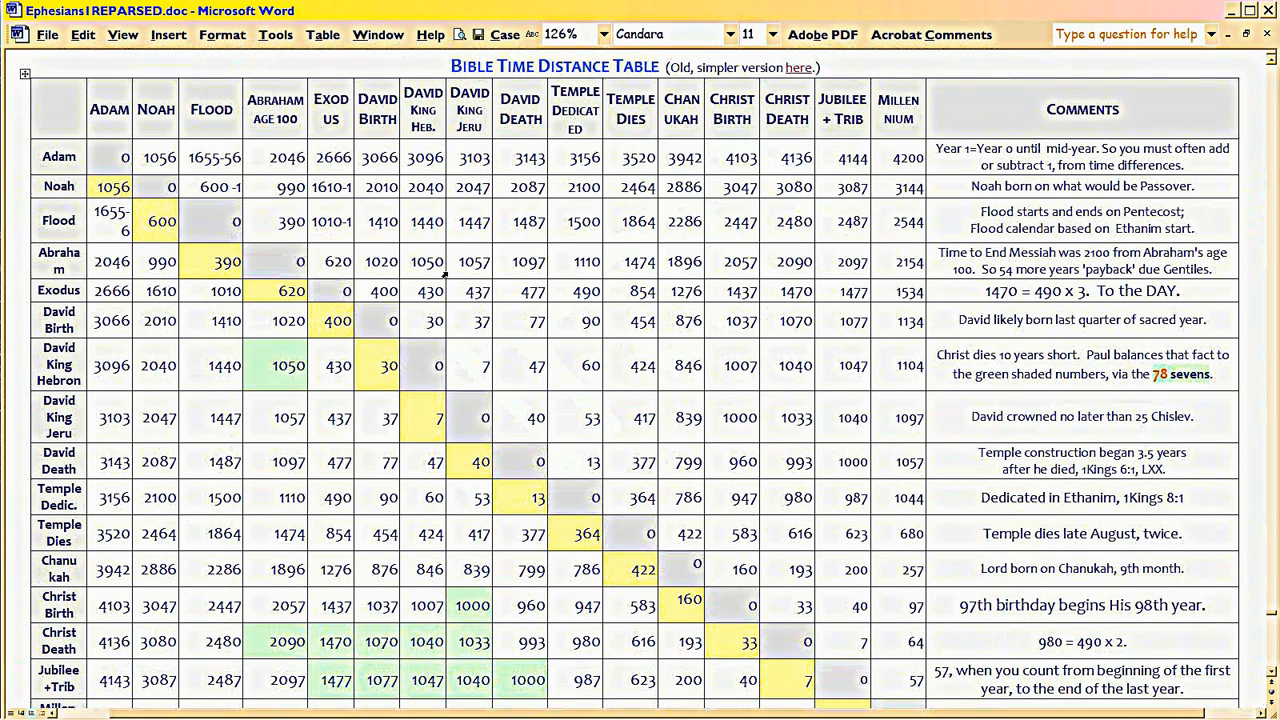
mouse_move(464, 412)
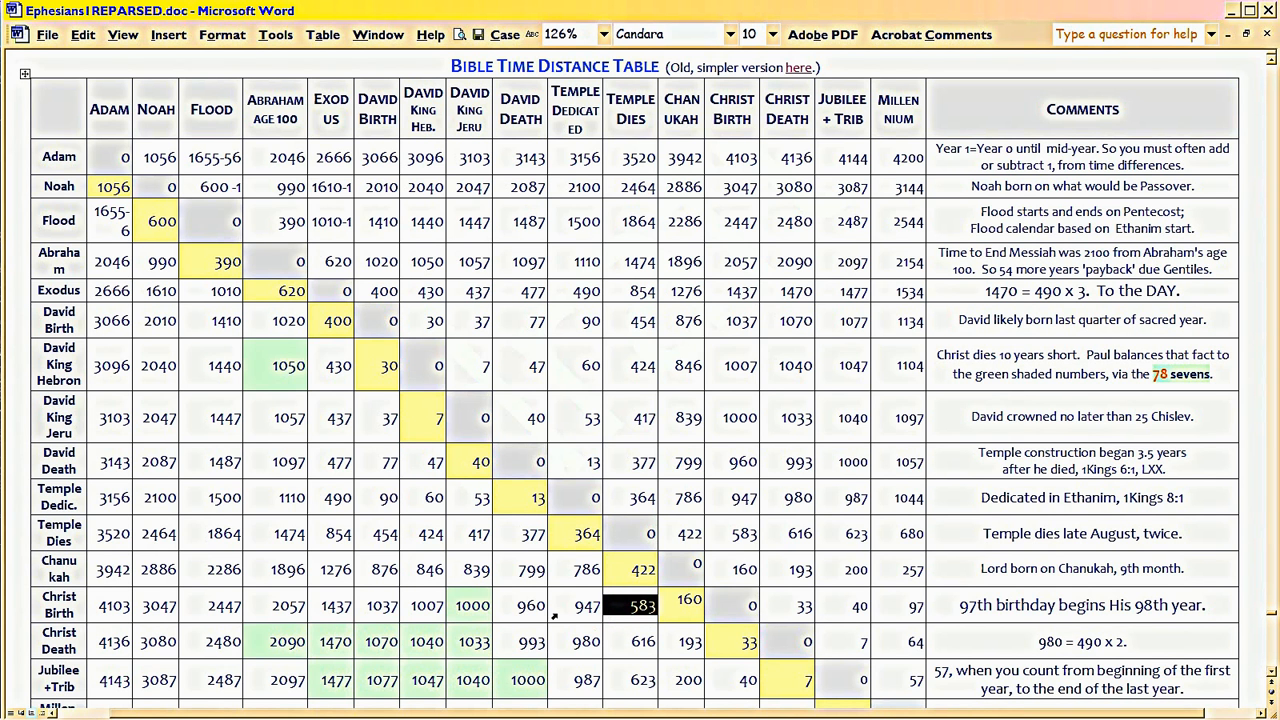
left_click(520, 604)
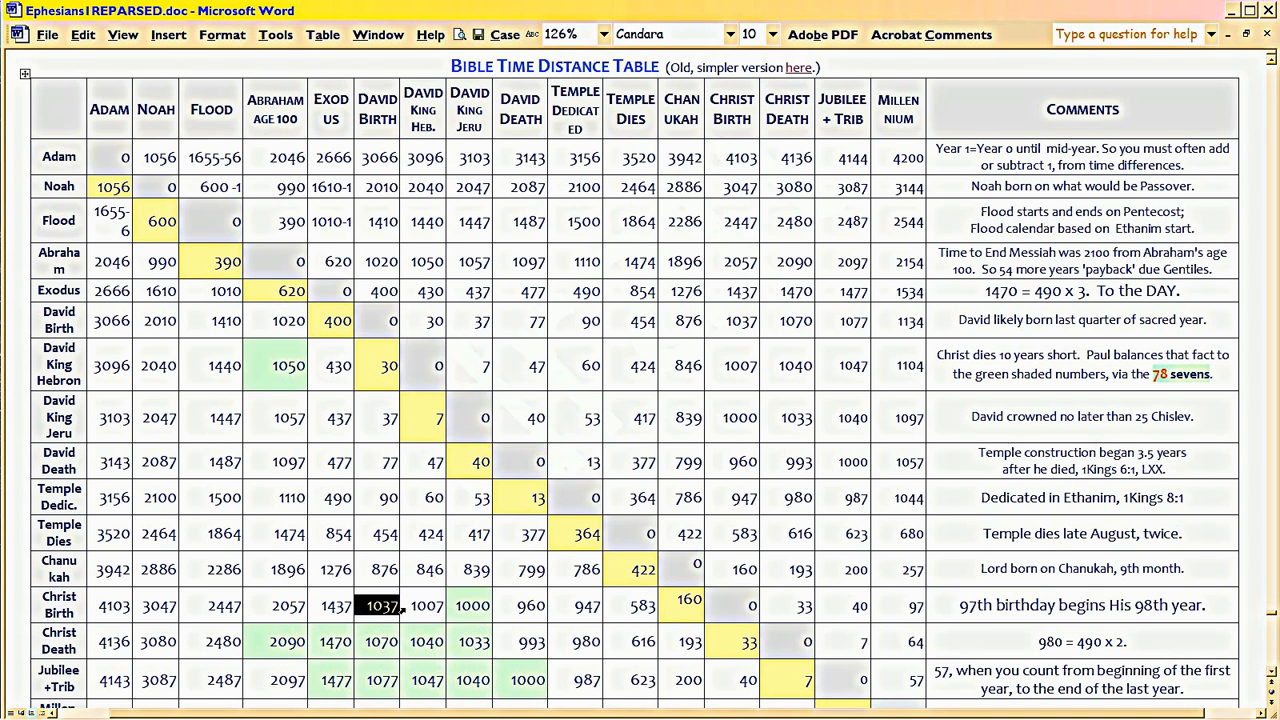
left_click(424, 604)
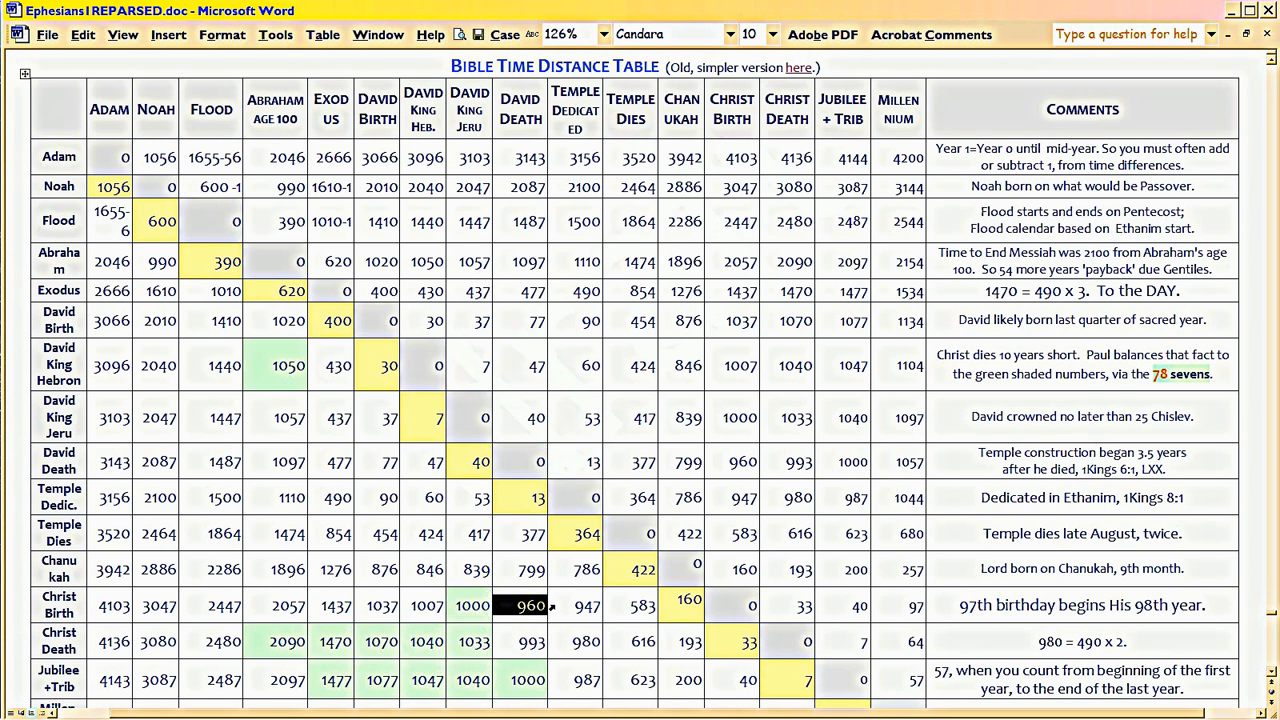
left_click(640, 604)
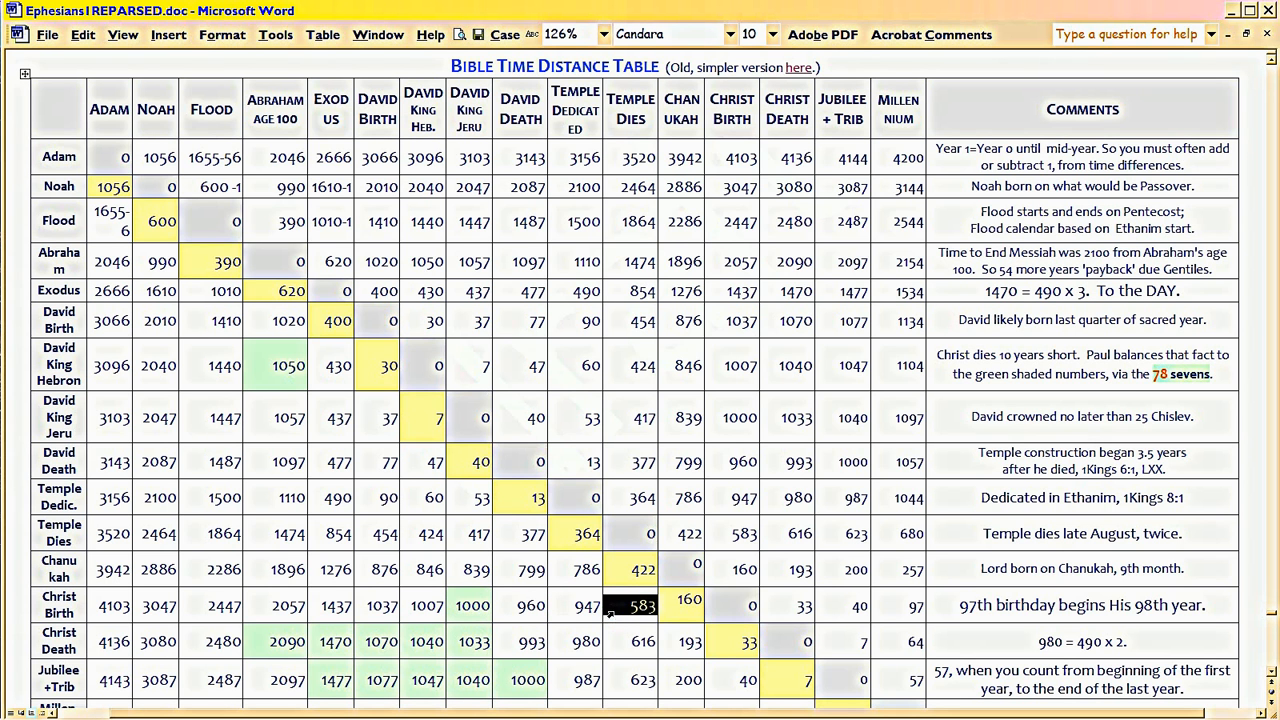
left_click(688, 604)
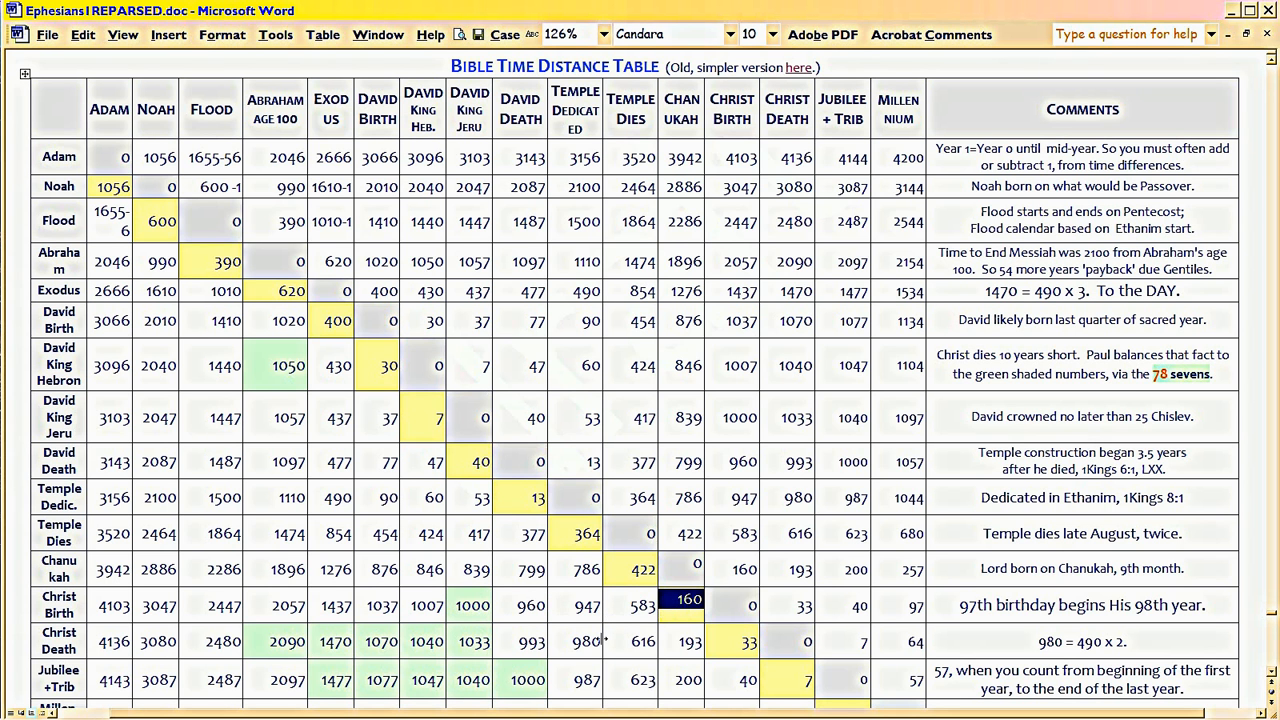
mouse_move(90, 616)
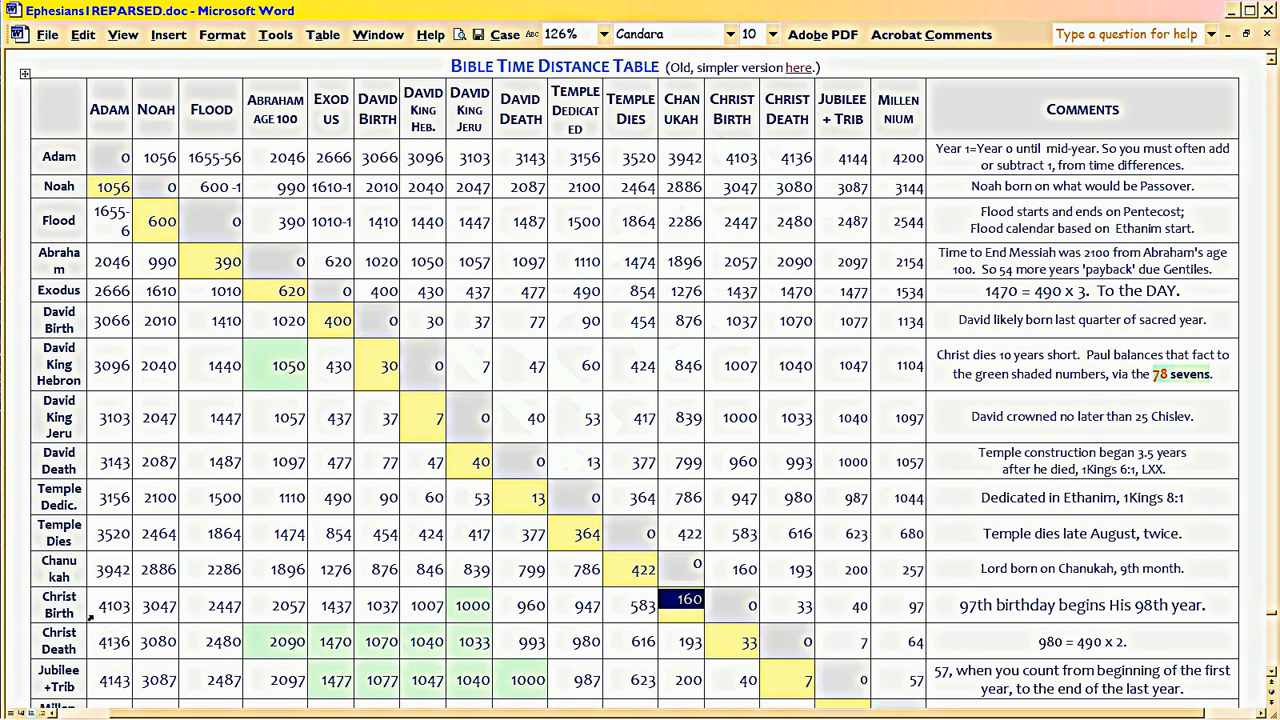
left_click(112, 604)
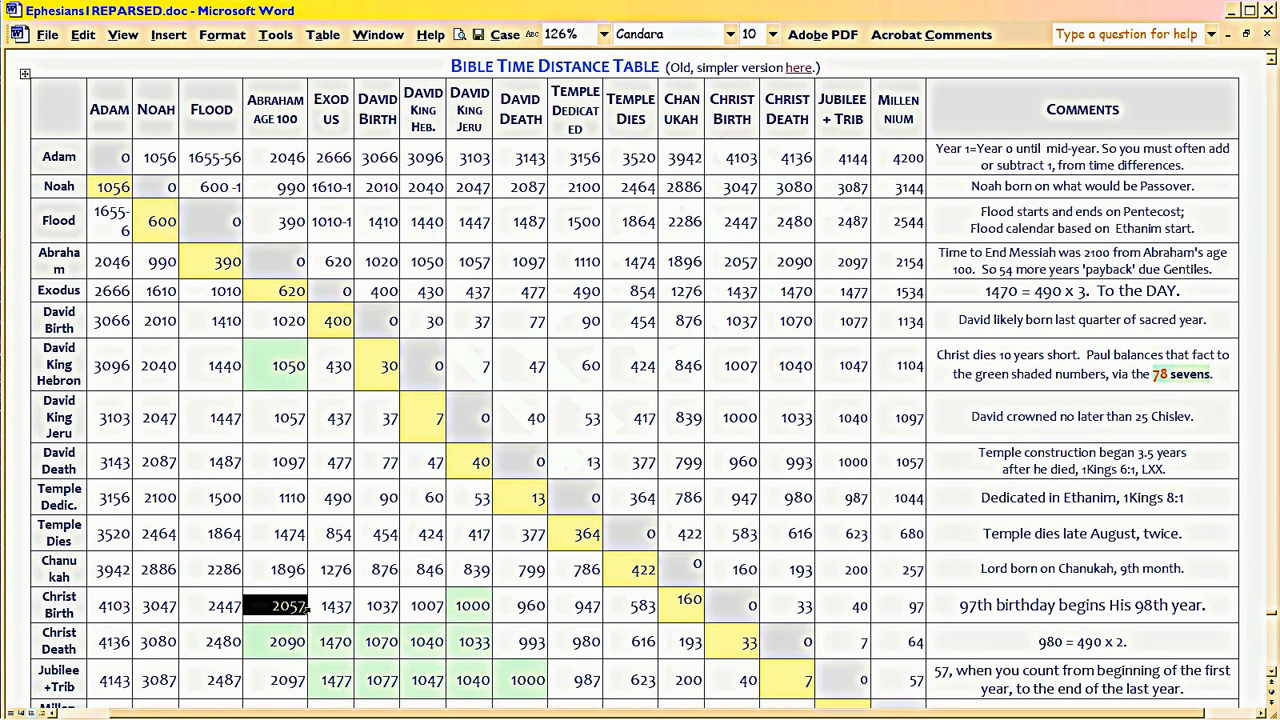
left_click(336, 604)
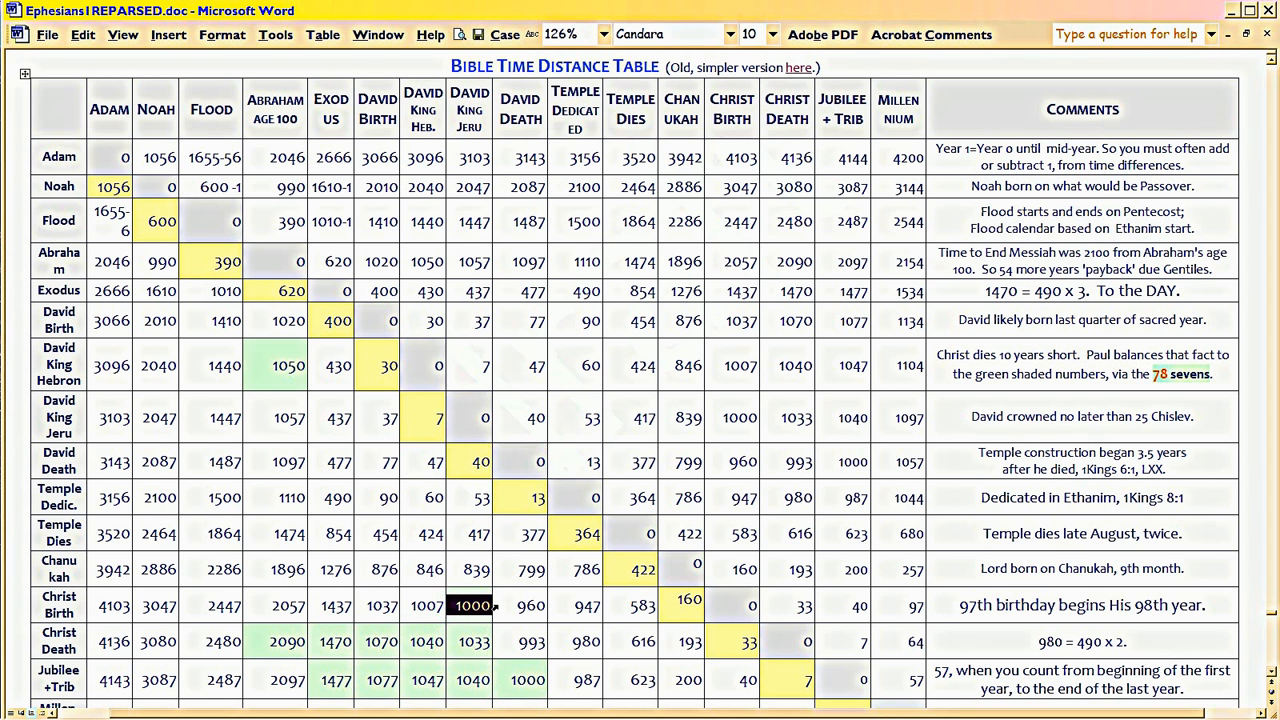
left_click(588, 604)
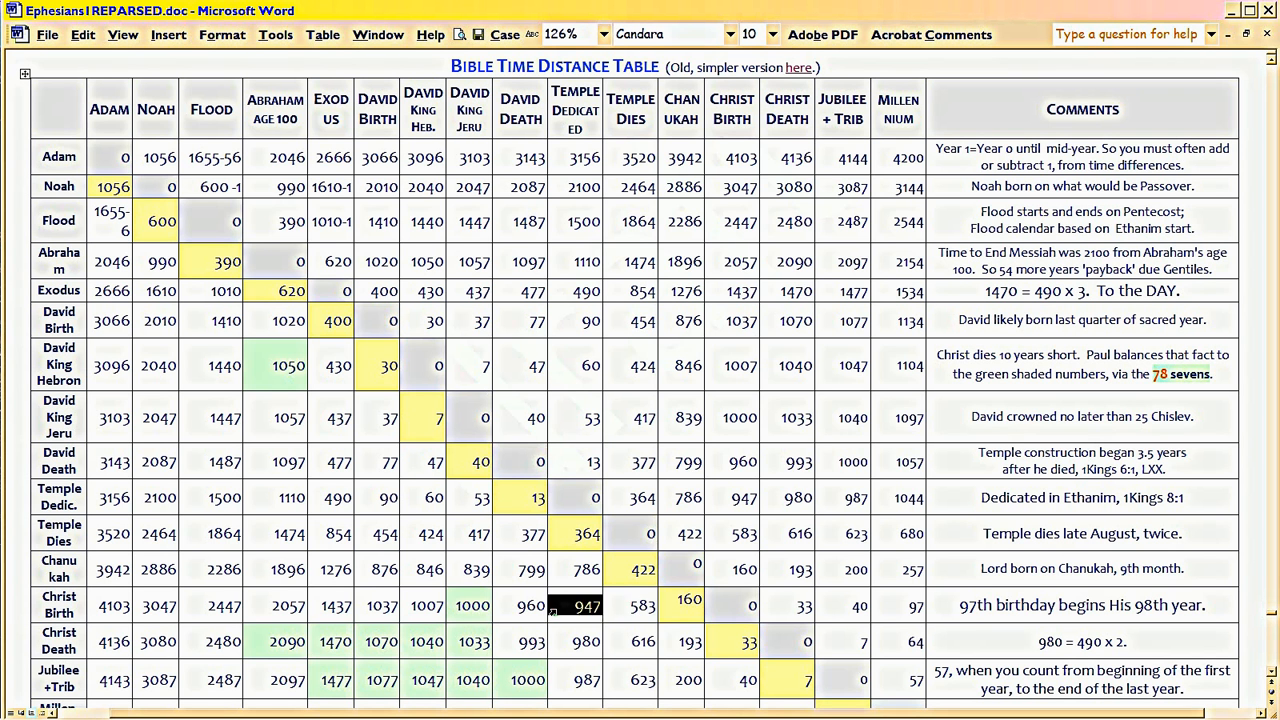
left_click(532, 604)
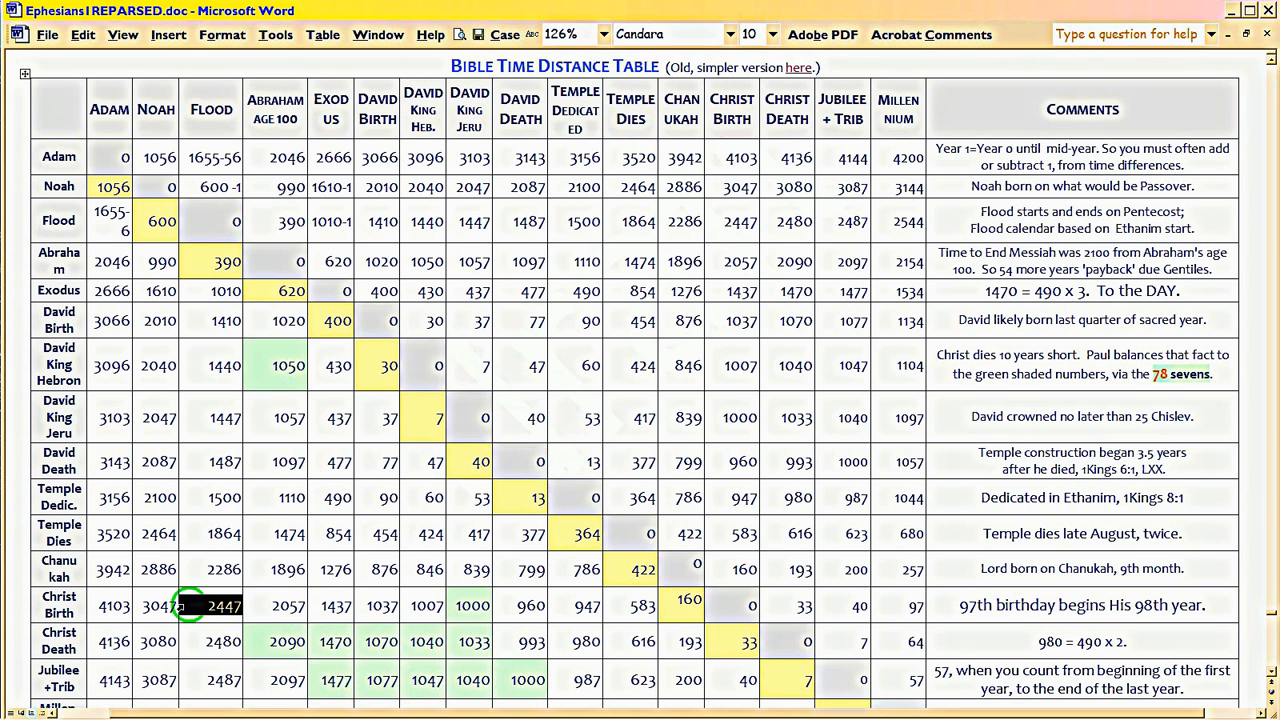
left_click(156, 604)
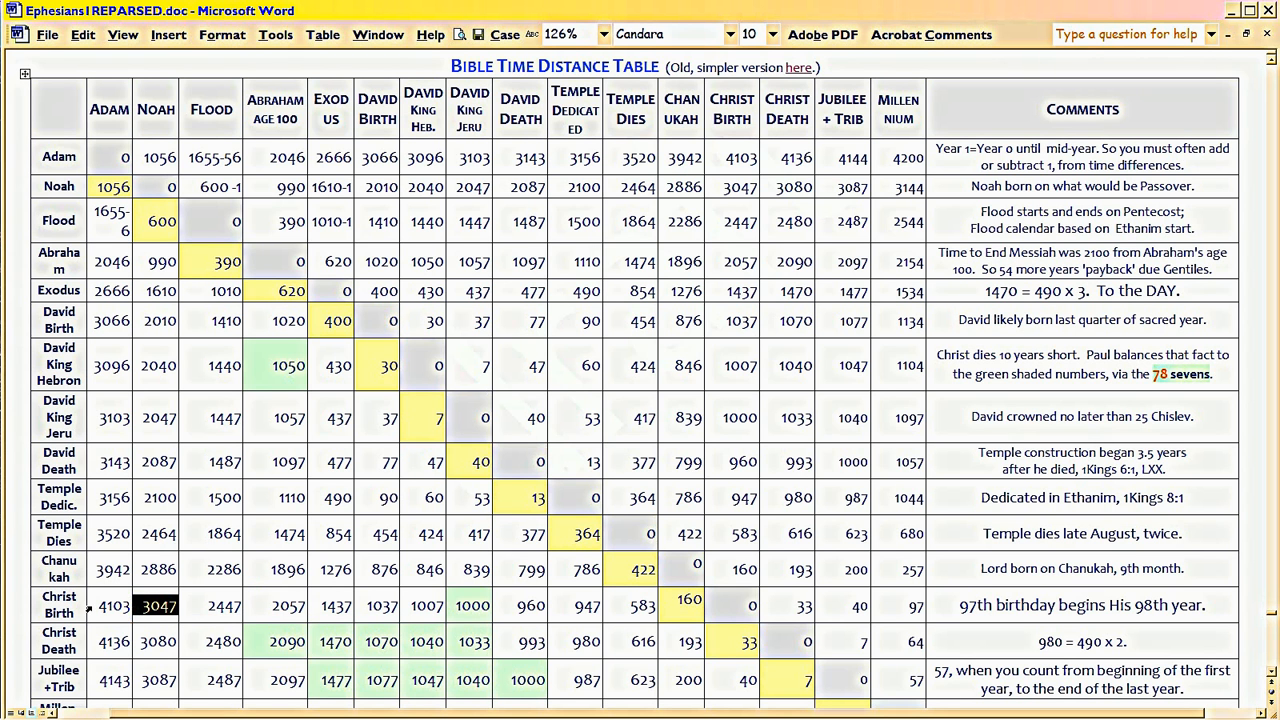
left_click(110, 604)
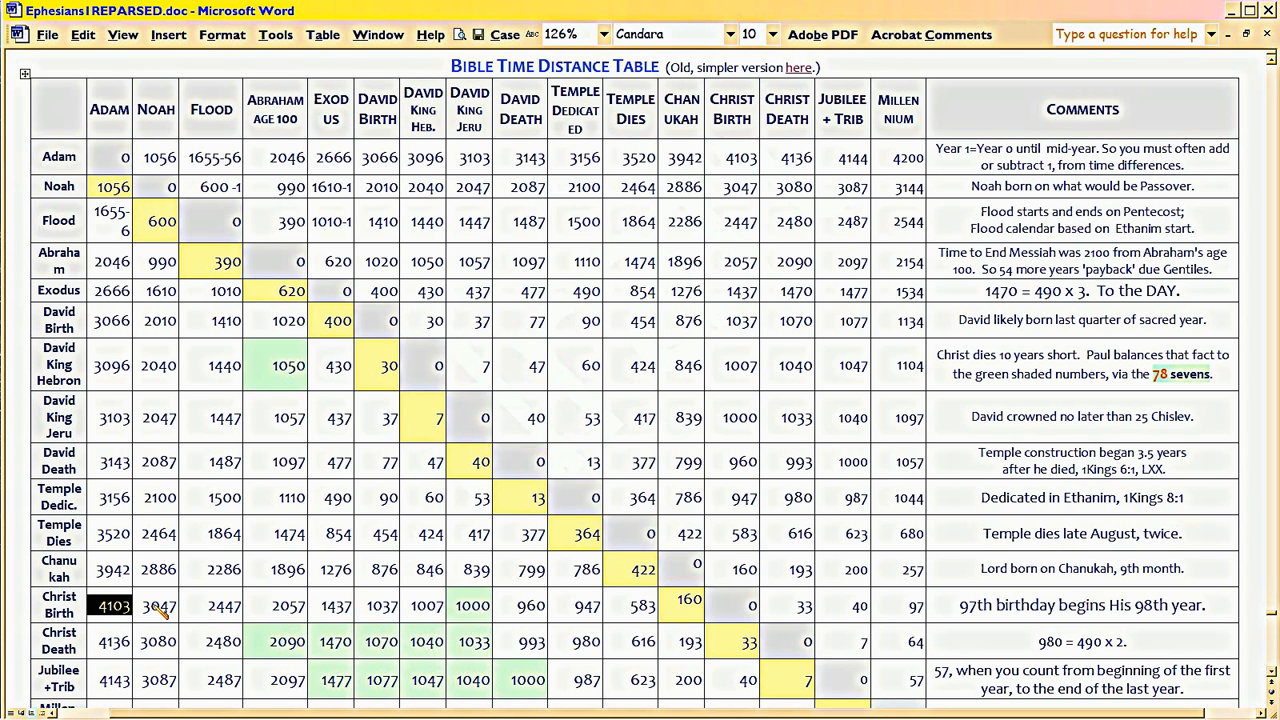
left_click(112, 640)
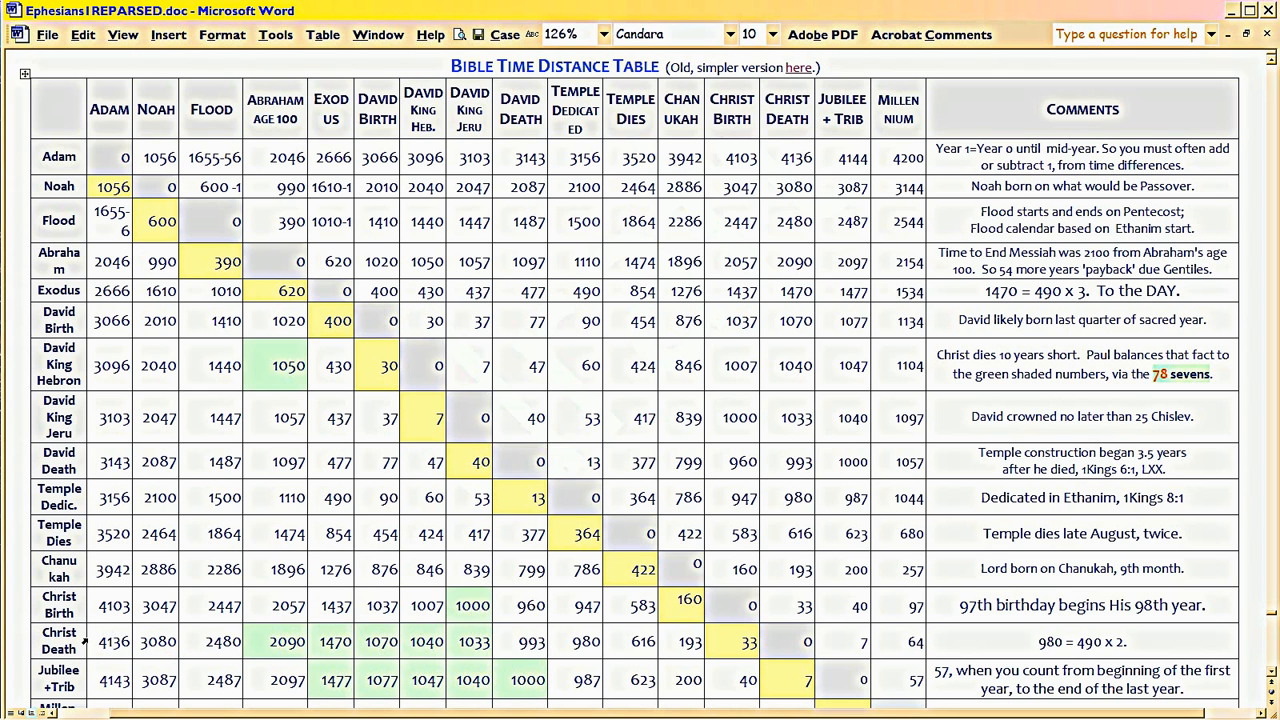
left_click(112, 680)
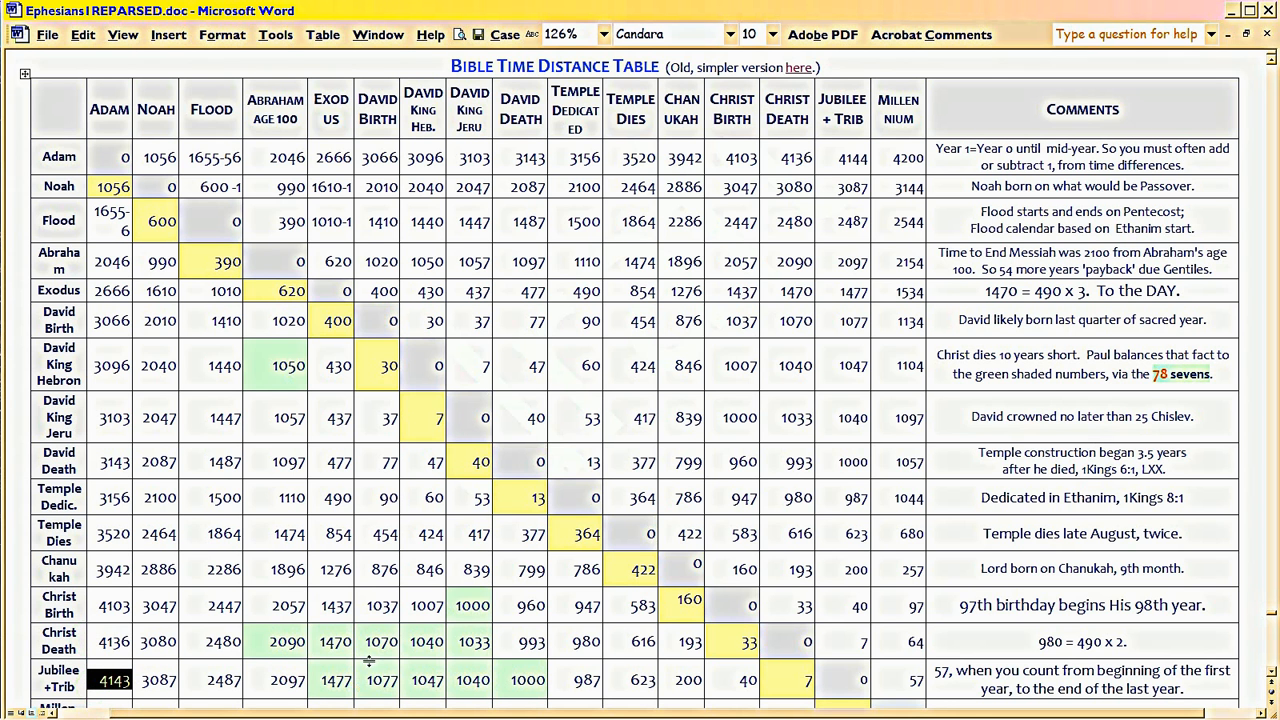
Step: Scroll down past the Bible Time Distance Table toward the Year 1077's list
scroll("down", 3)
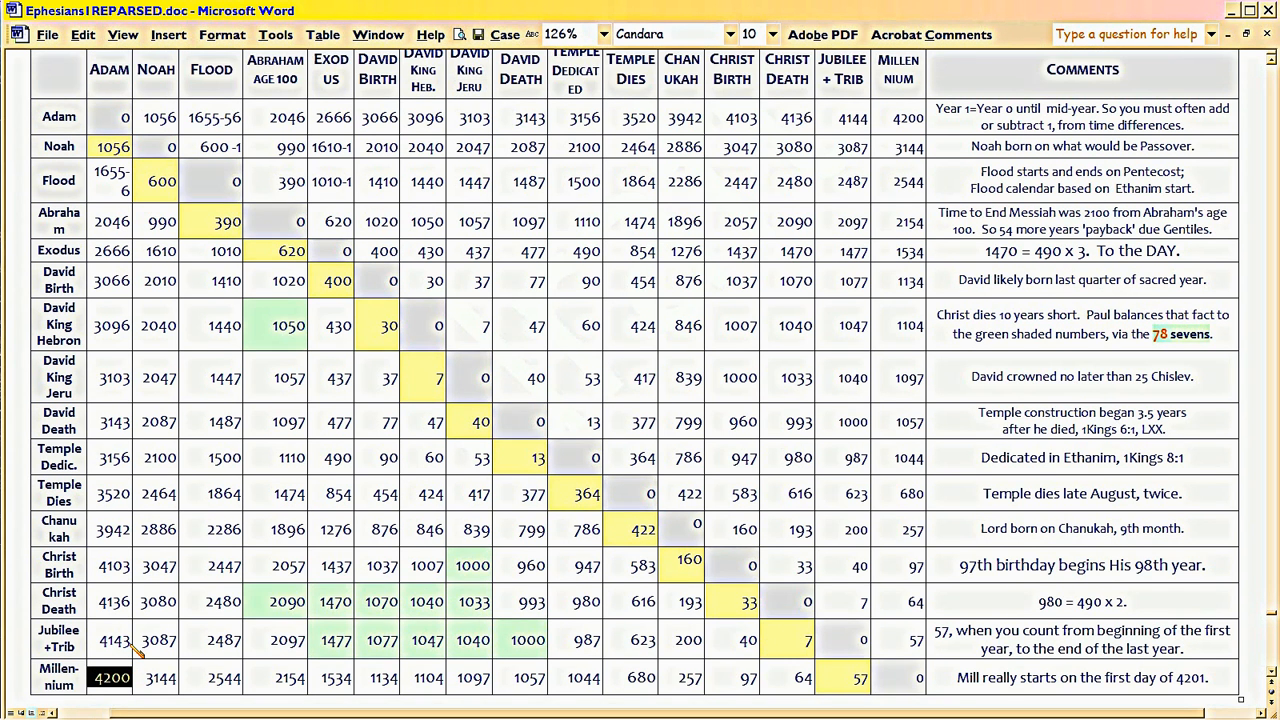
mouse_move(290, 584)
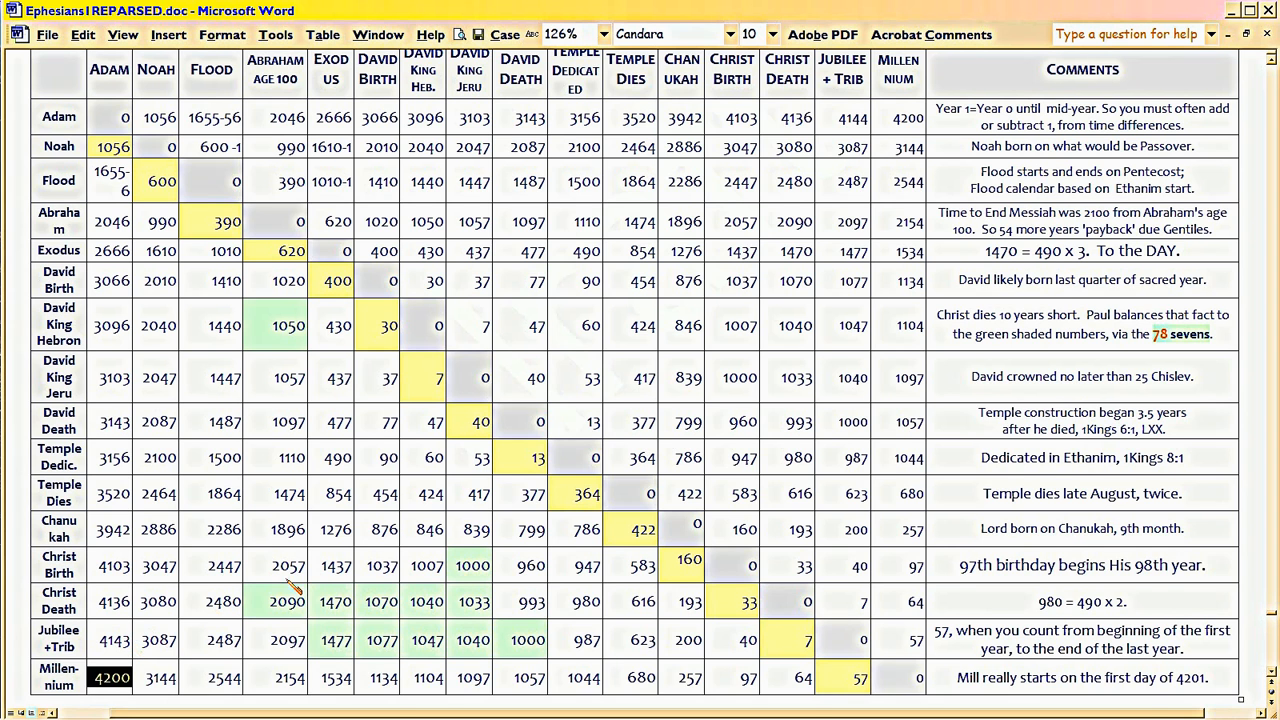
mouse_move(430, 520)
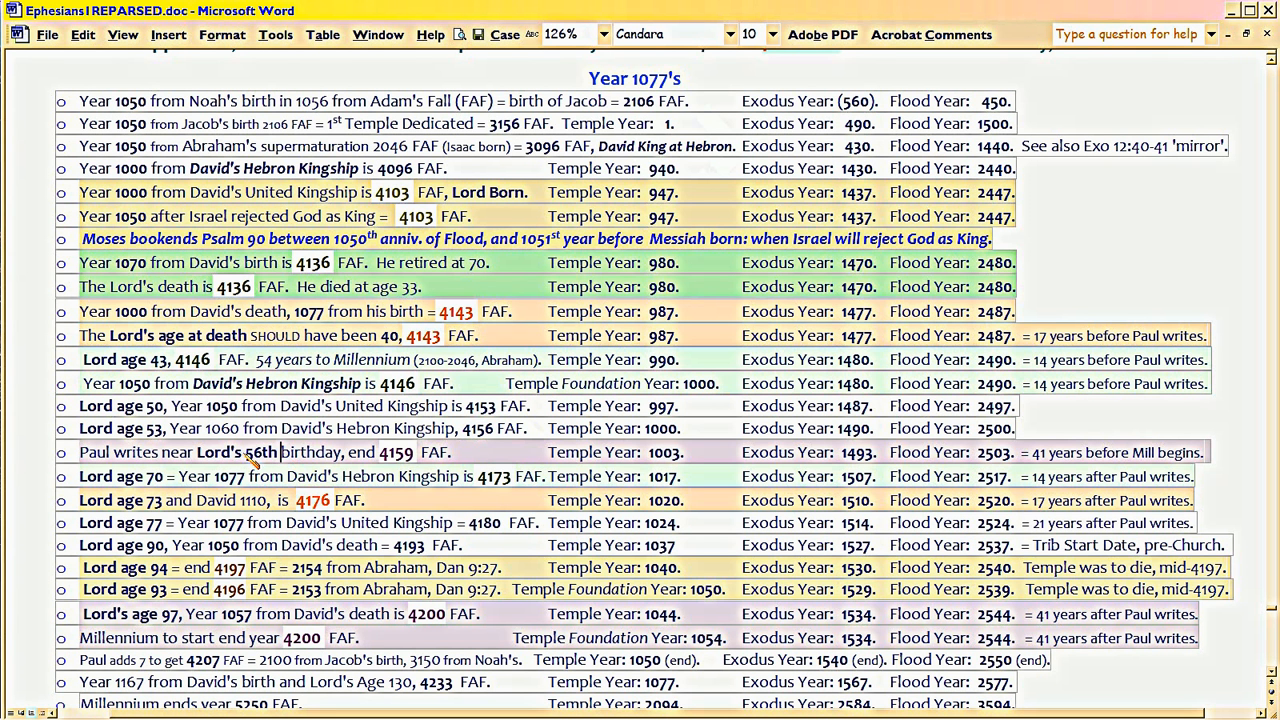
double_click(260, 452)
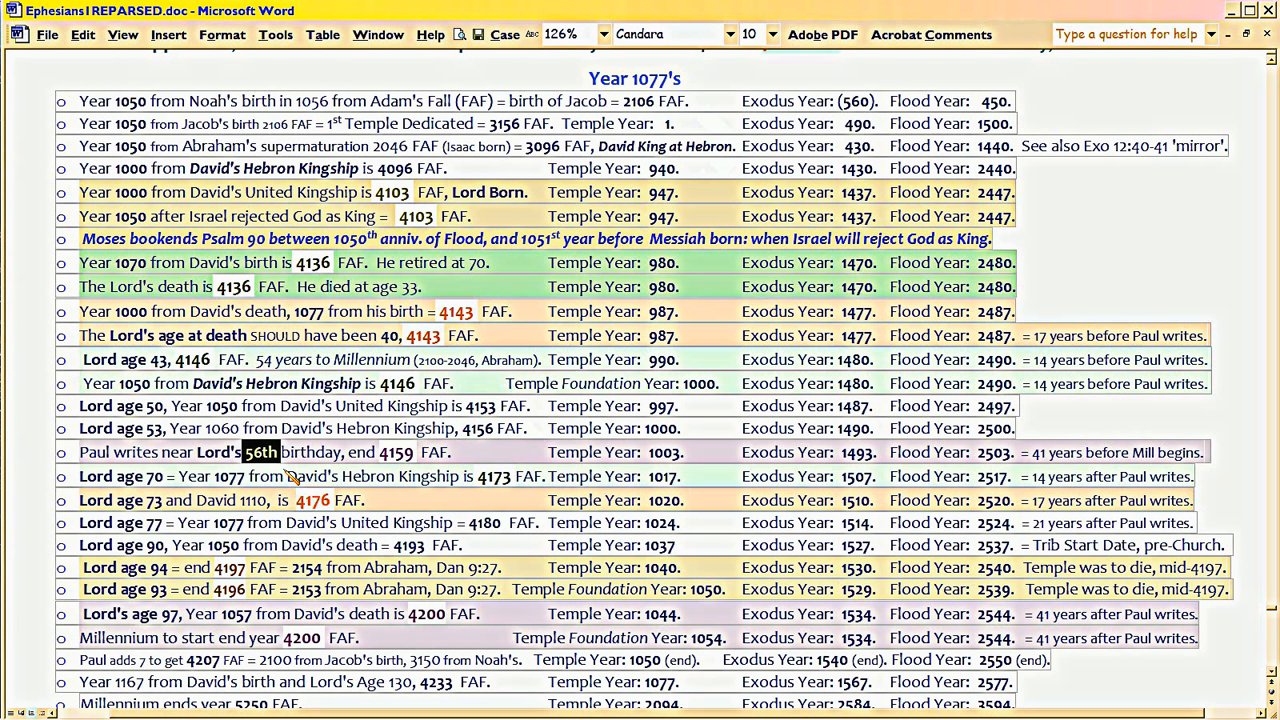
mouse_move(300, 470)
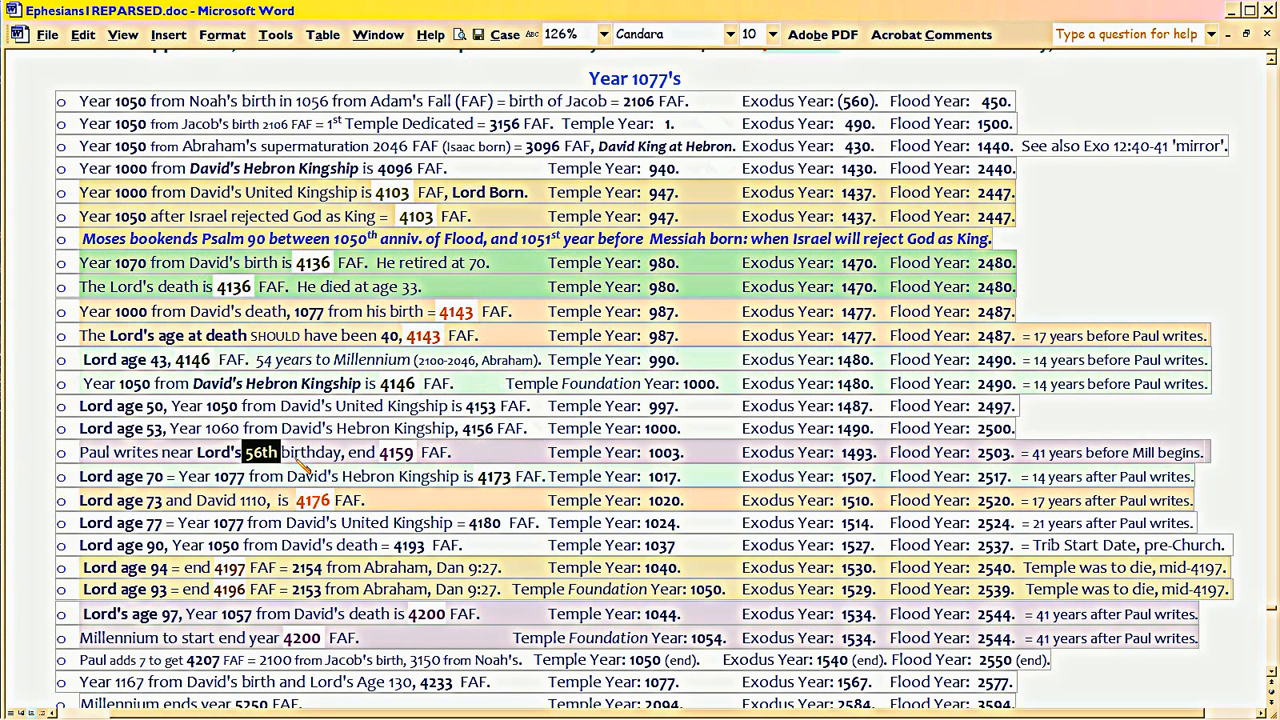
mouse_move(304, 468)
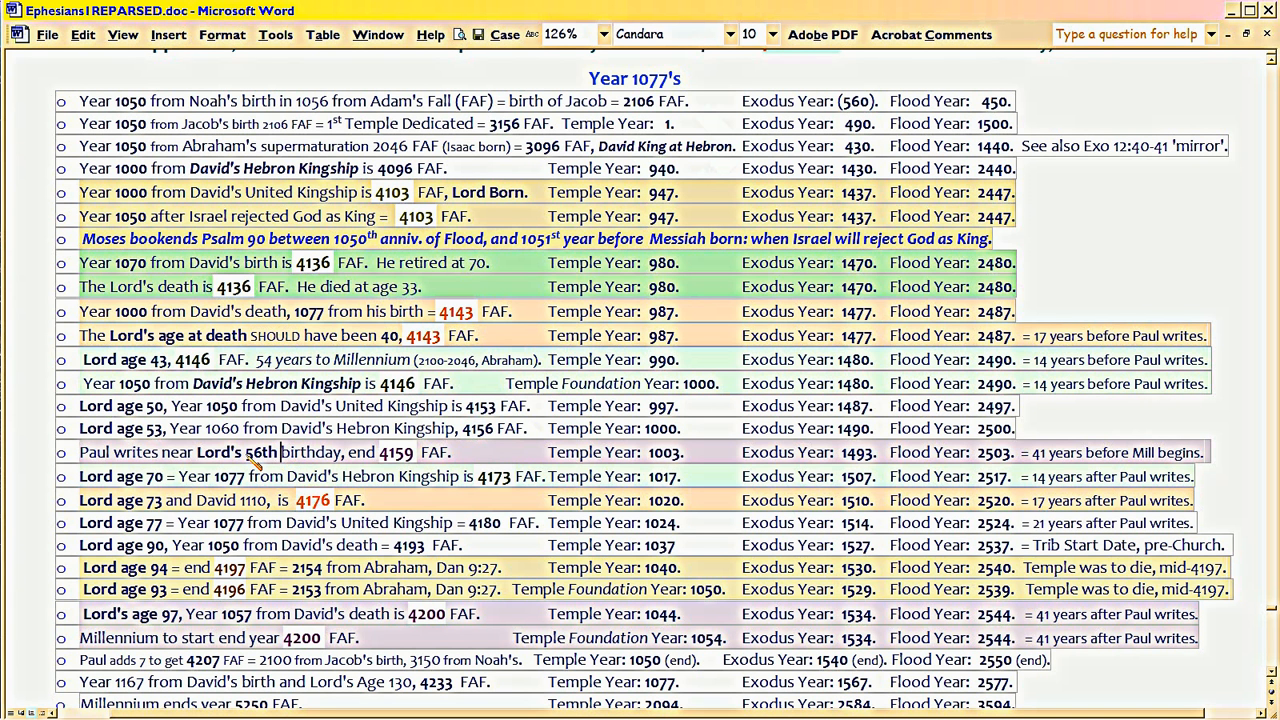
double_click(260, 452)
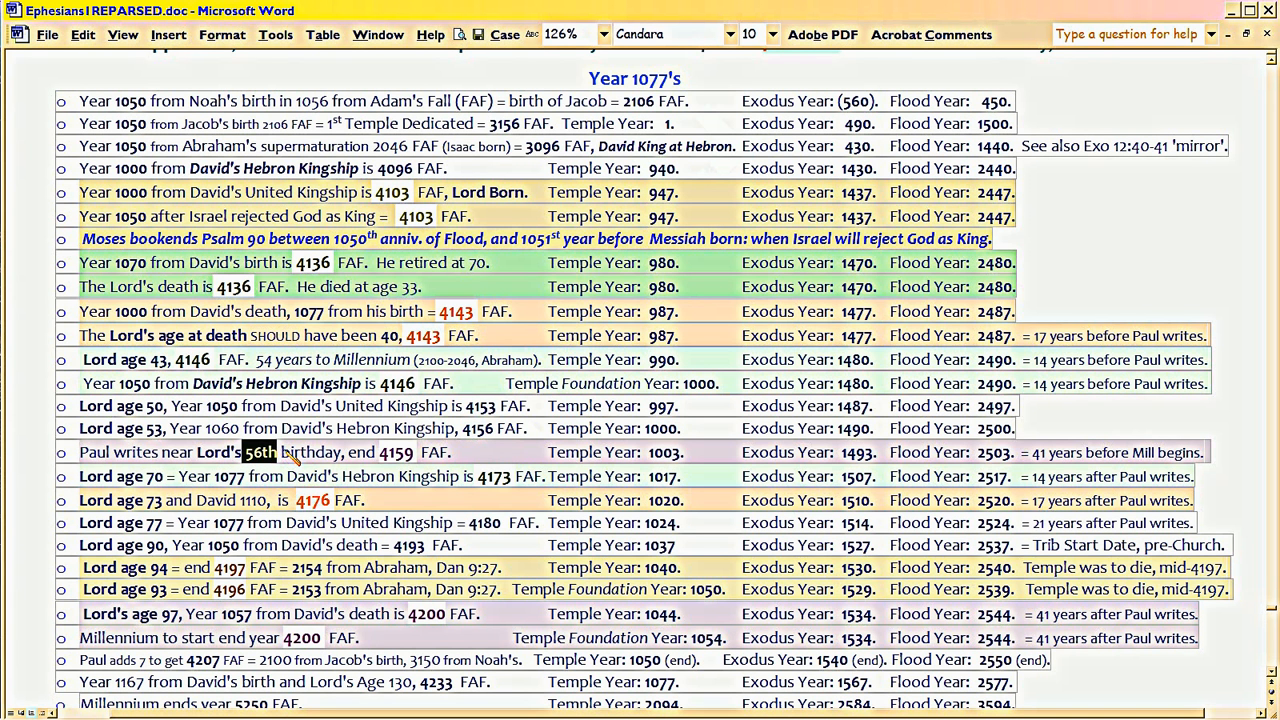
double_click(310, 452)
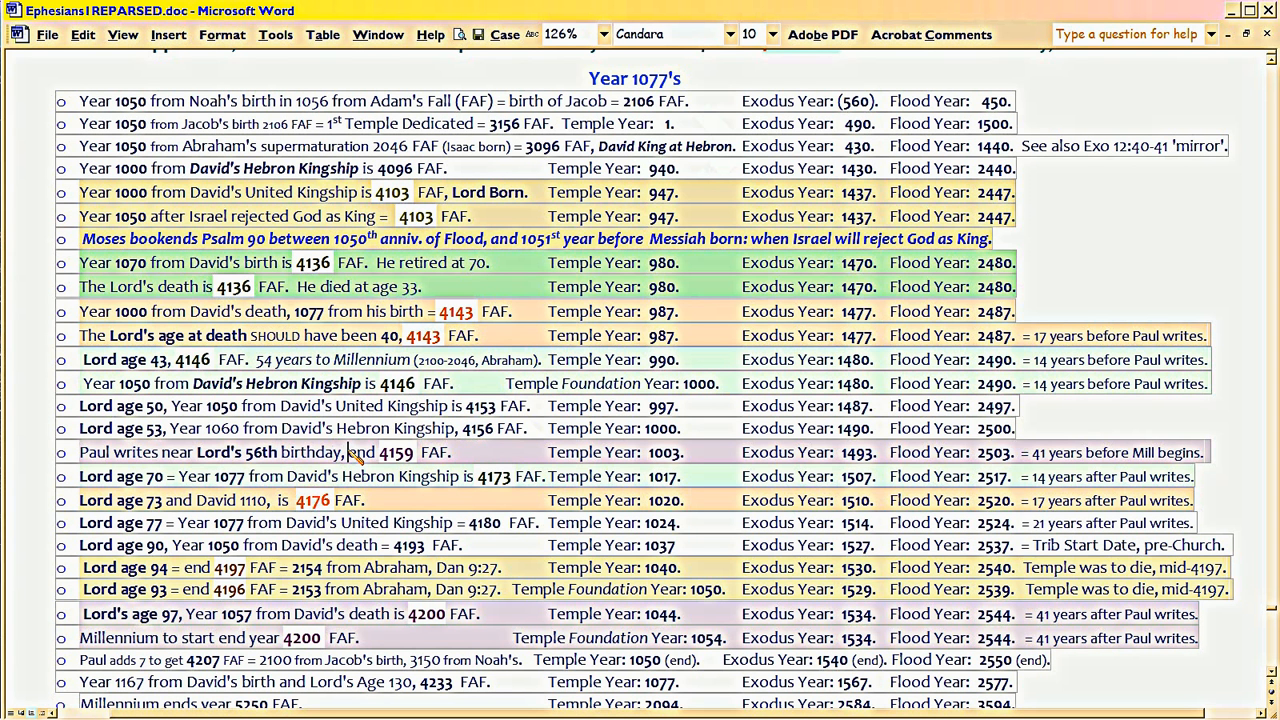
left_click(348, 452)
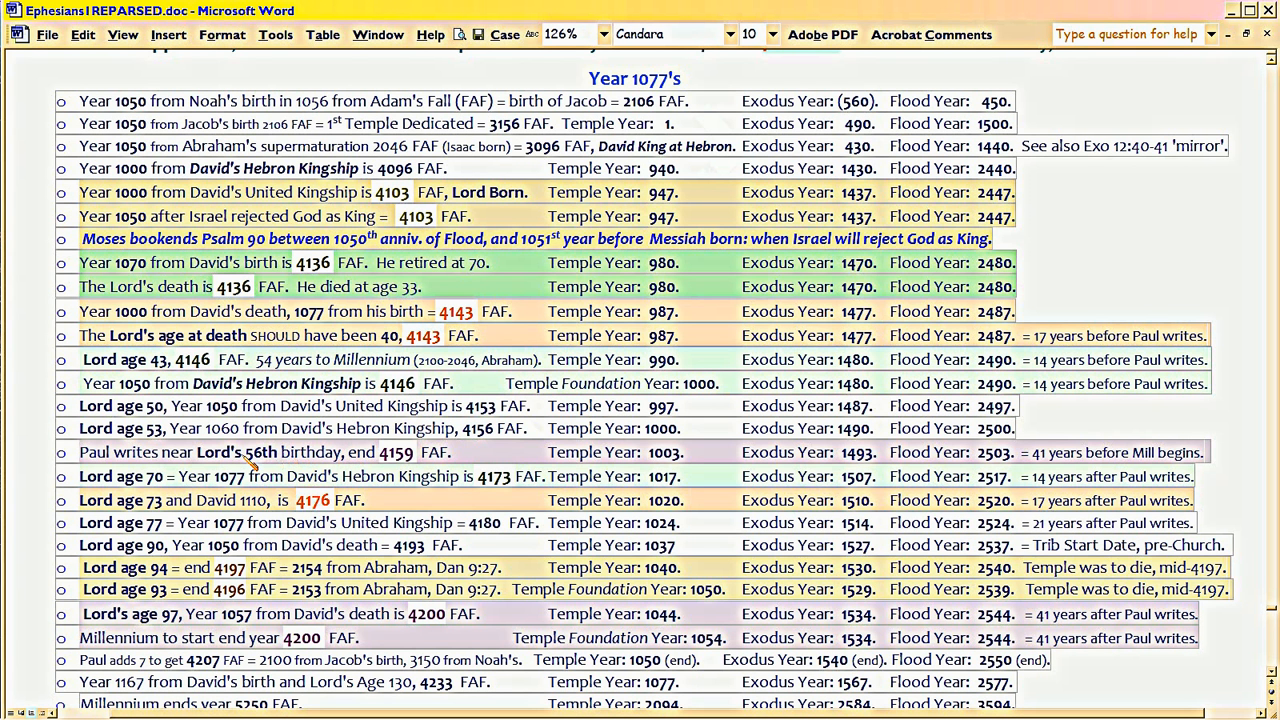
double_click(260, 452)
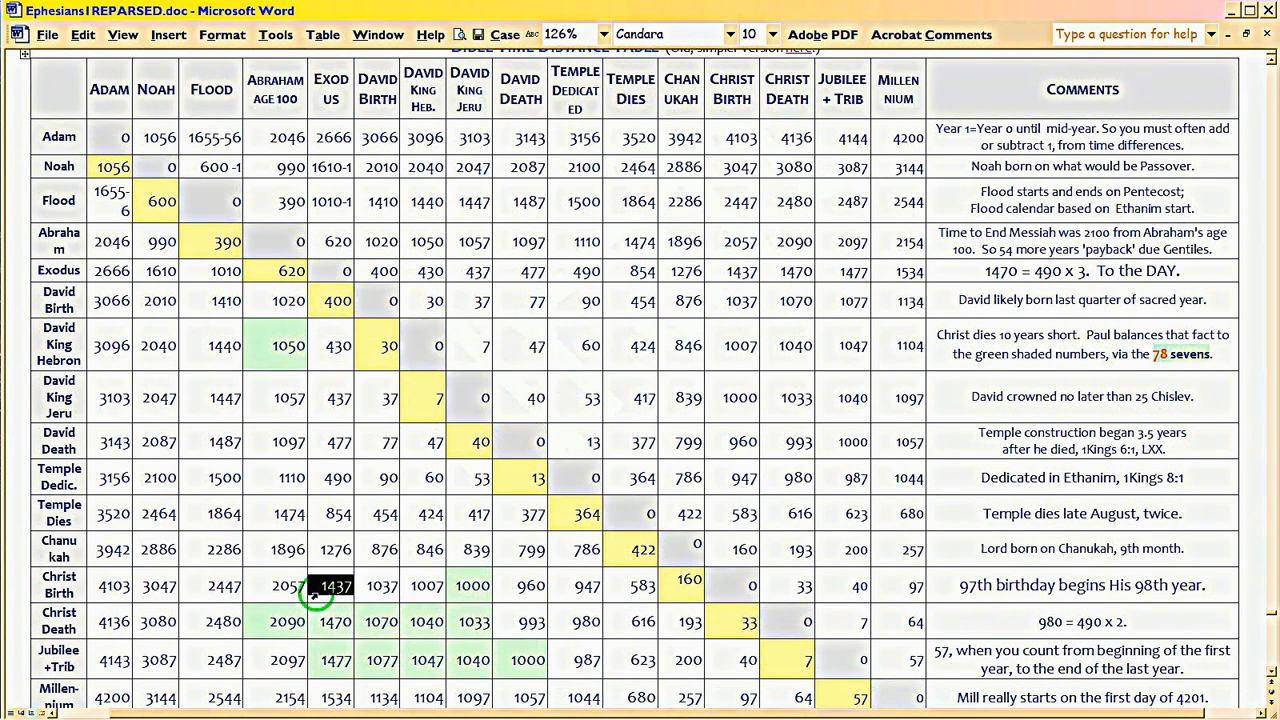
mouse_move(316, 596)
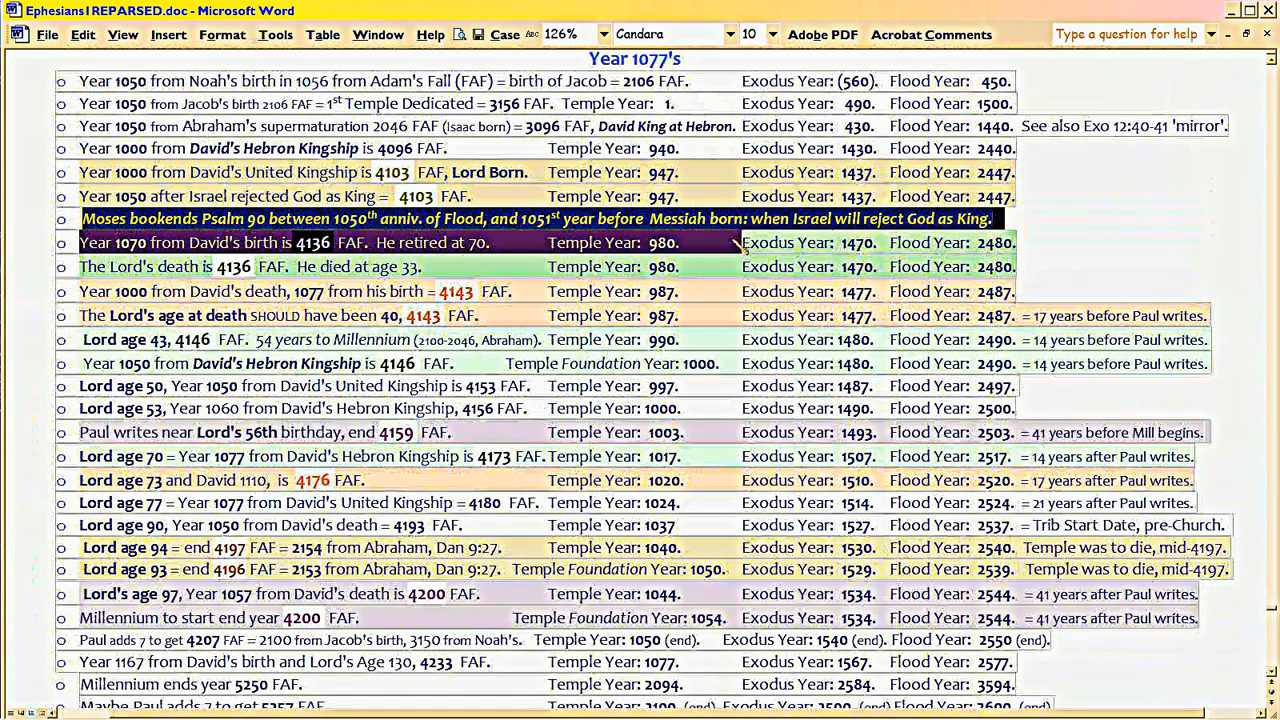
left_click(998, 218)
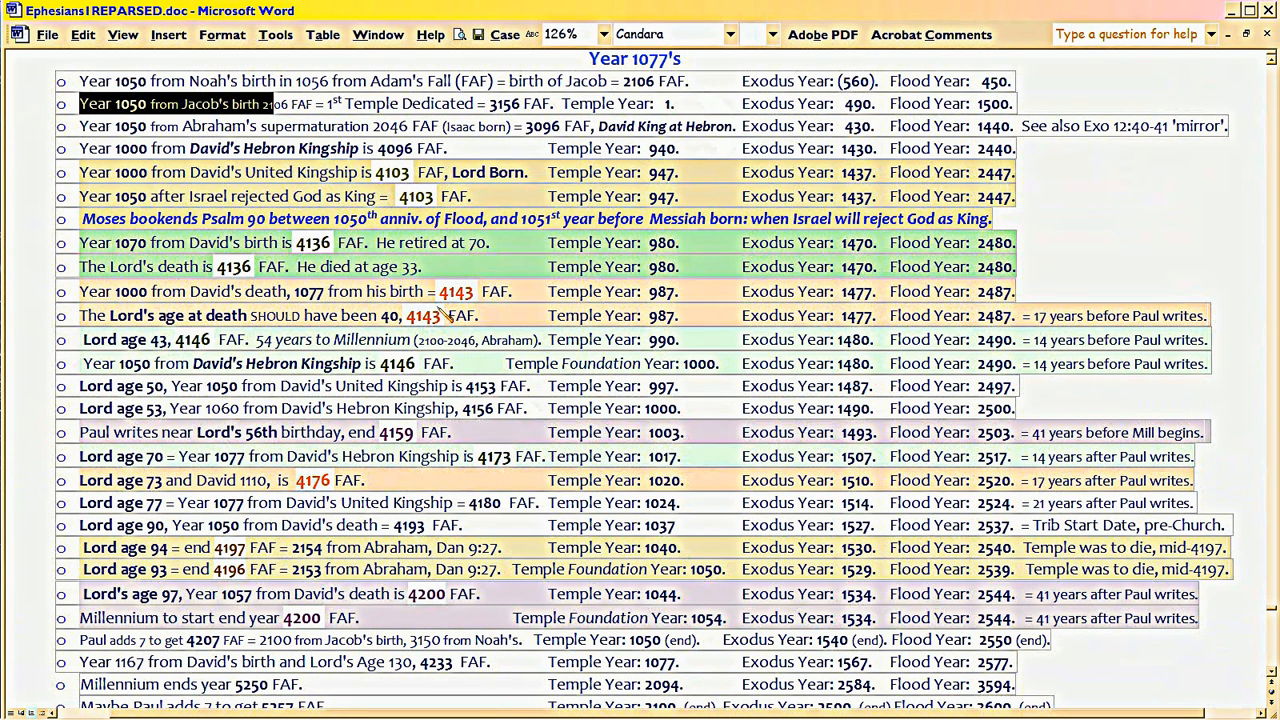
double_click(456, 292)
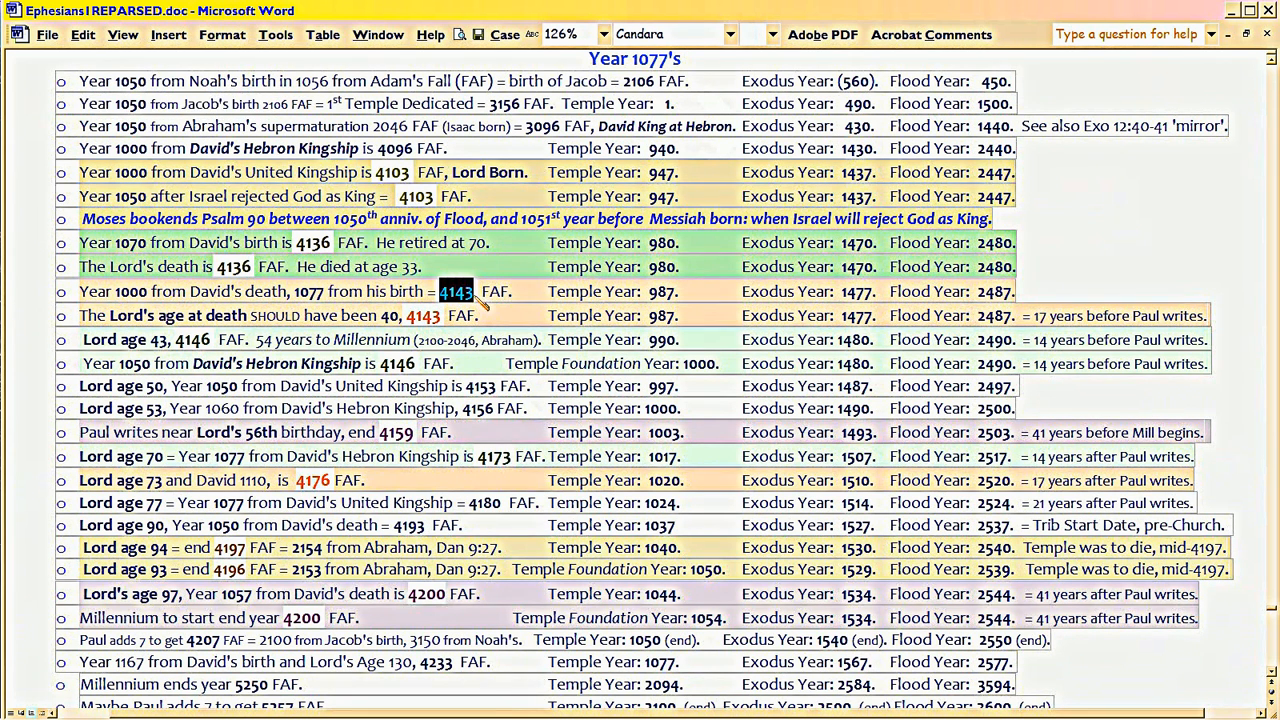